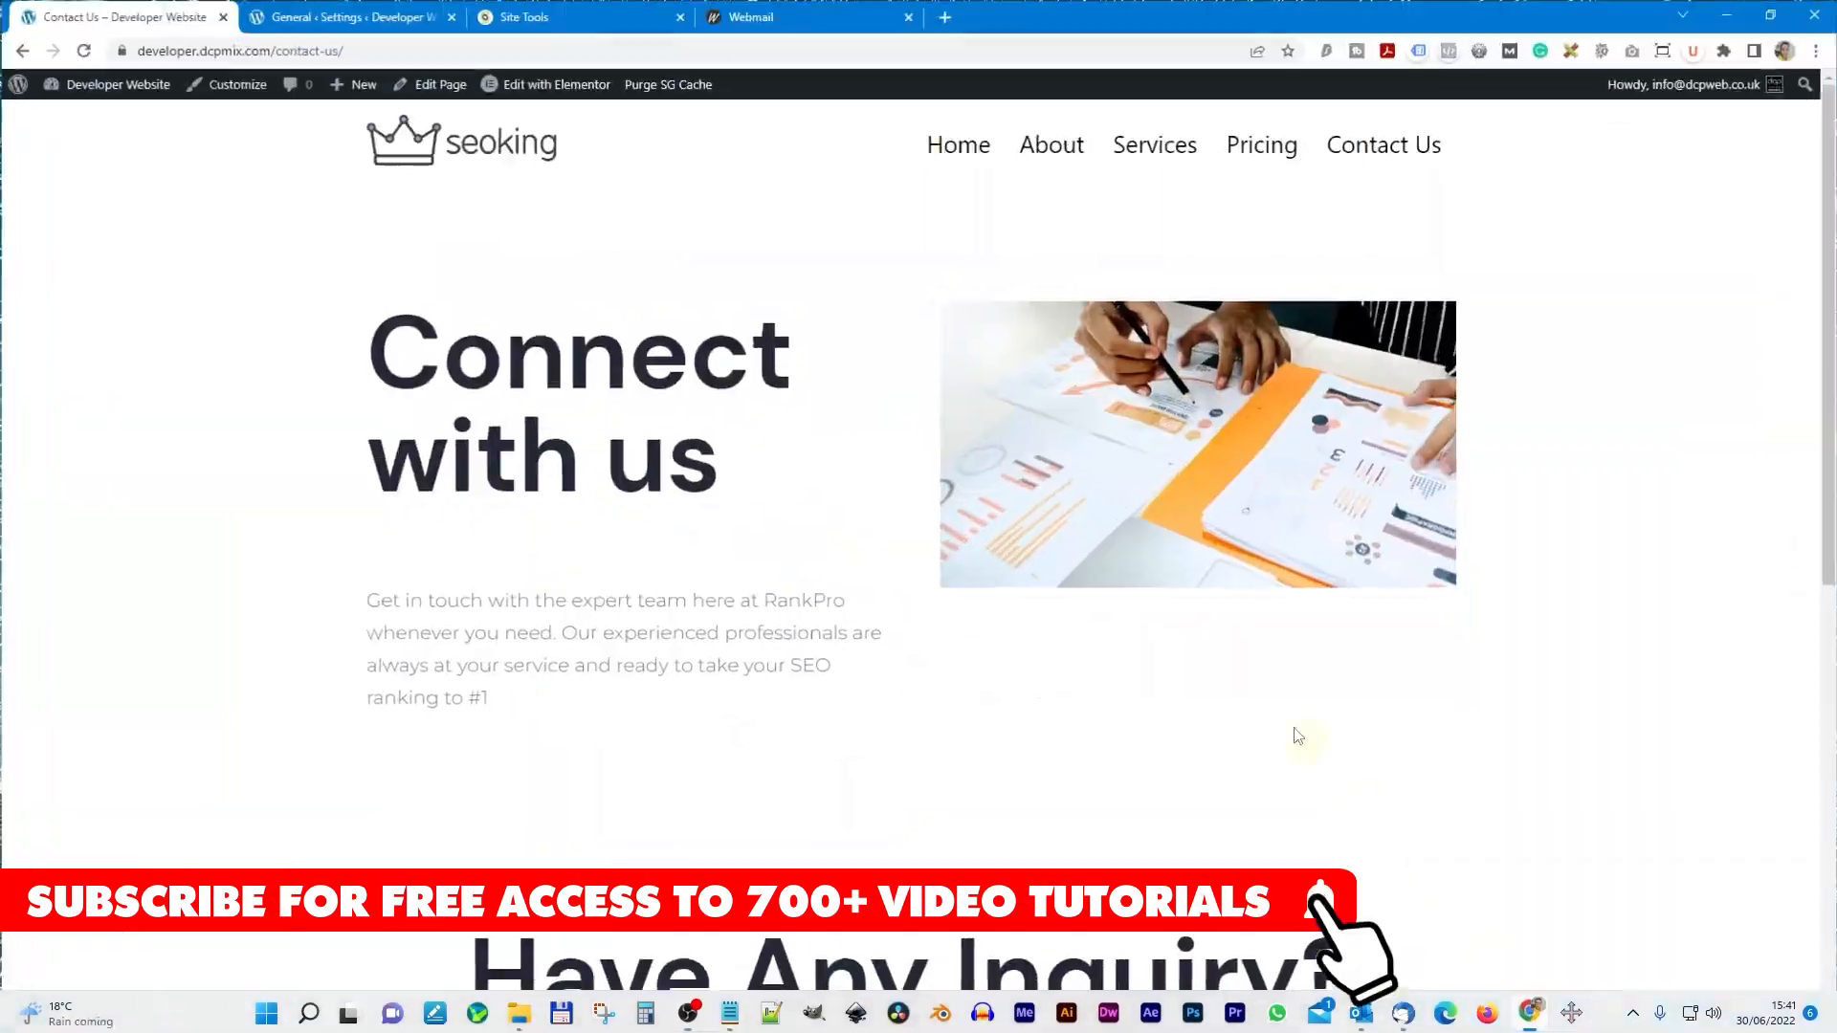
Scroll down the Contact Us page to view the enquiry form fields
scroll("down", 3)
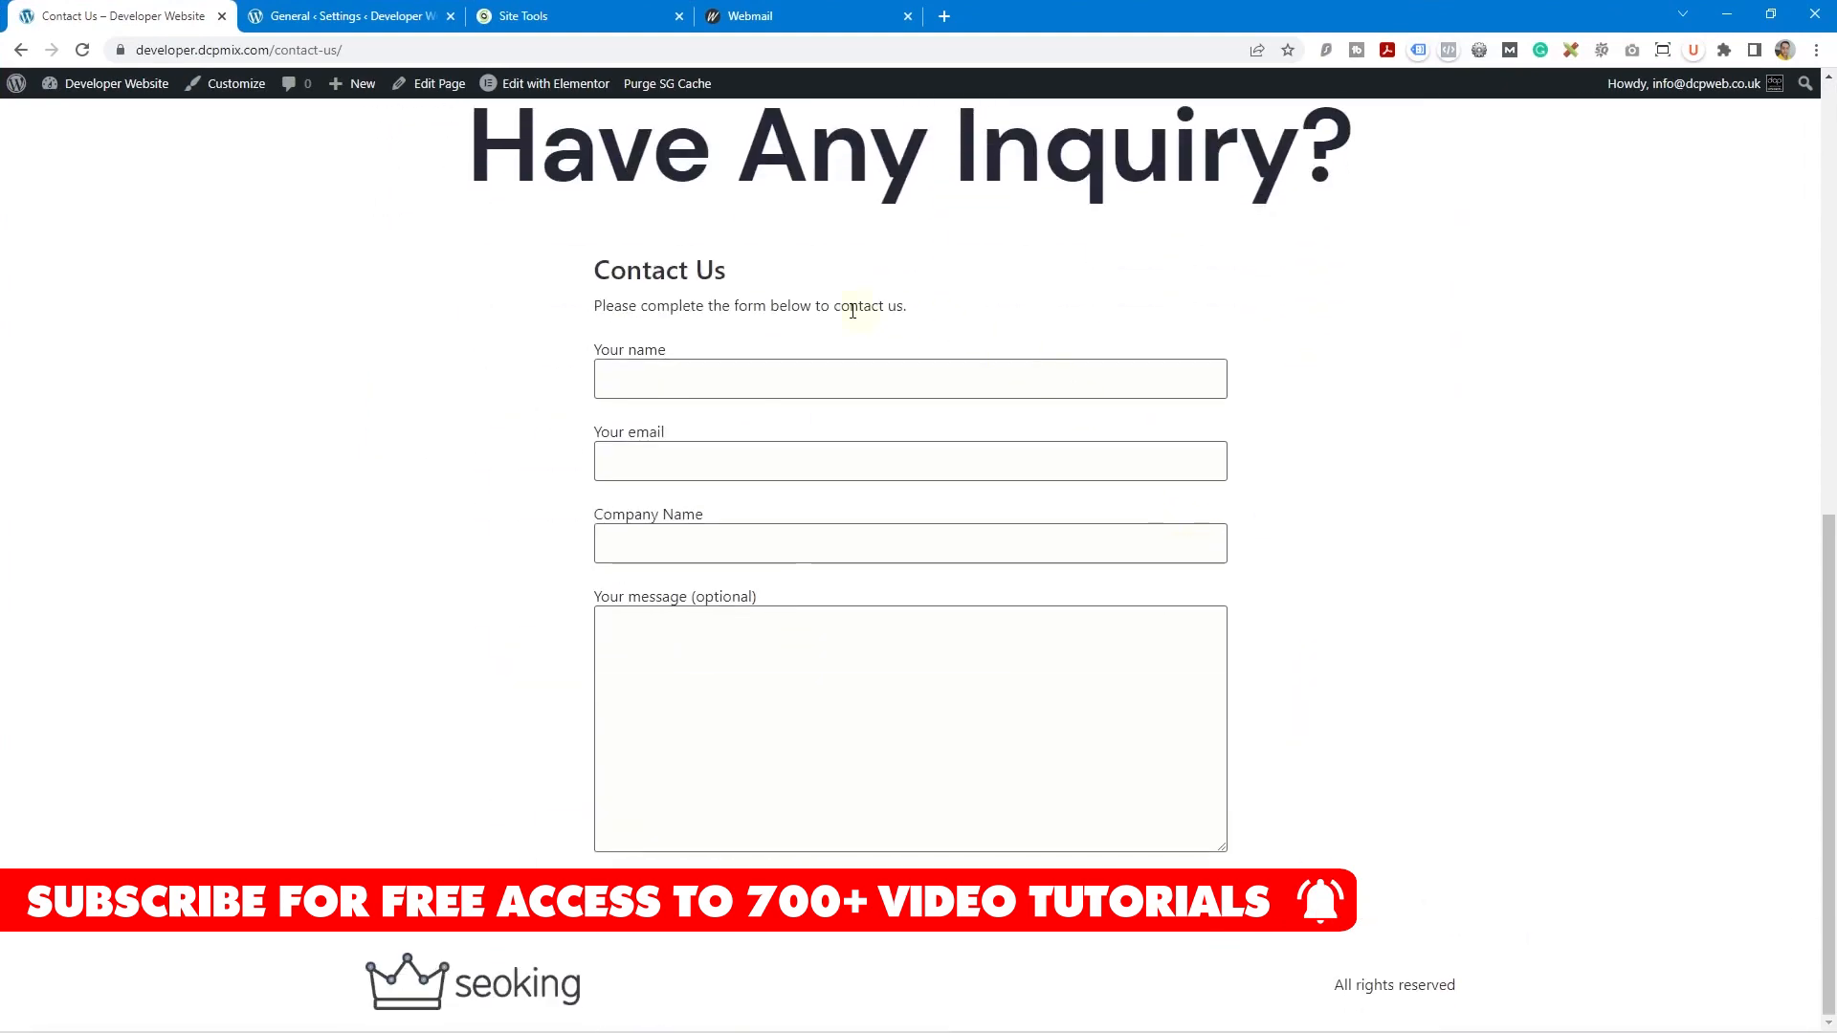
mouse_move(727, 289)
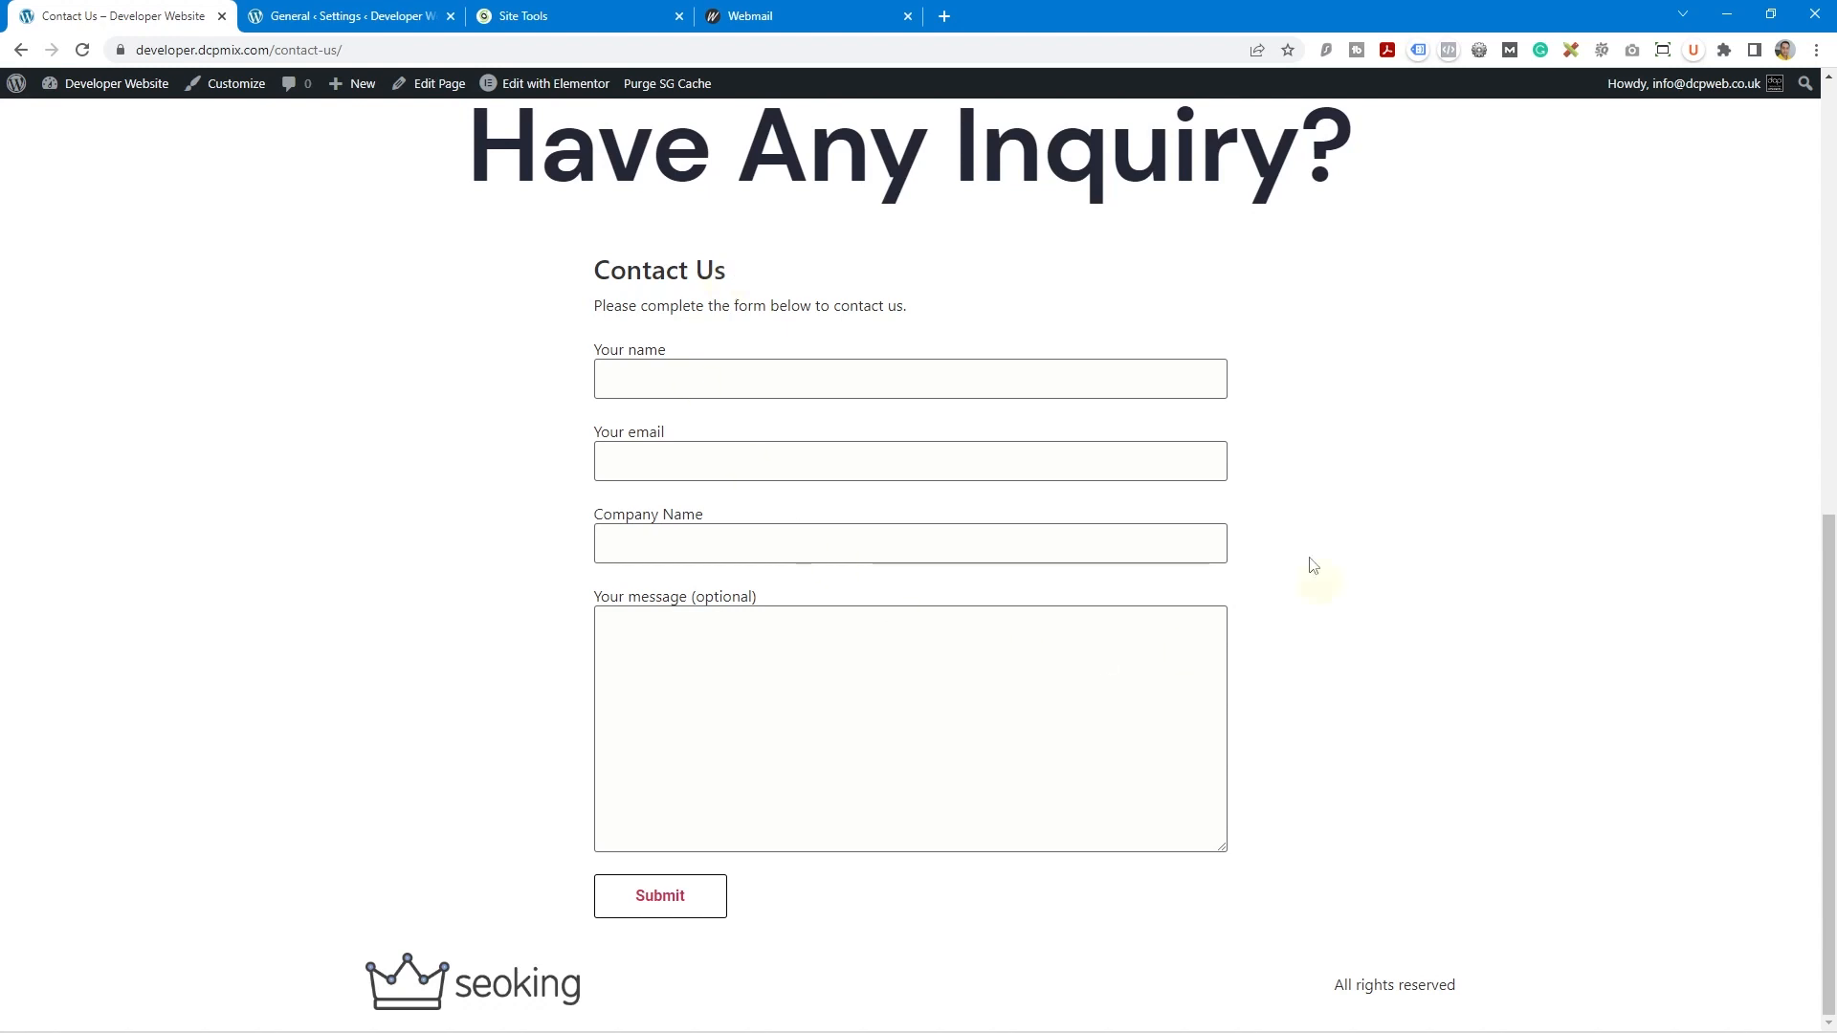
mouse_move(1640, 482)
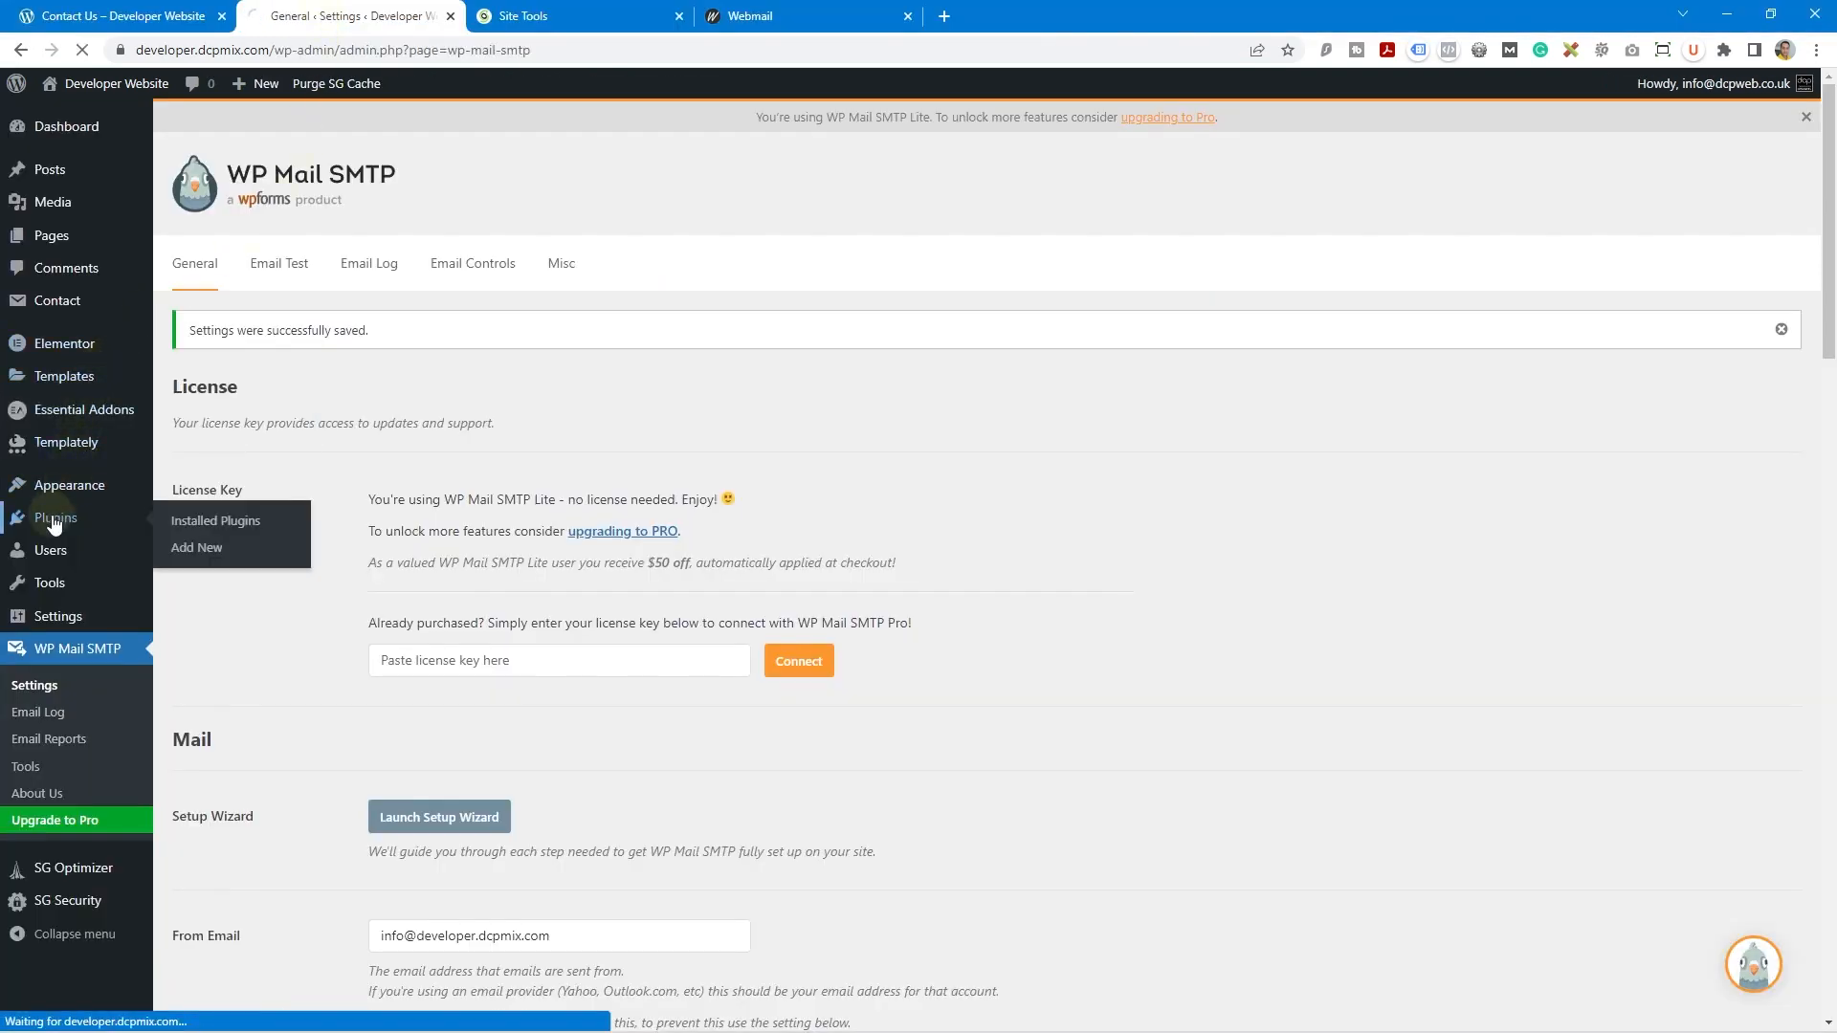
Open Contact form 1 in the Contact Form 7 editor showing its field template markup
left_click(216, 520)
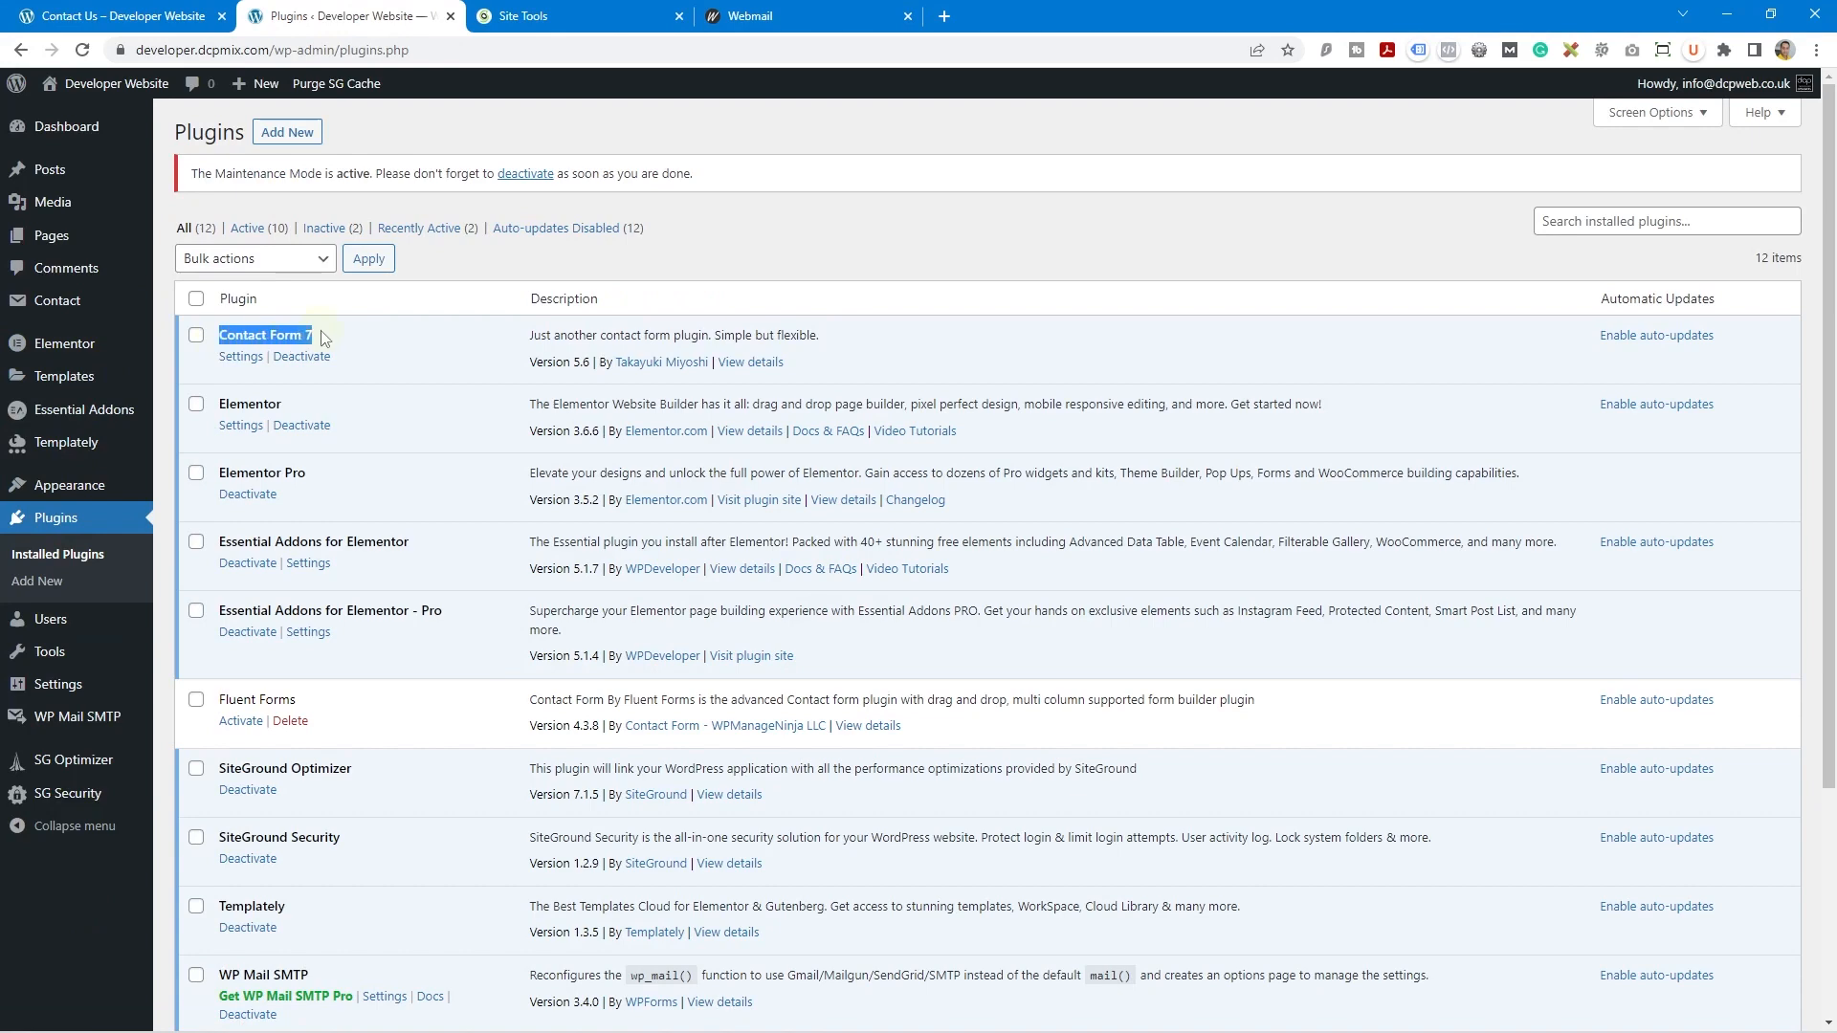
mouse_move(56, 301)
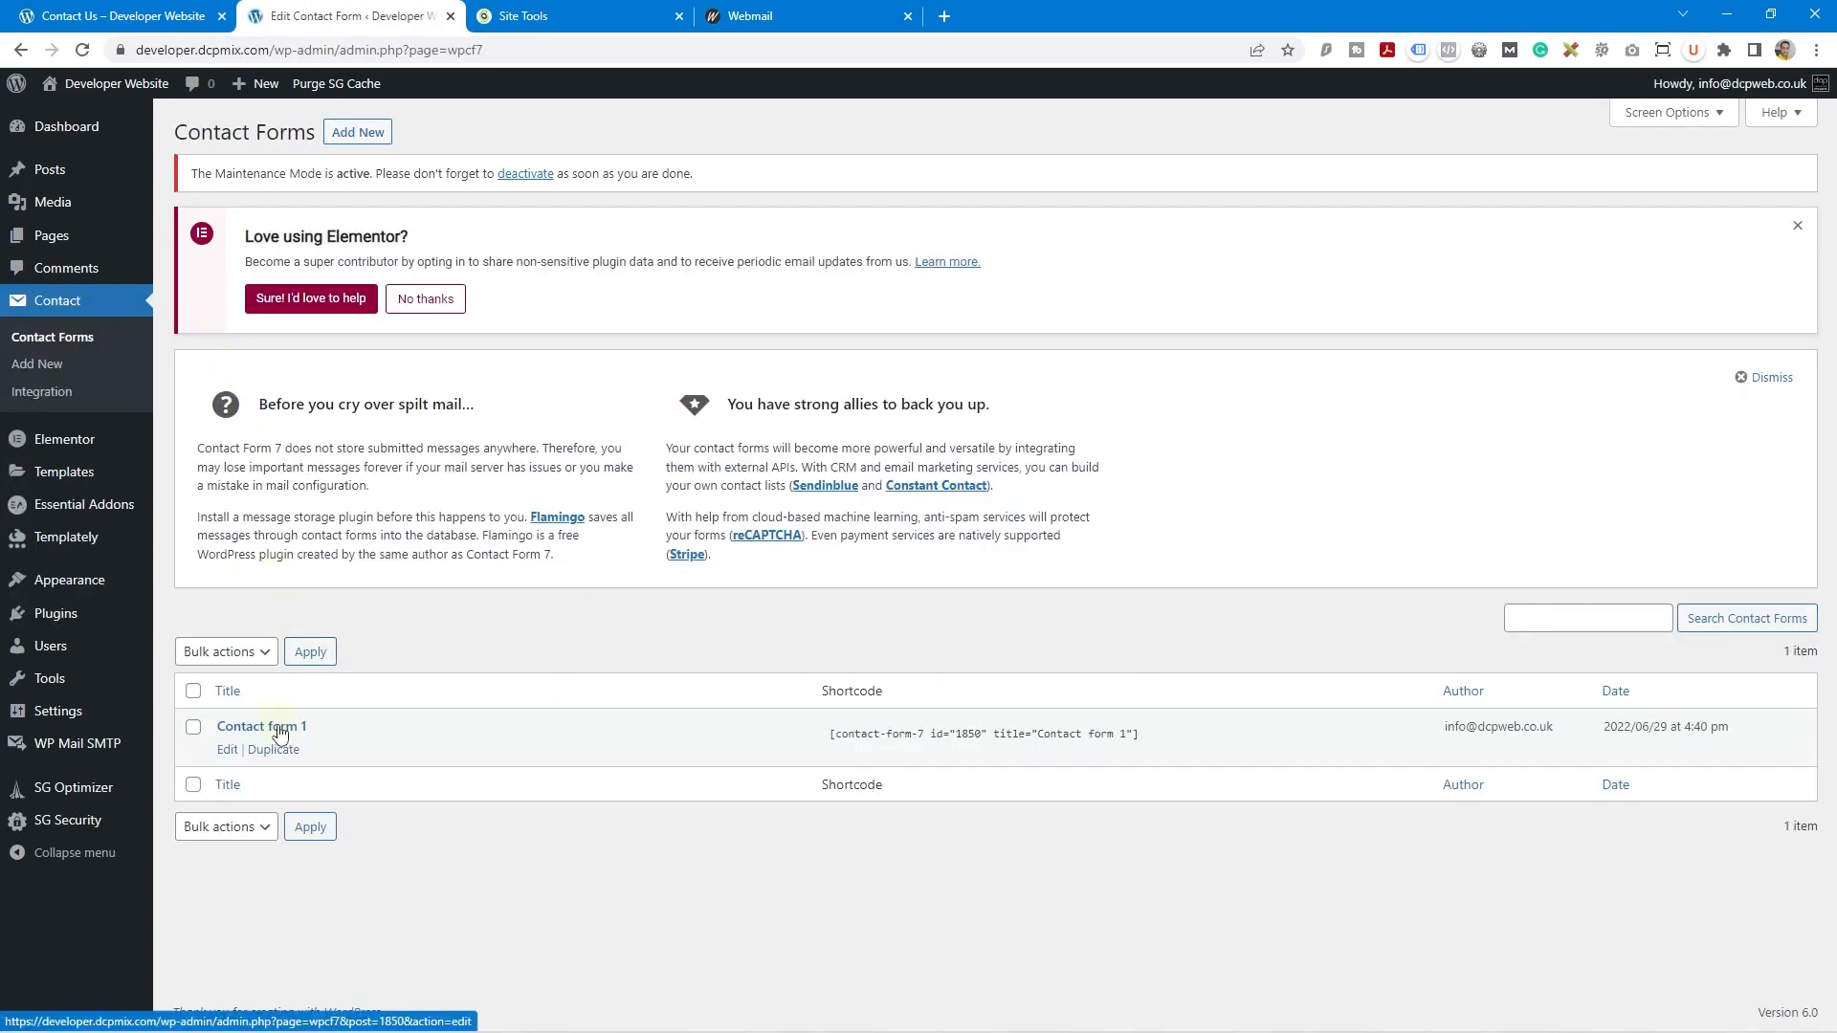
left_click(260, 727)
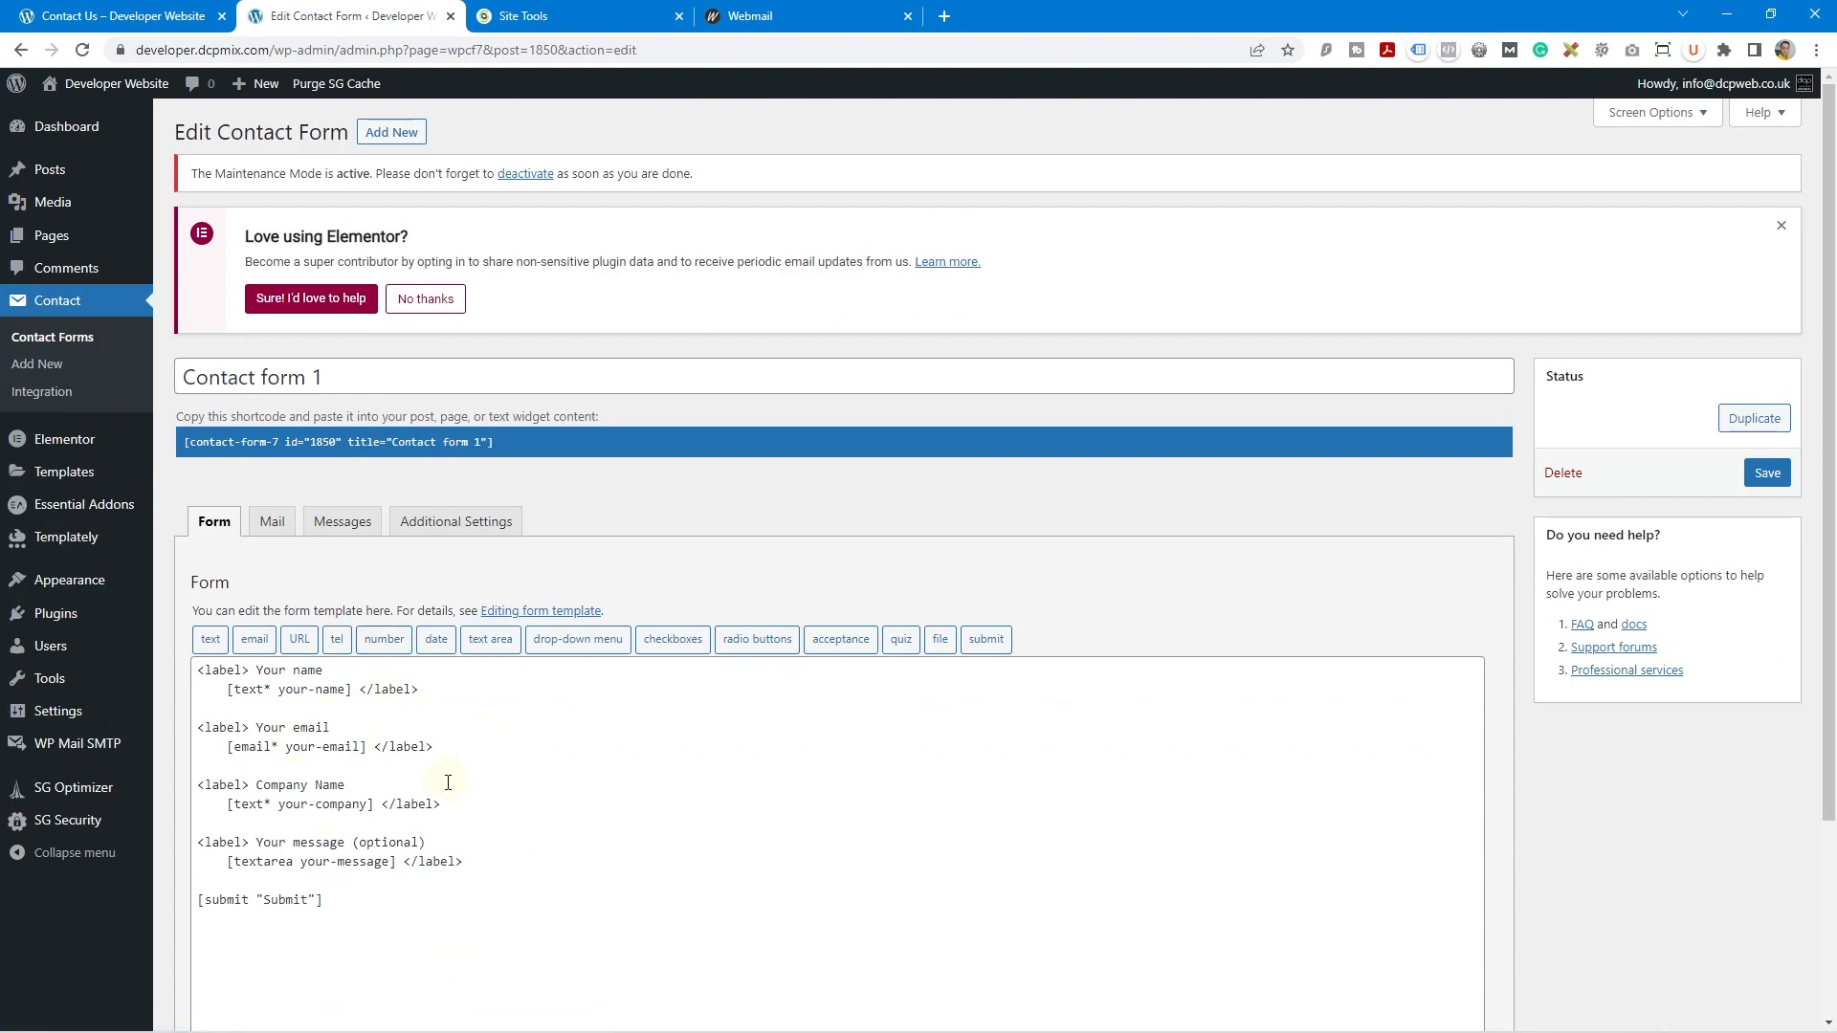
left_click(117, 15)
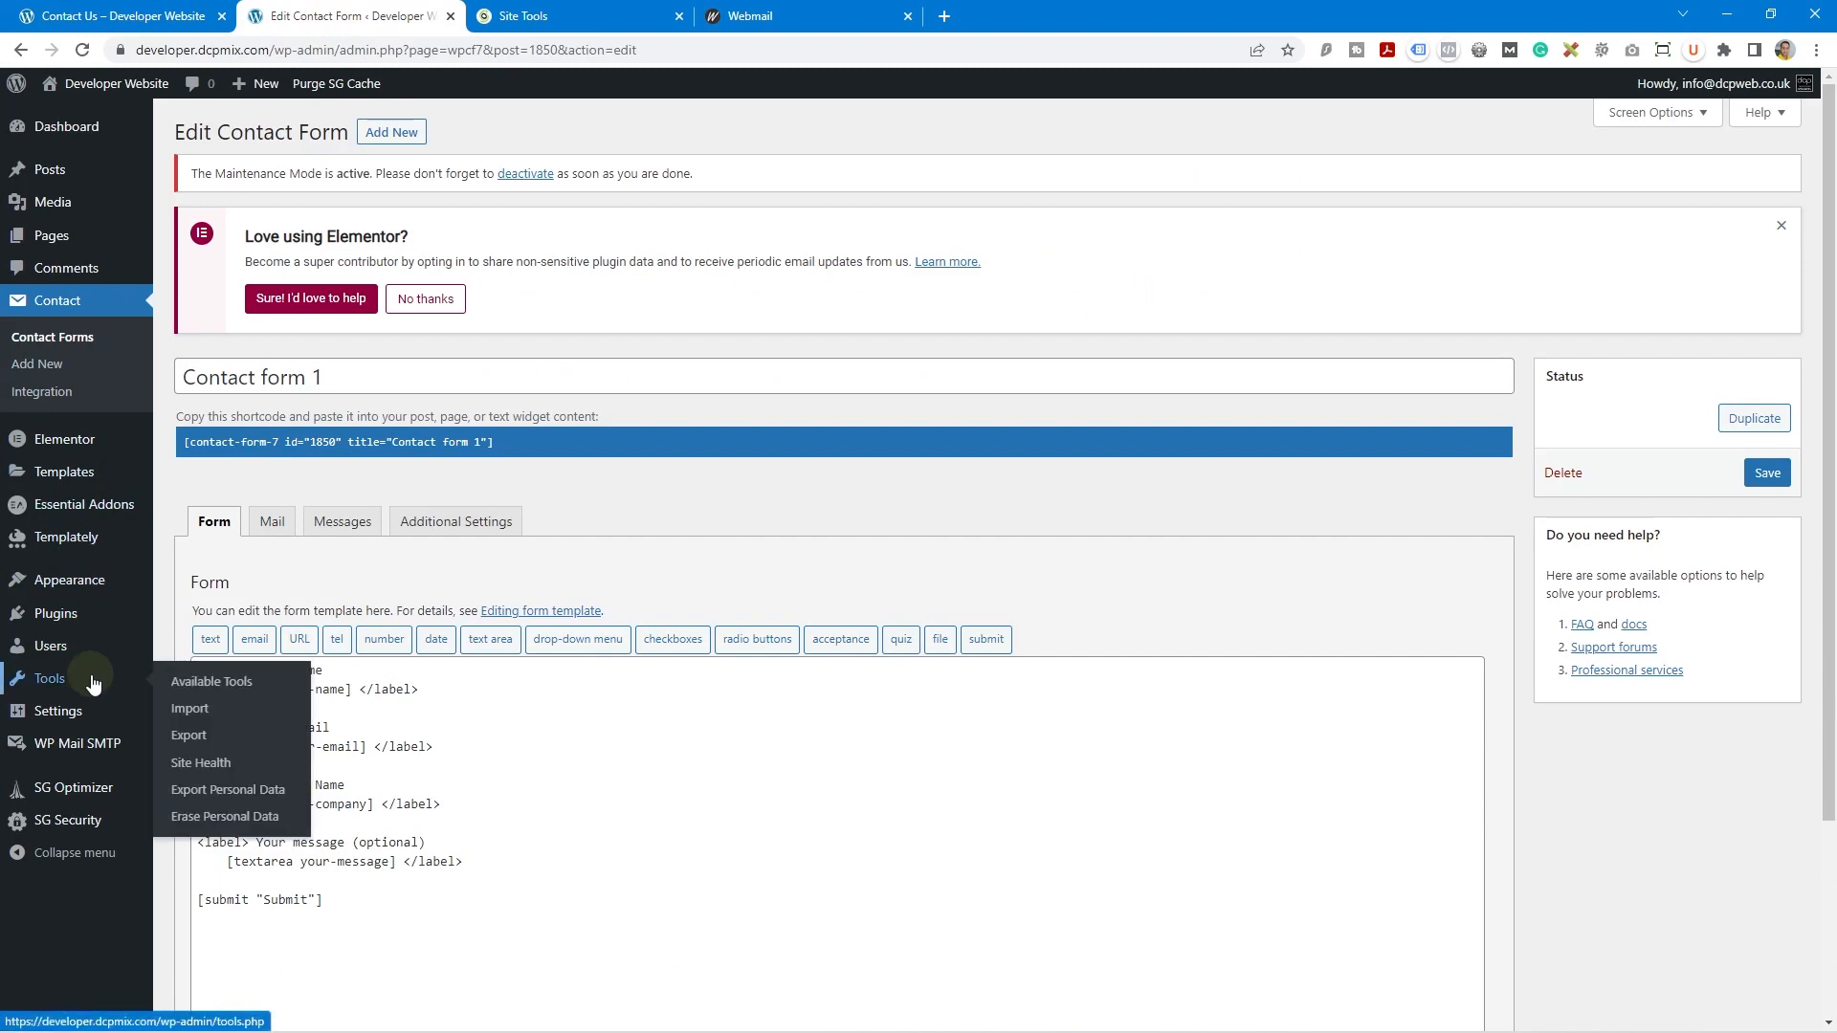
mouse_move(255, 82)
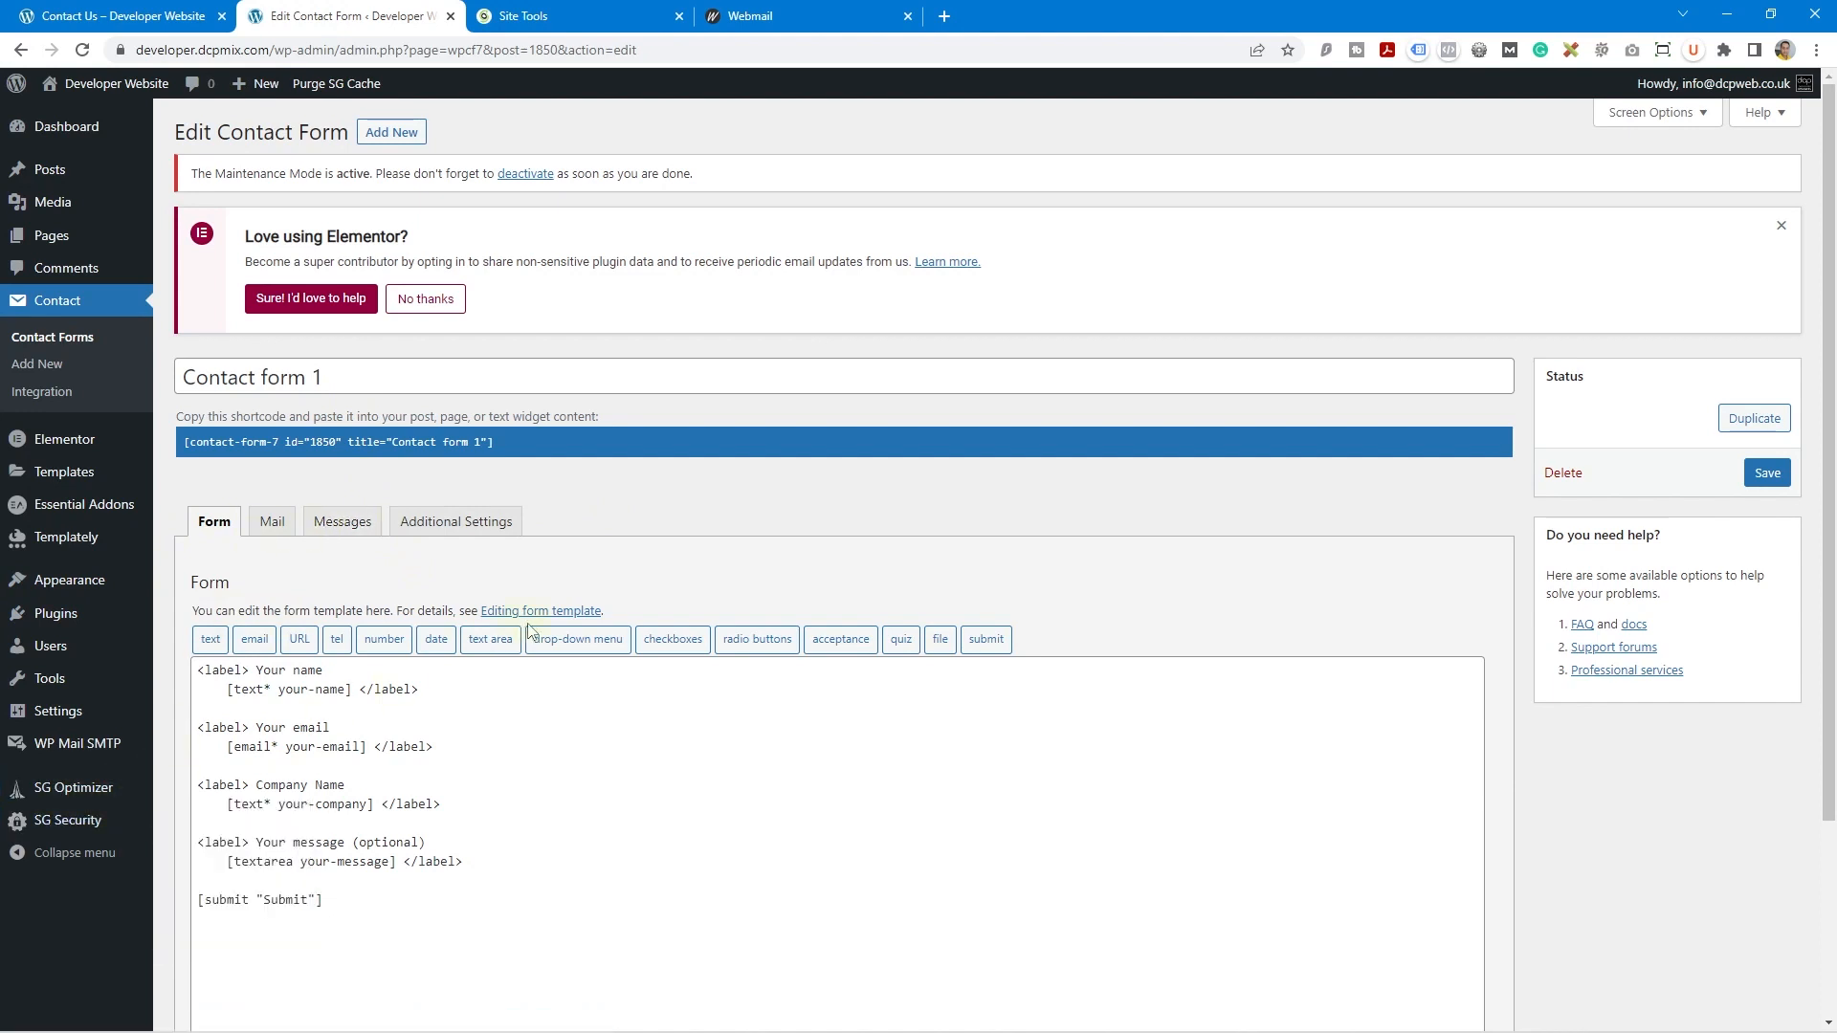
mouse_move(629, 528)
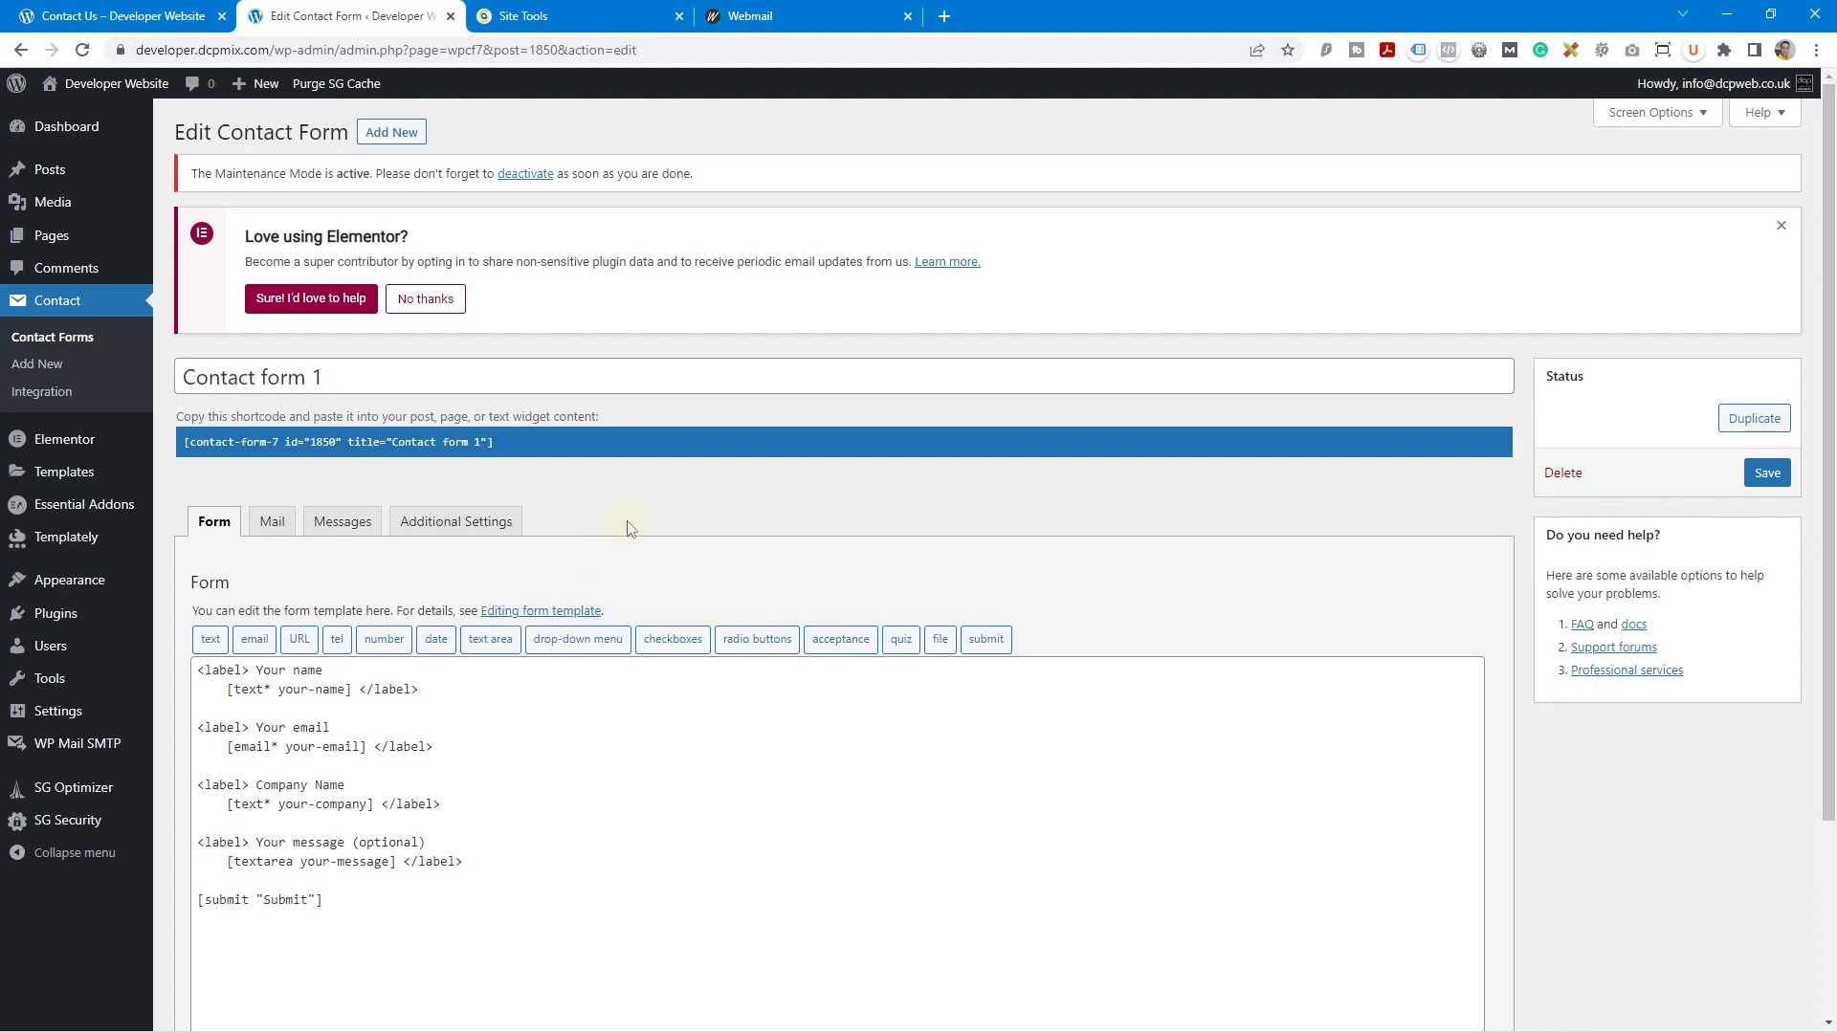
mouse_move(57, 614)
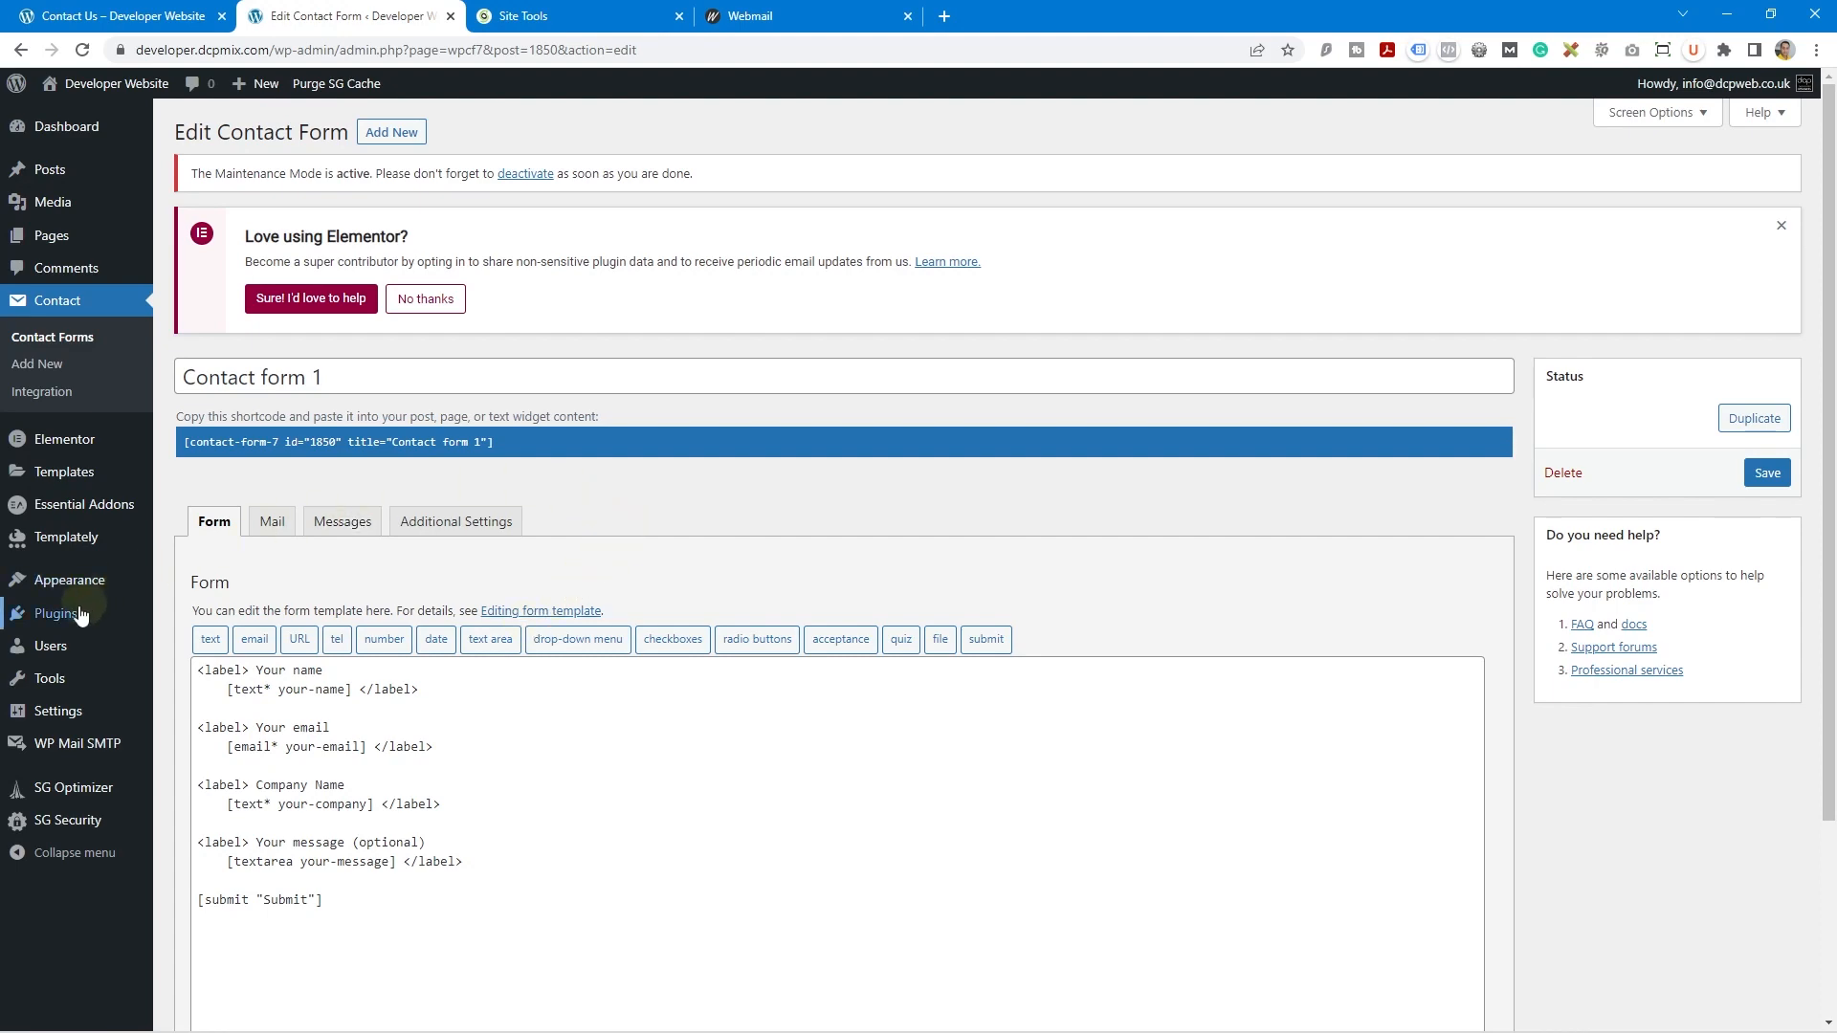
Search the Add New plugin directory for 'cf7db'
left_click(56, 614)
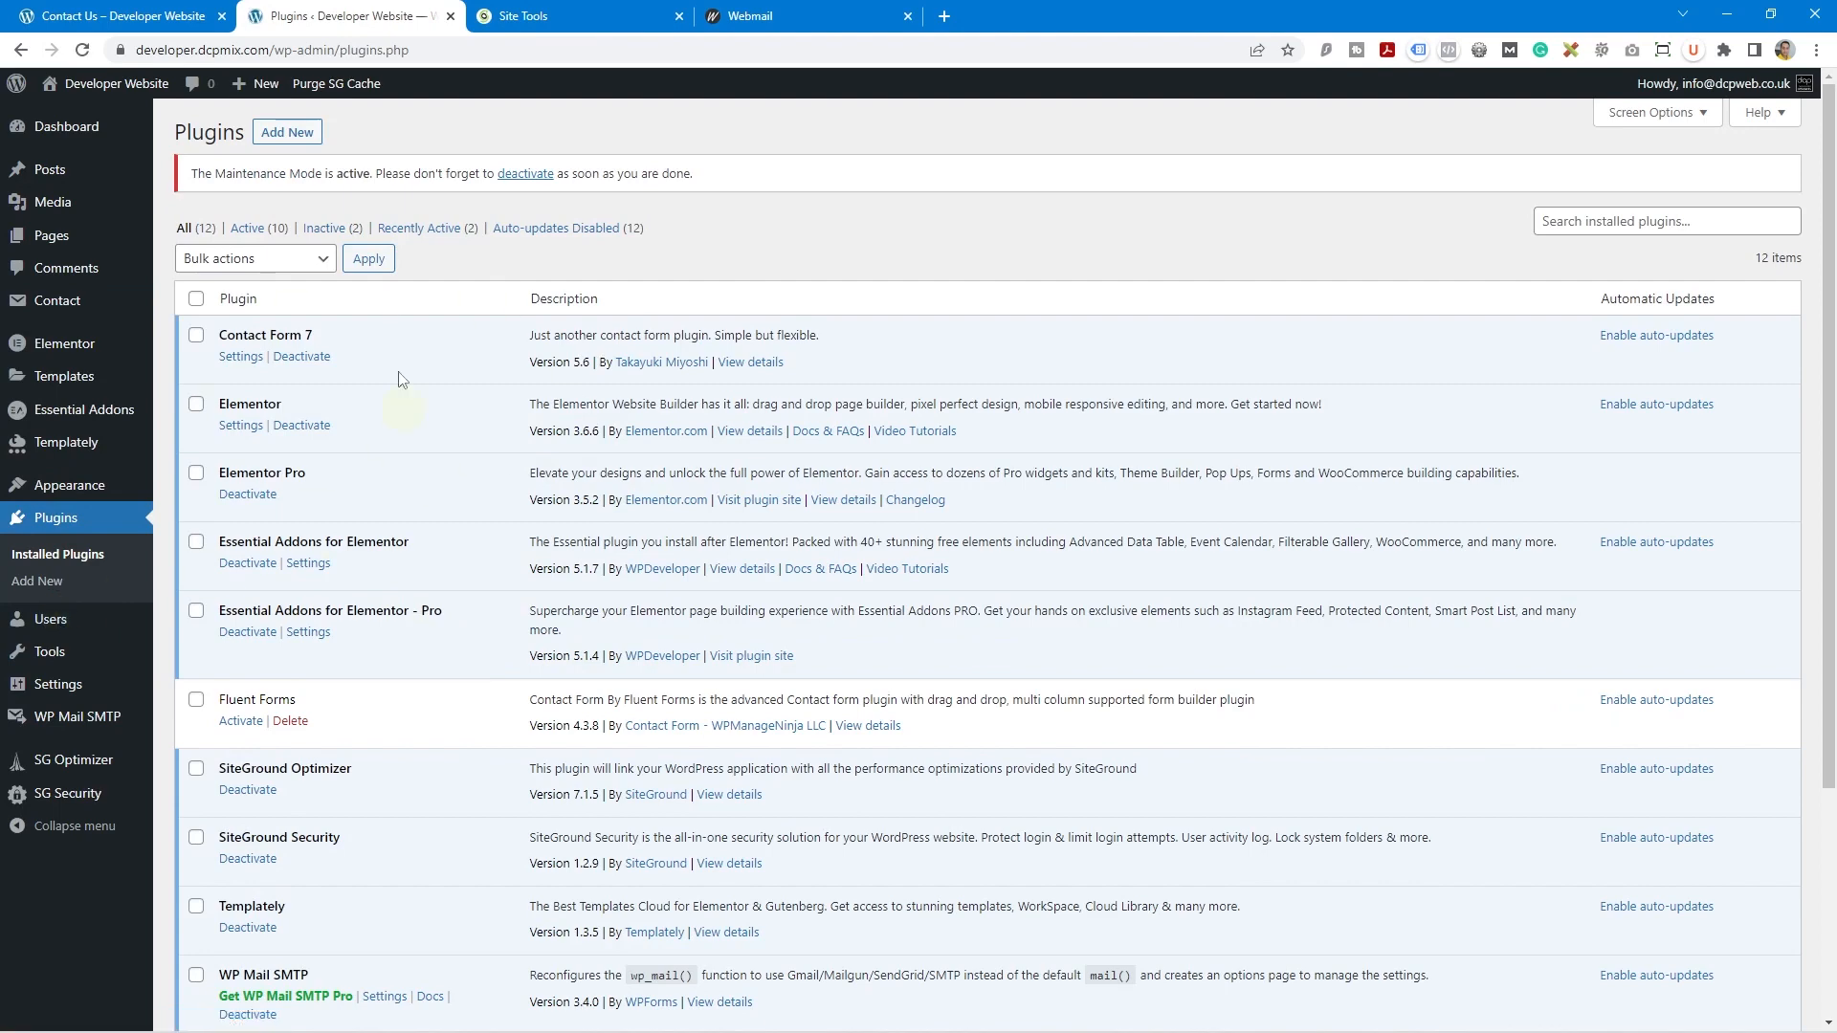
left_click(287, 132)
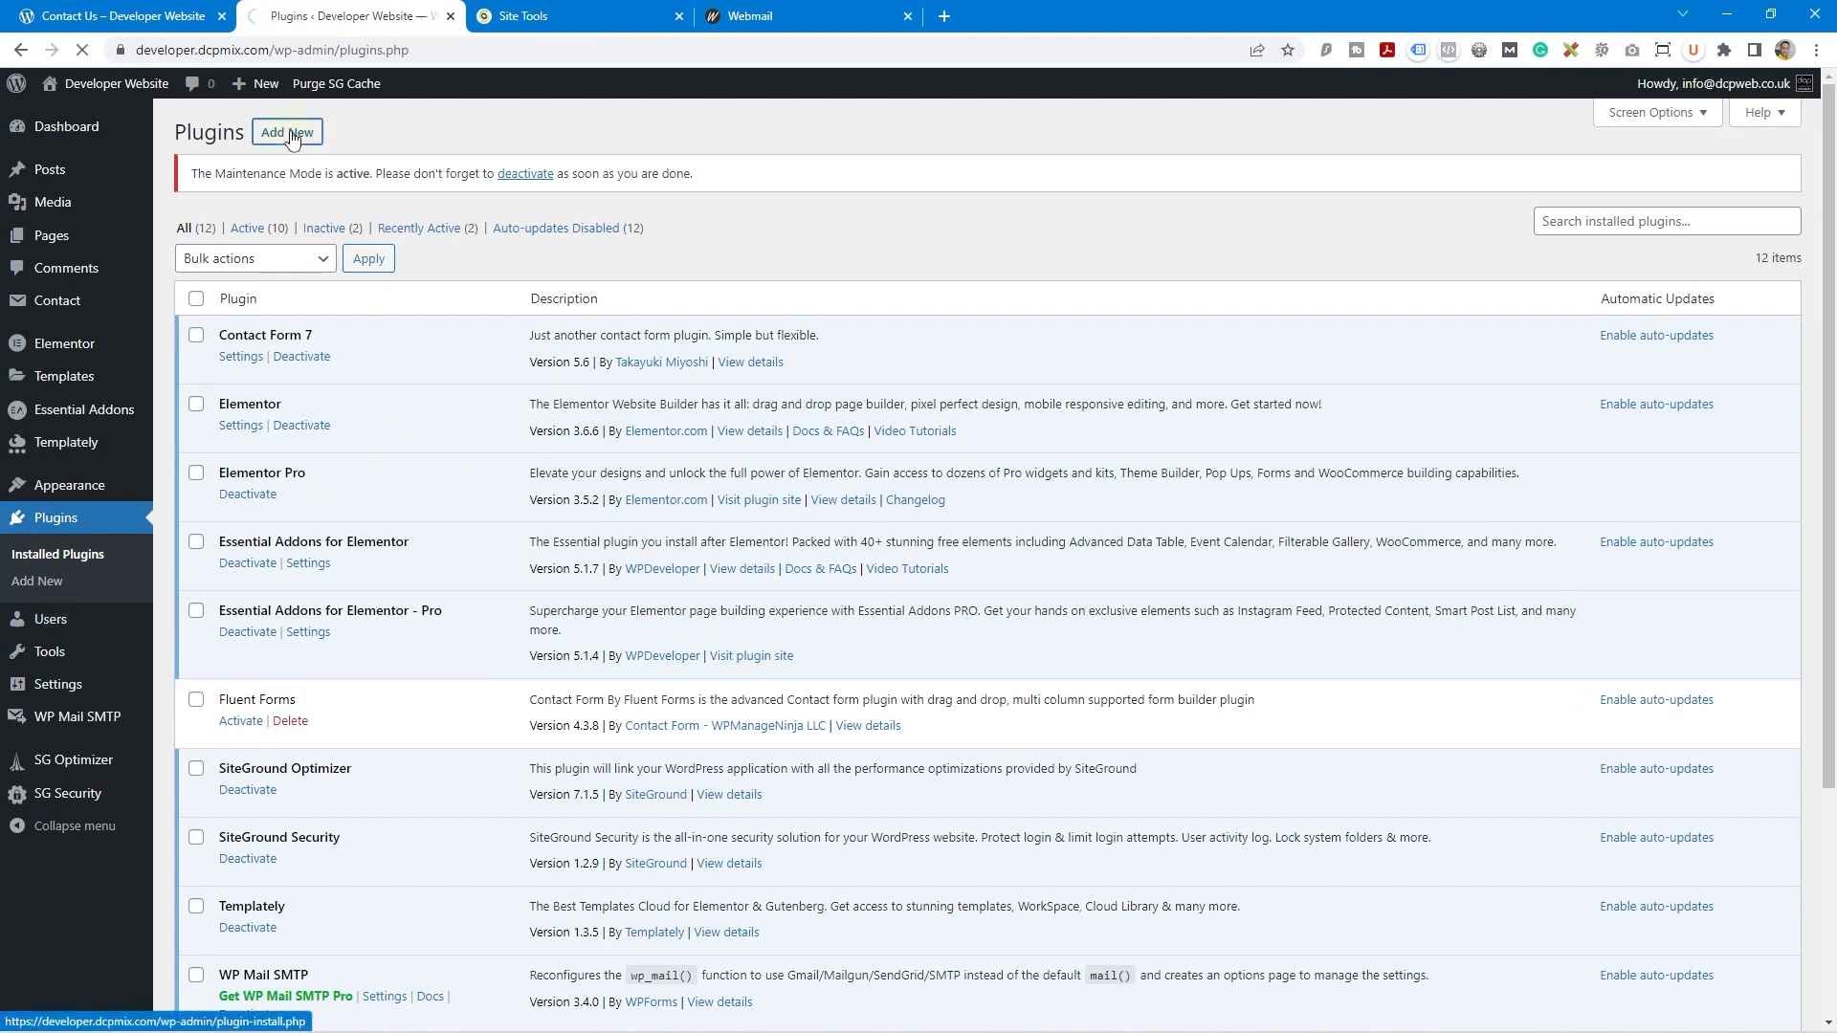
left_click(285, 132)
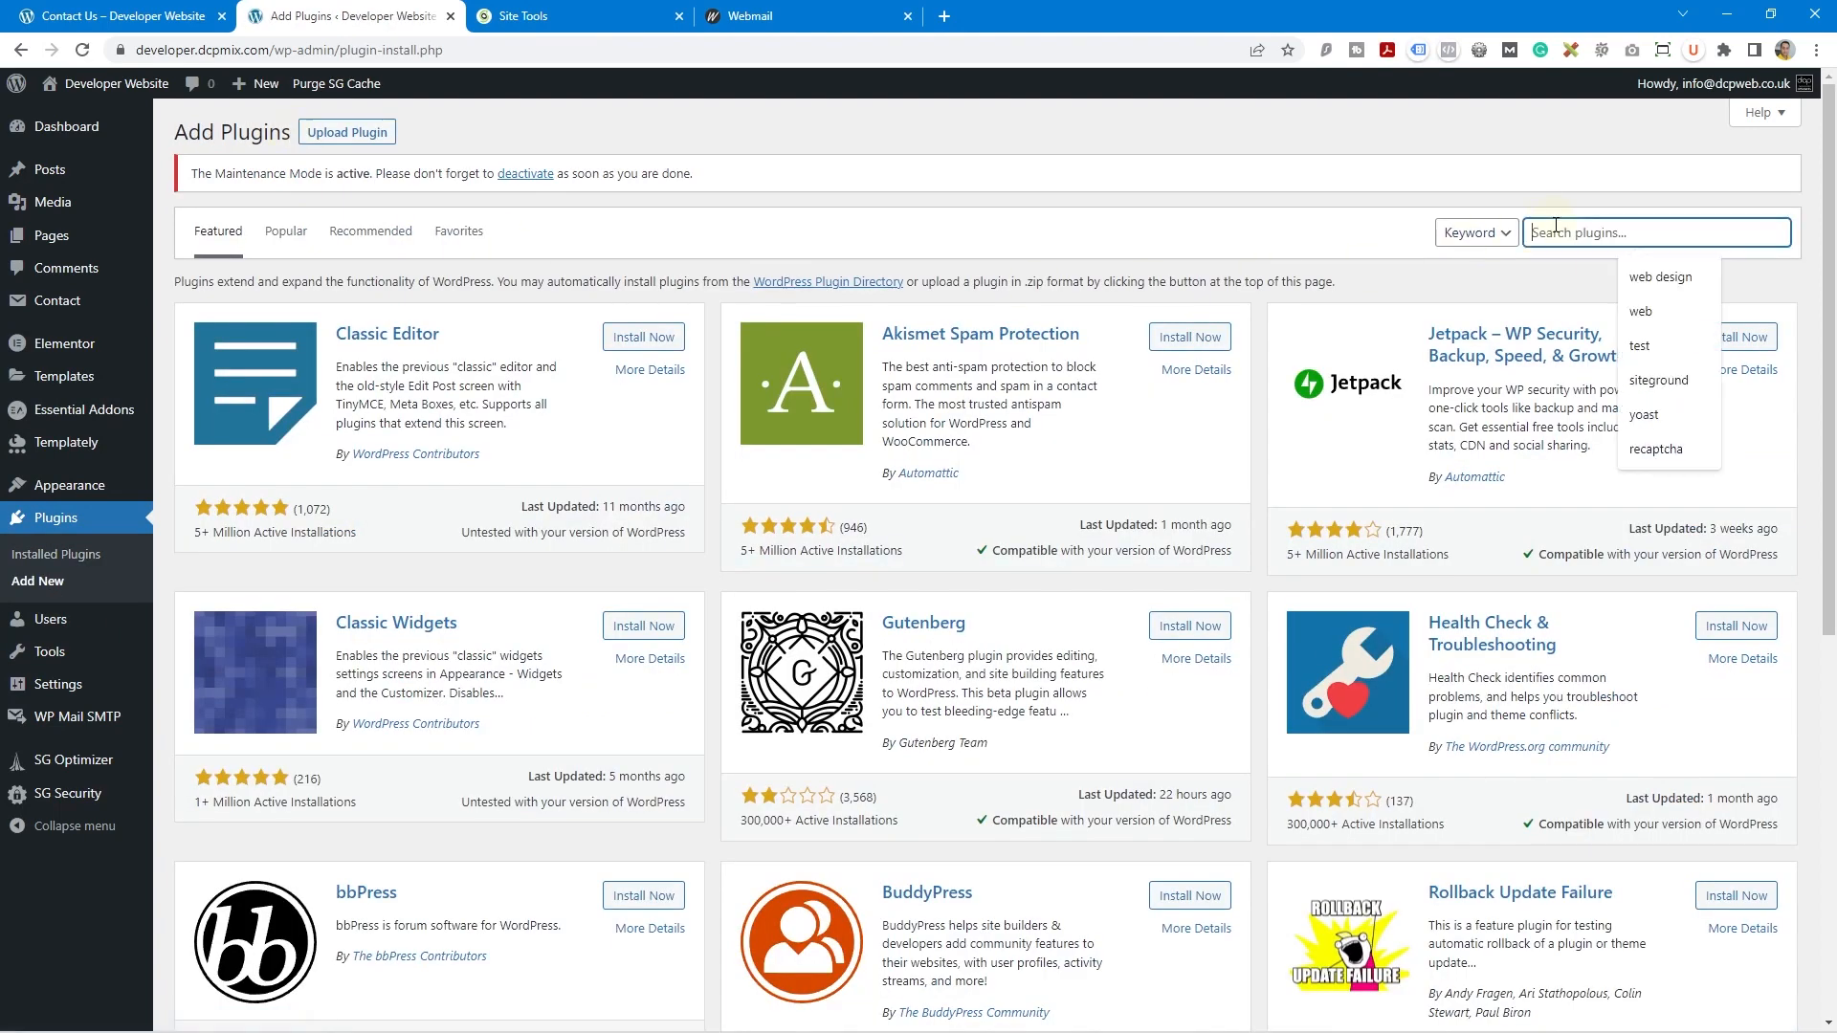
type("cf7")
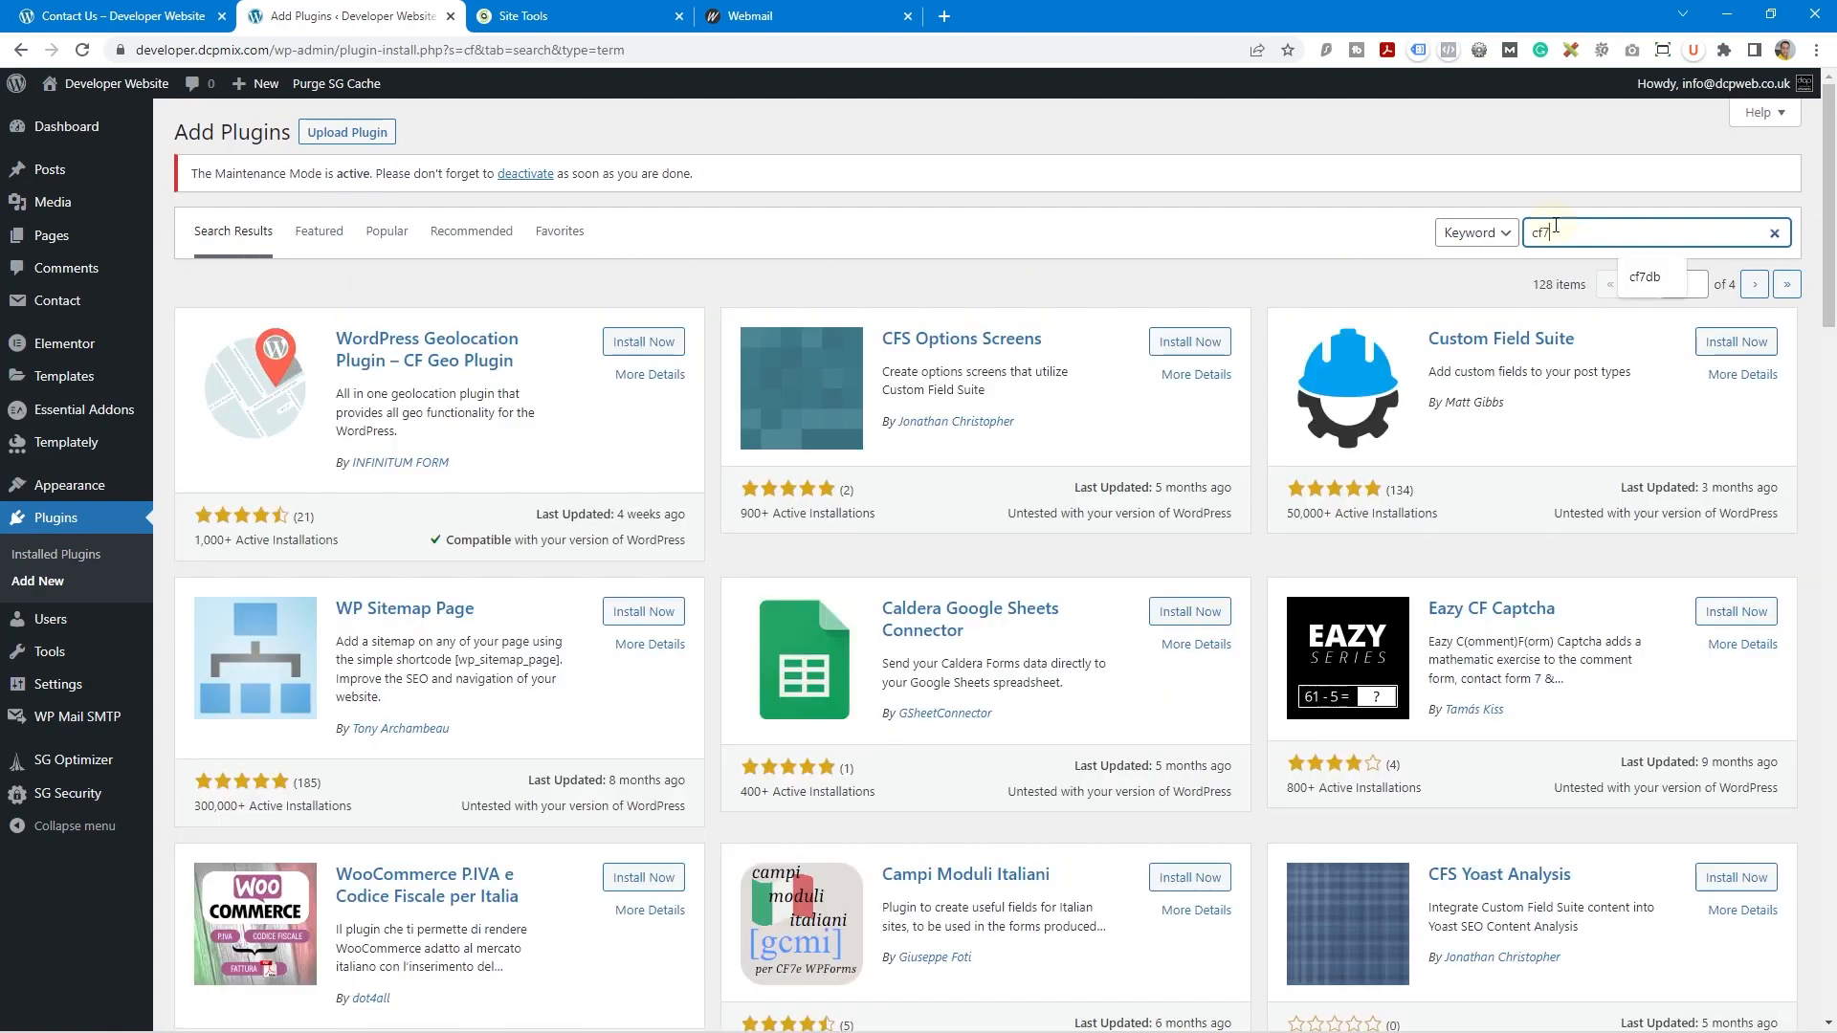
type("d")
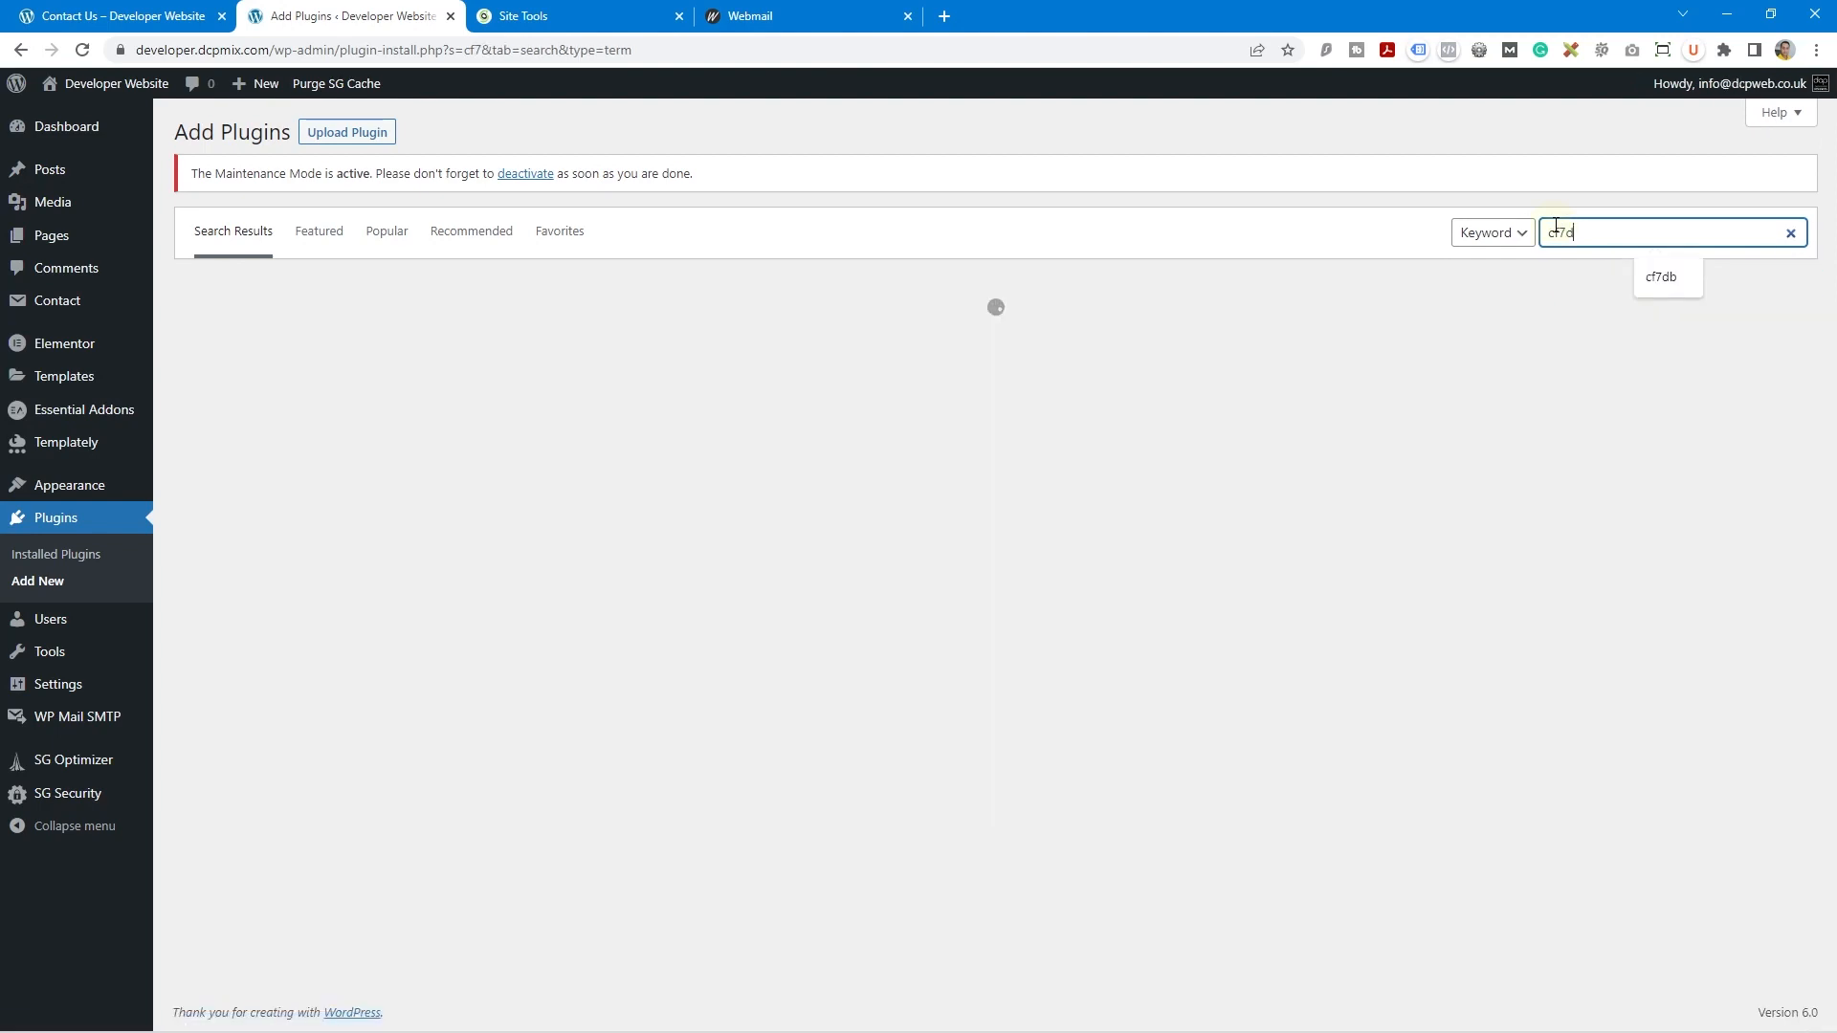
left_click(1661, 275)
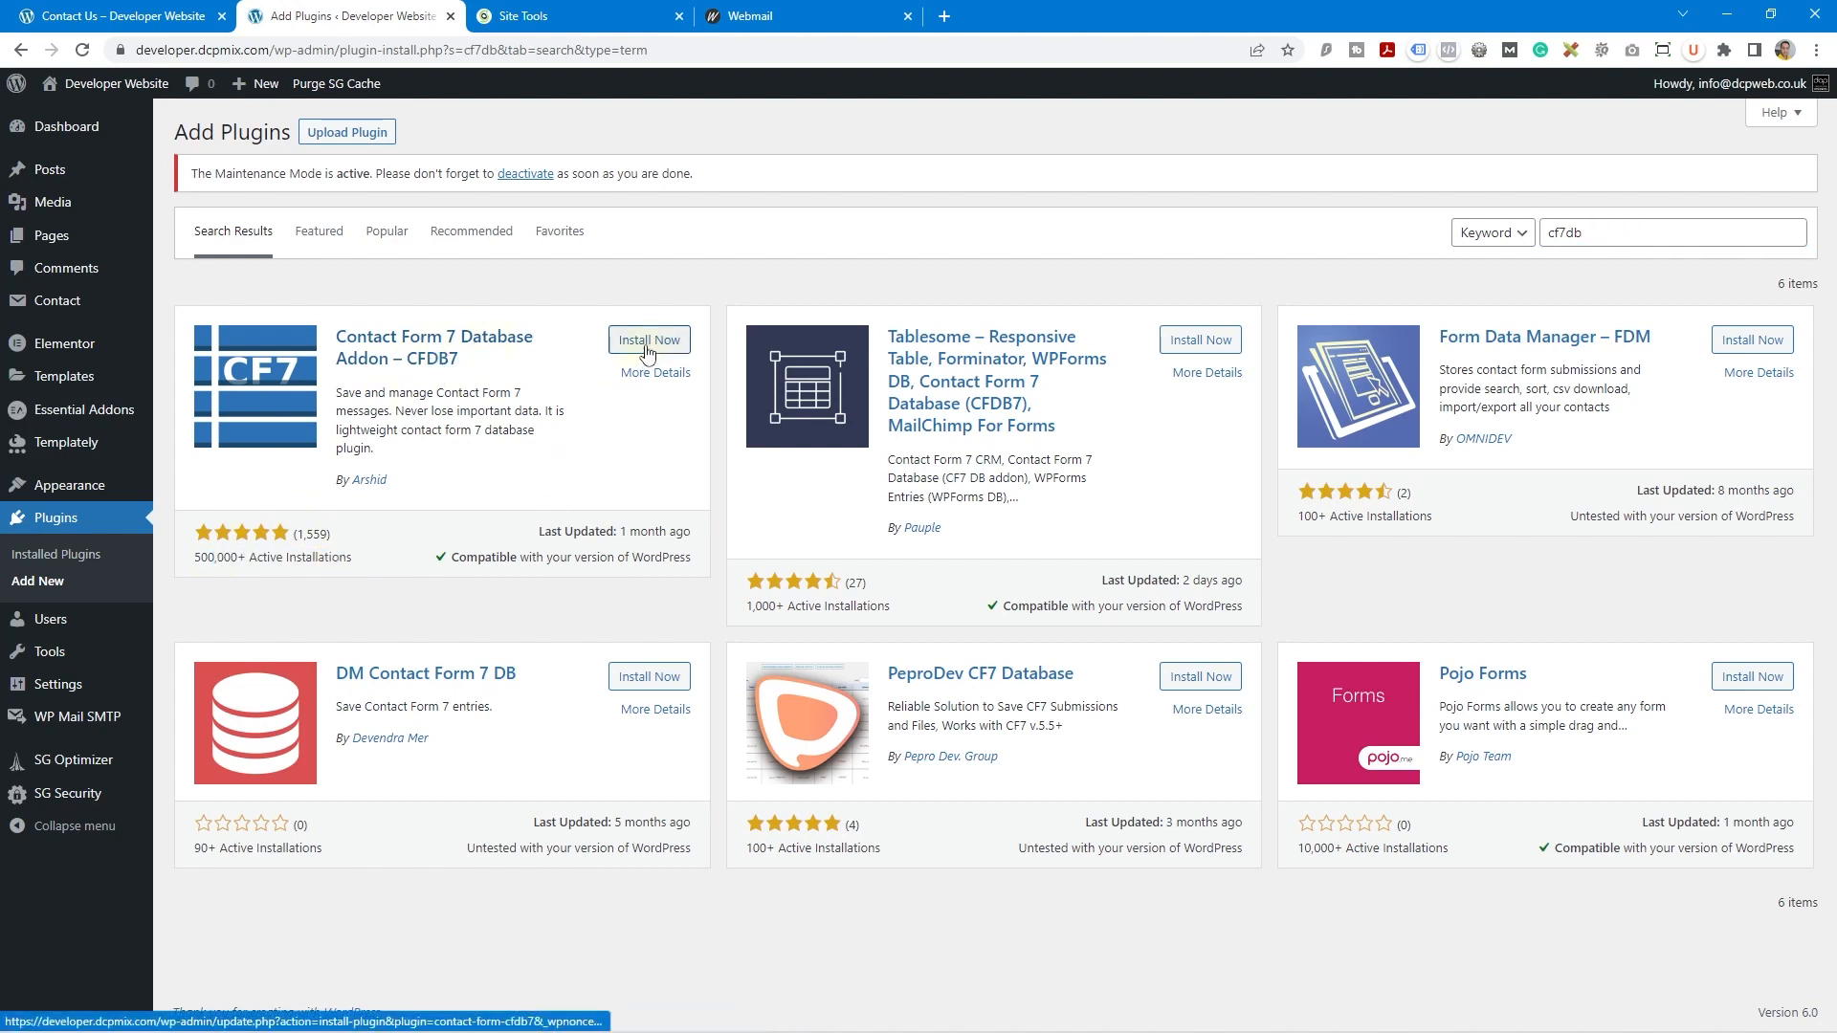
Install the Contact Form 7 Database Addon – CFDB7 from the search results
left_click(648, 341)
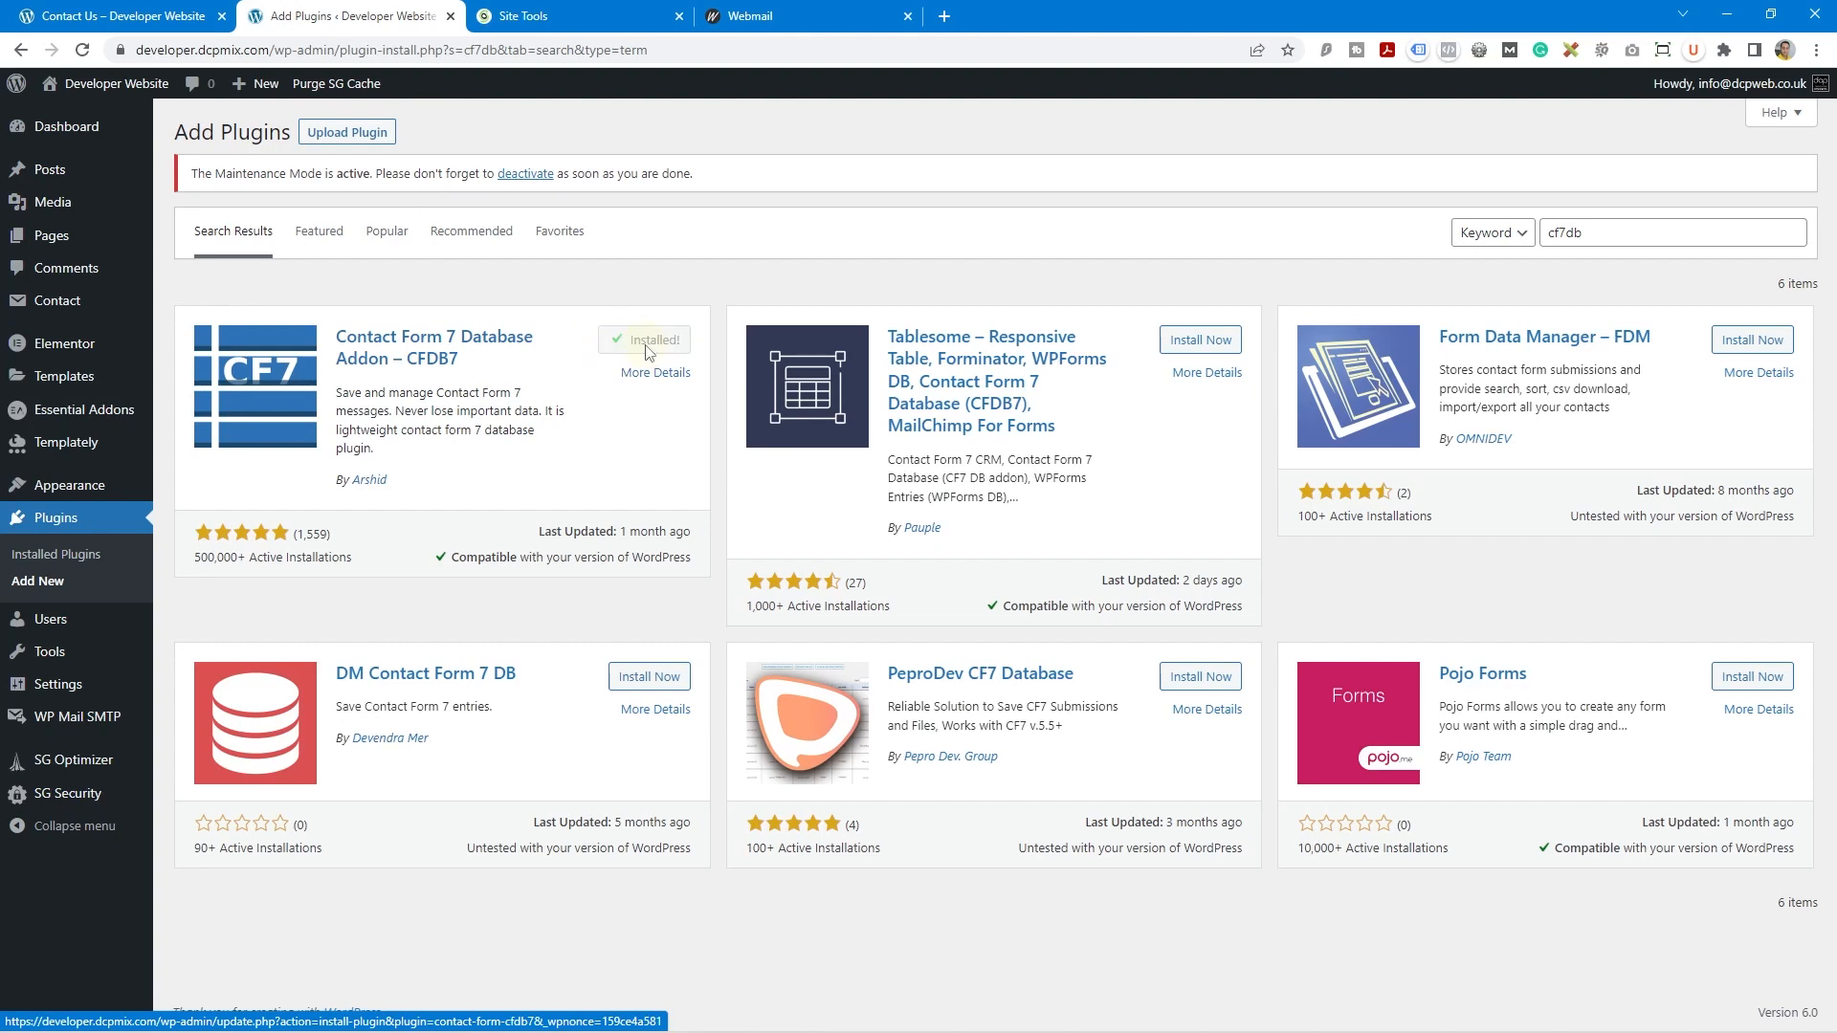
left_click(643, 341)
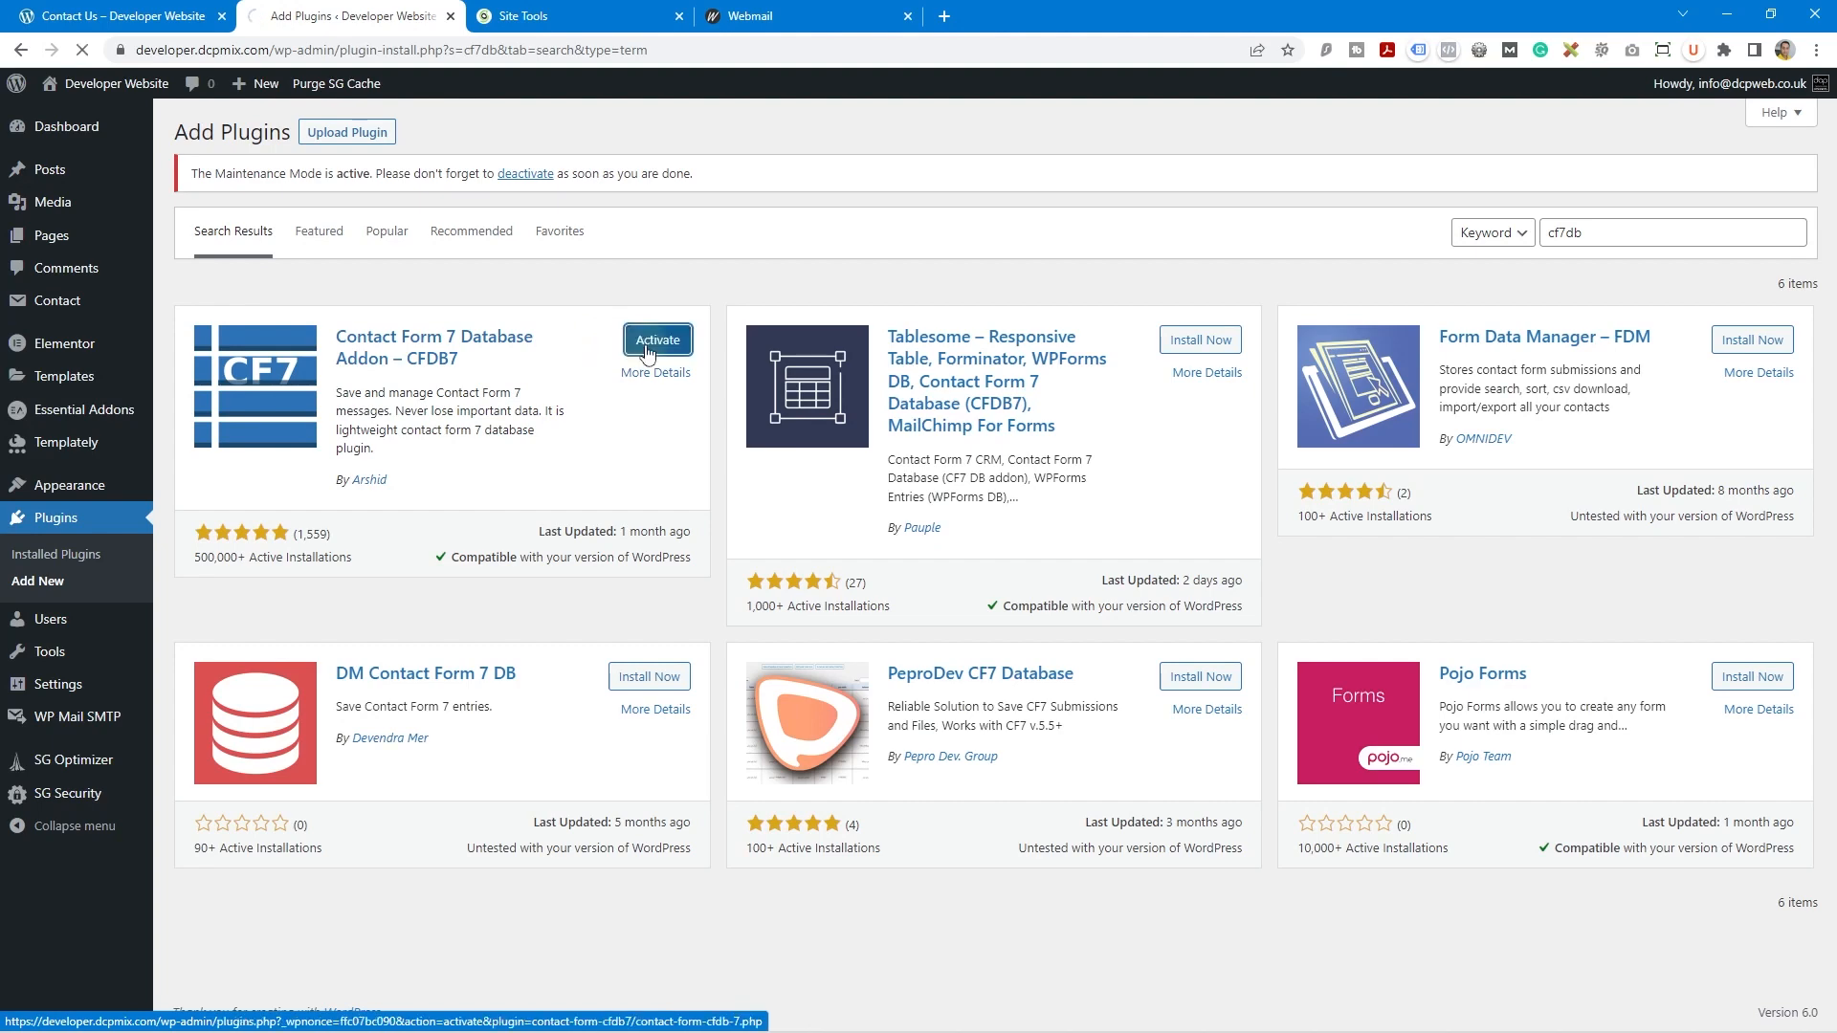
Activate CFDB7 and view its Contact Forms list showing Contact form 1 with 0 entries
left_click(656, 341)
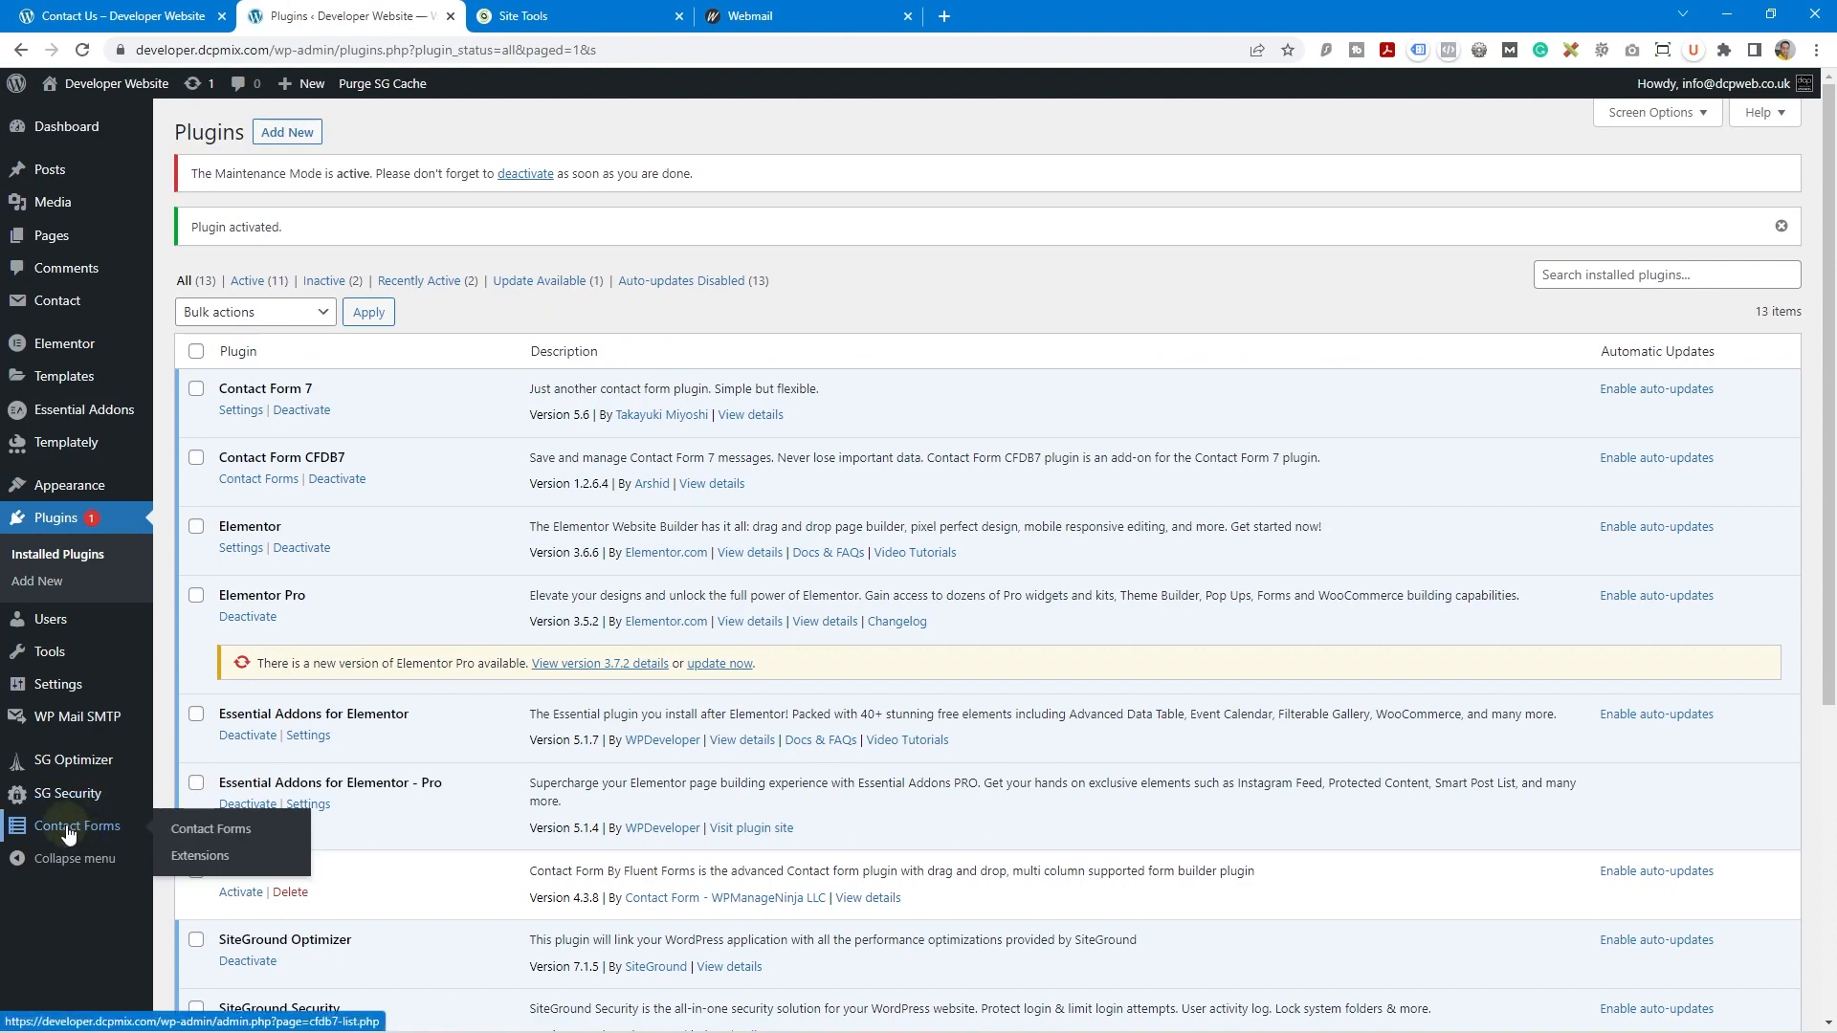
left_click(210, 829)
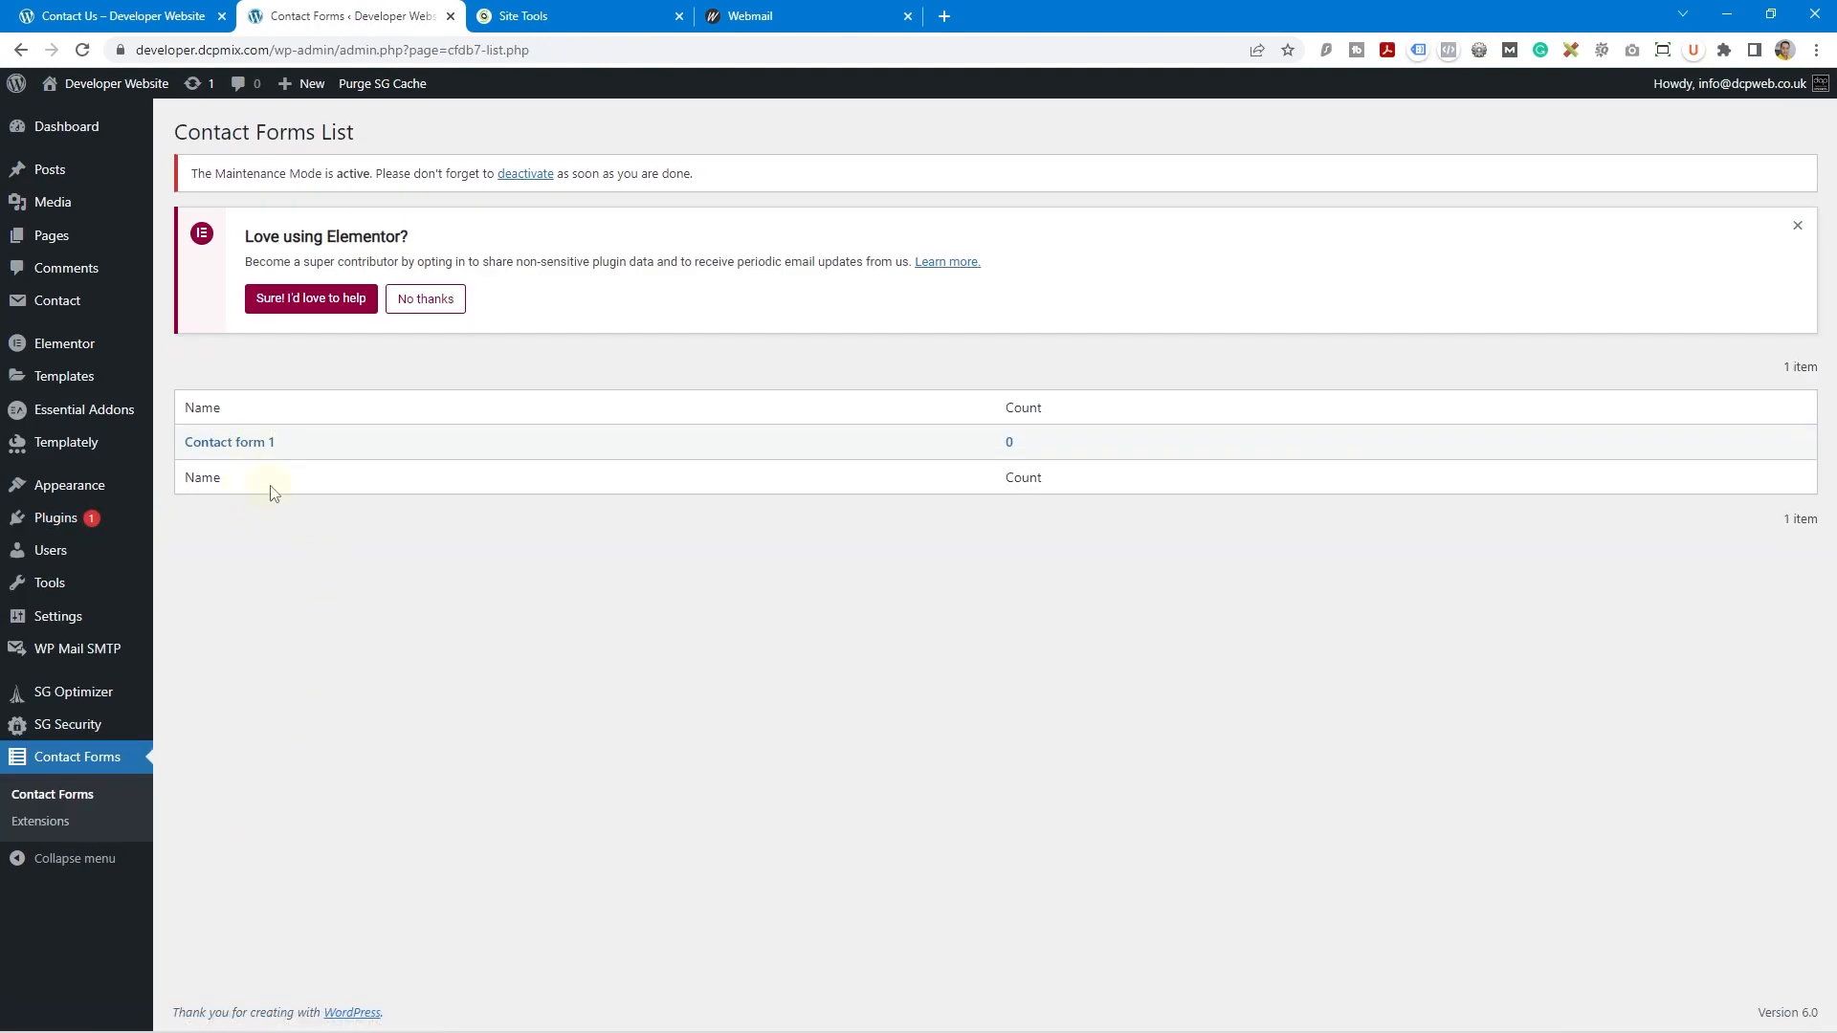
mouse_move(297, 539)
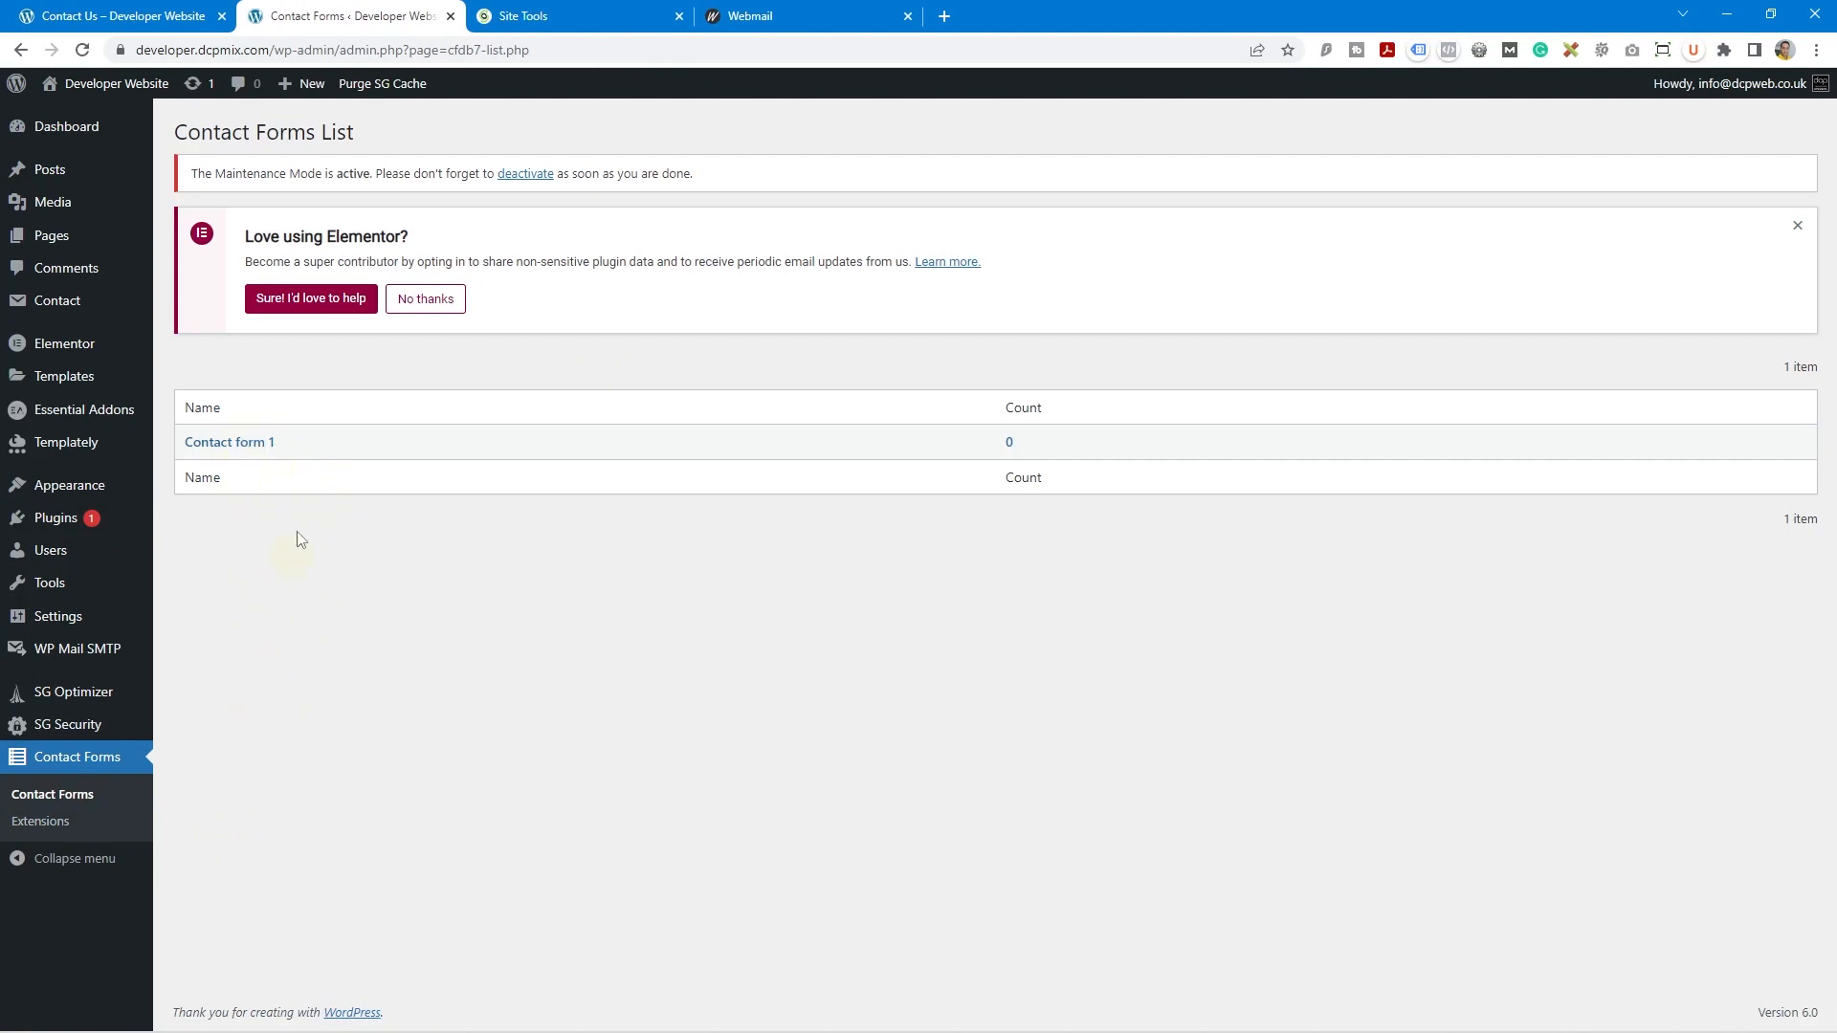
mouse_move(281, 532)
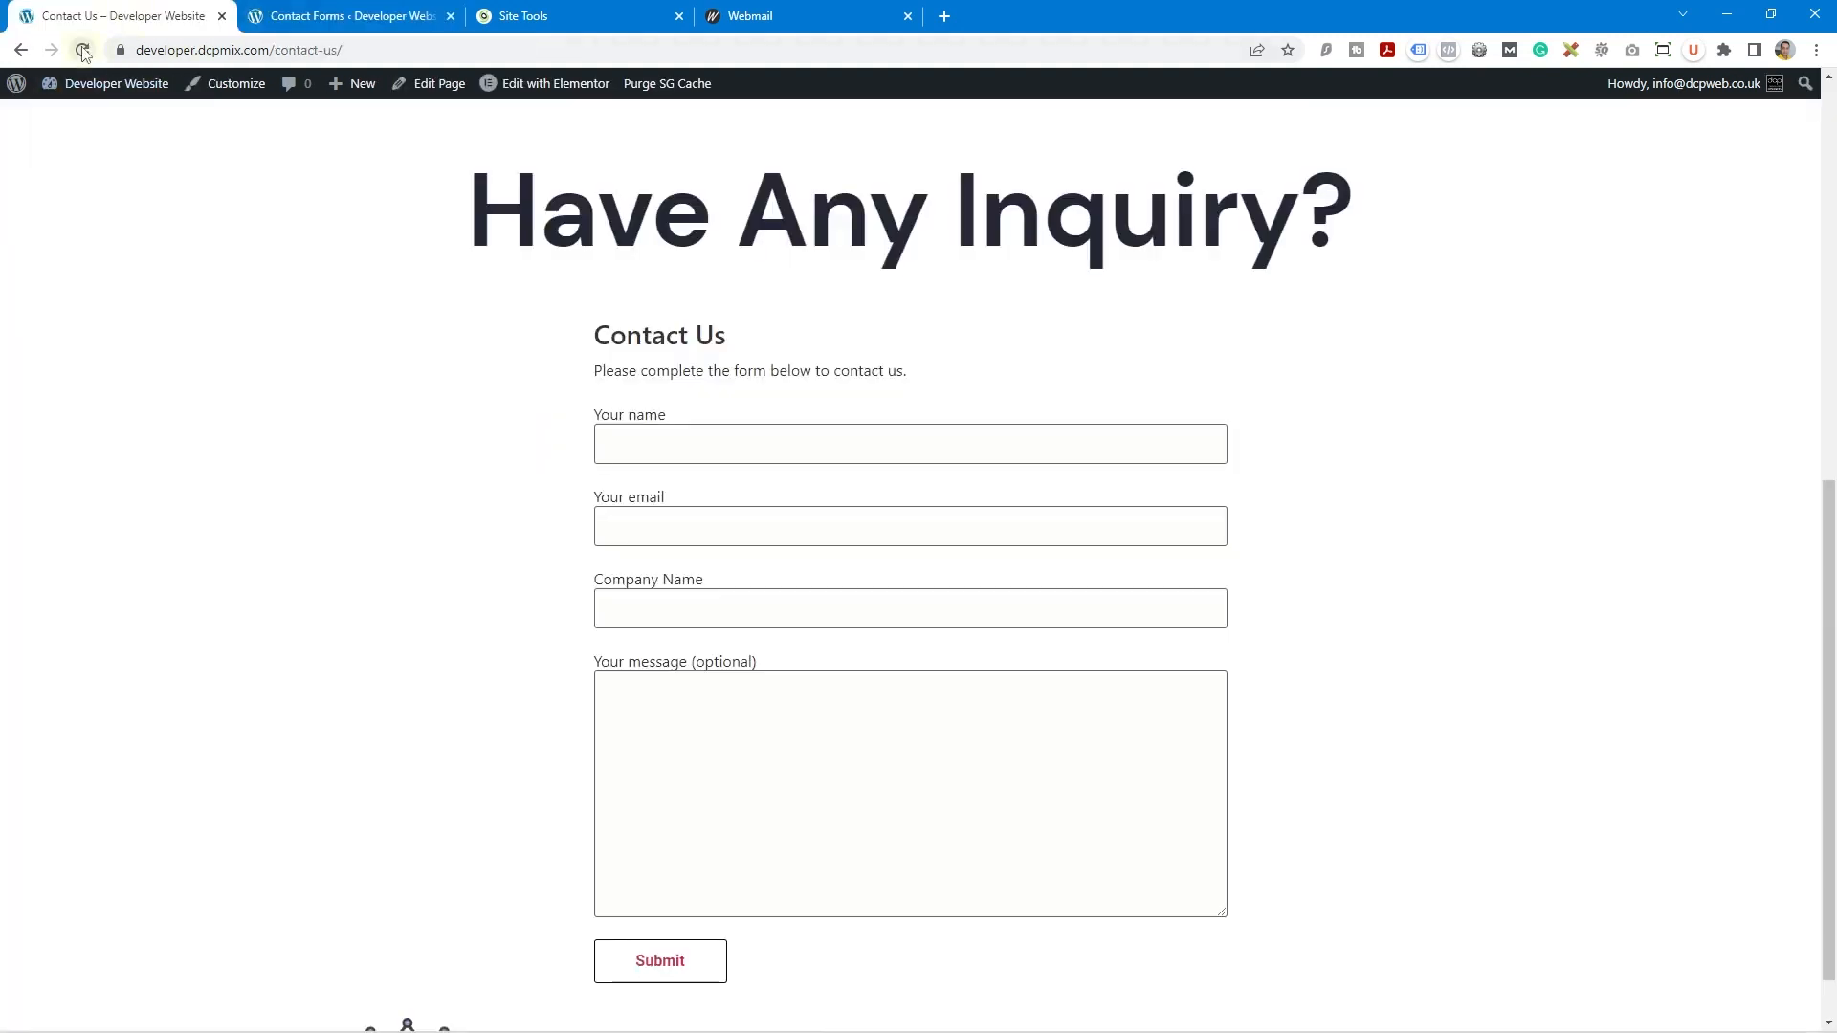
Submit a test enquiry as Web Developer, test email, company DCP Web Designer with a short message
left_click(909, 442)
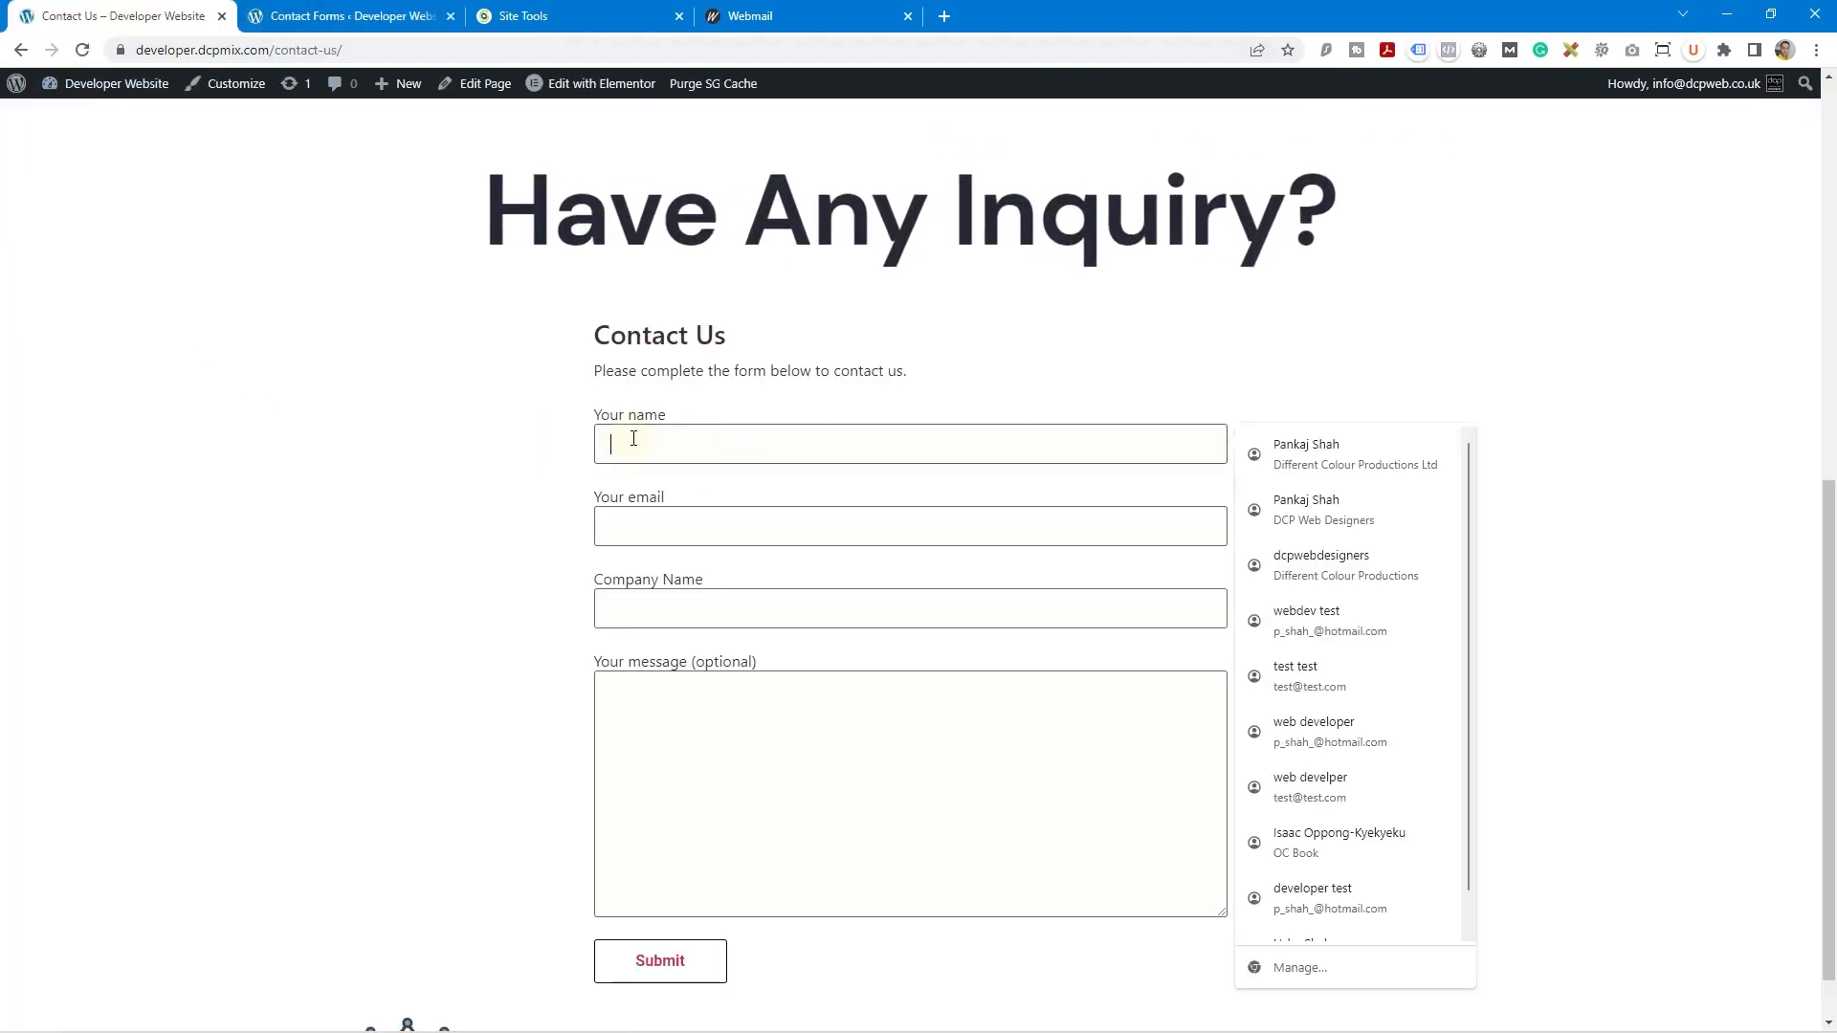
type("Web Dev")
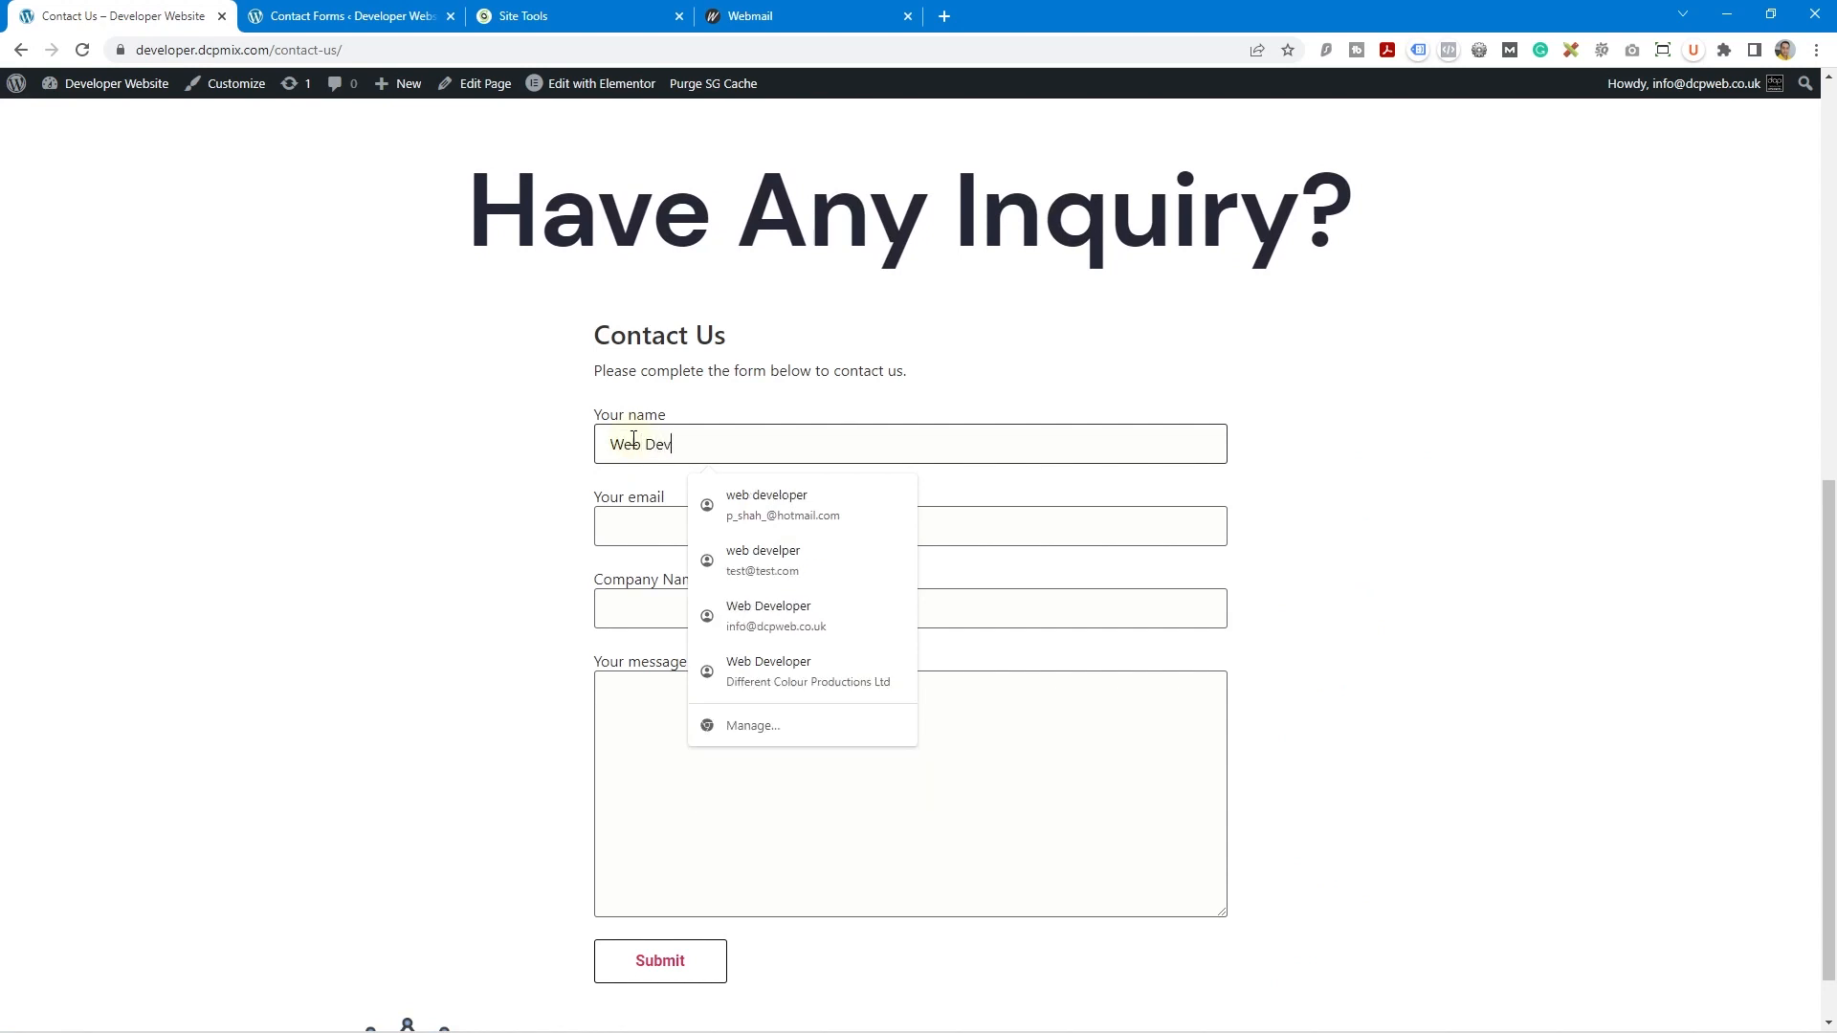
left_click(769, 607)
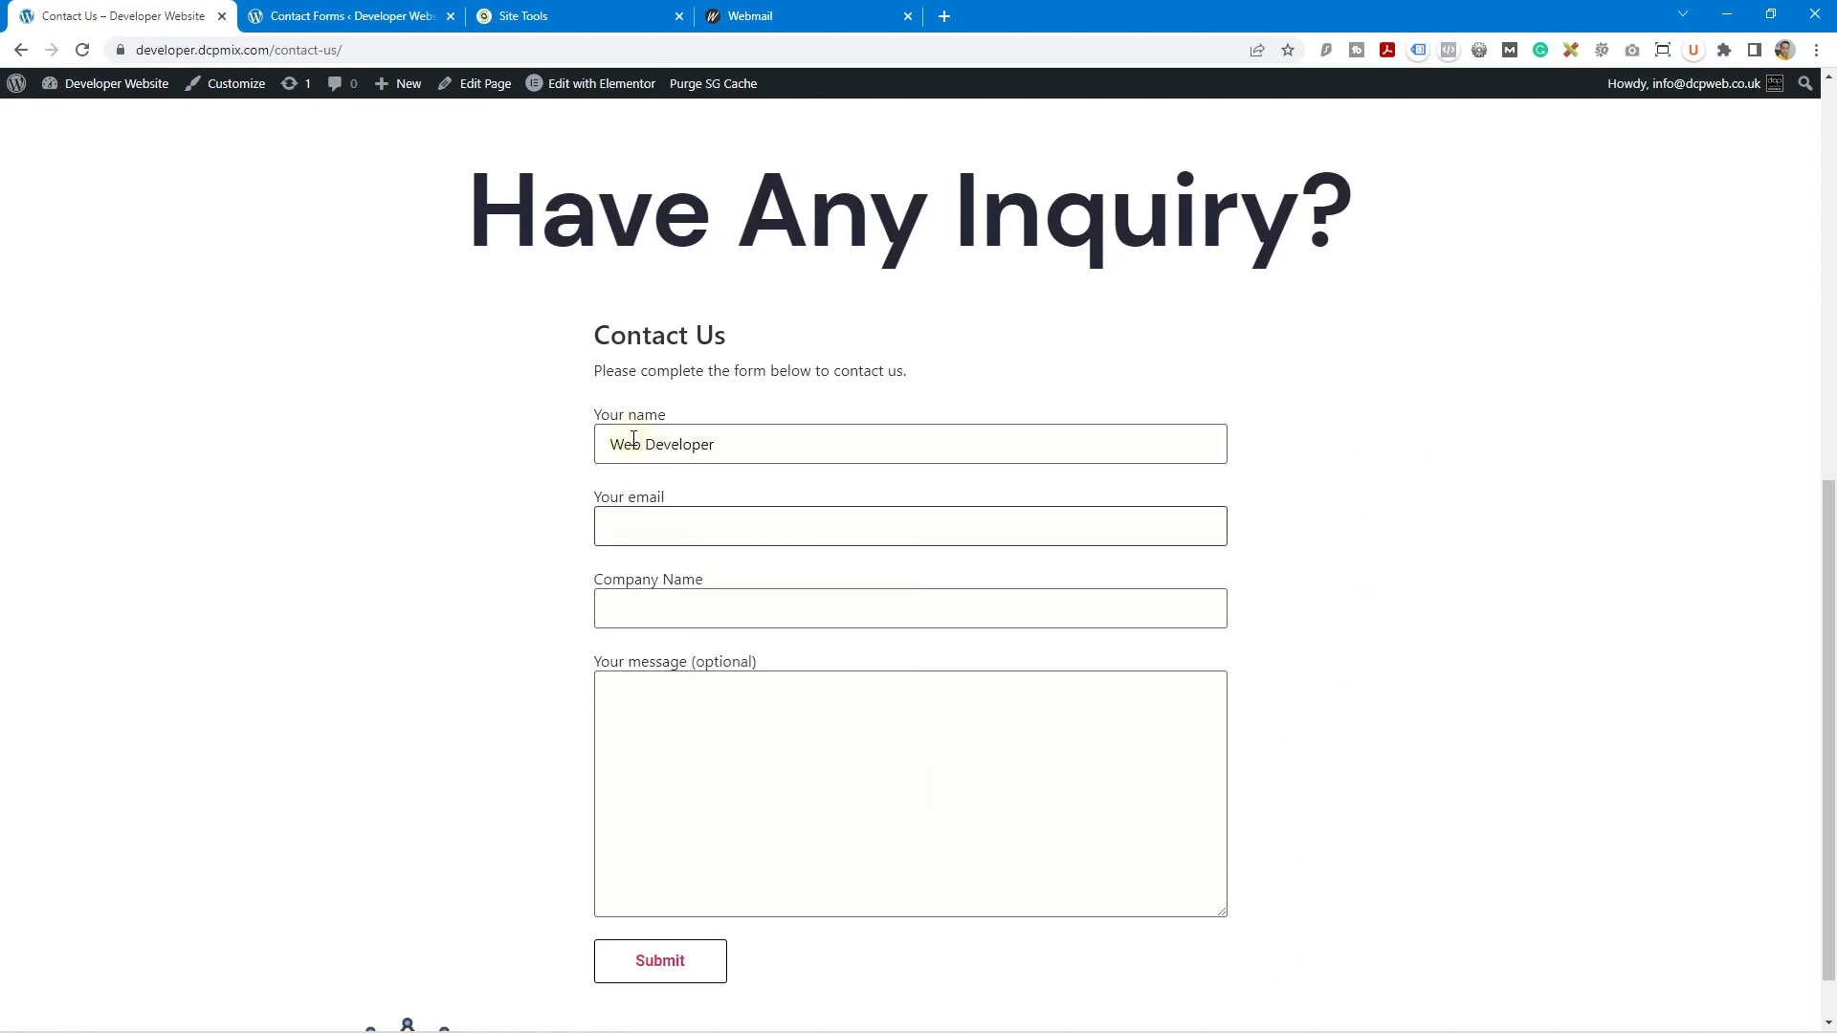
type("test@")
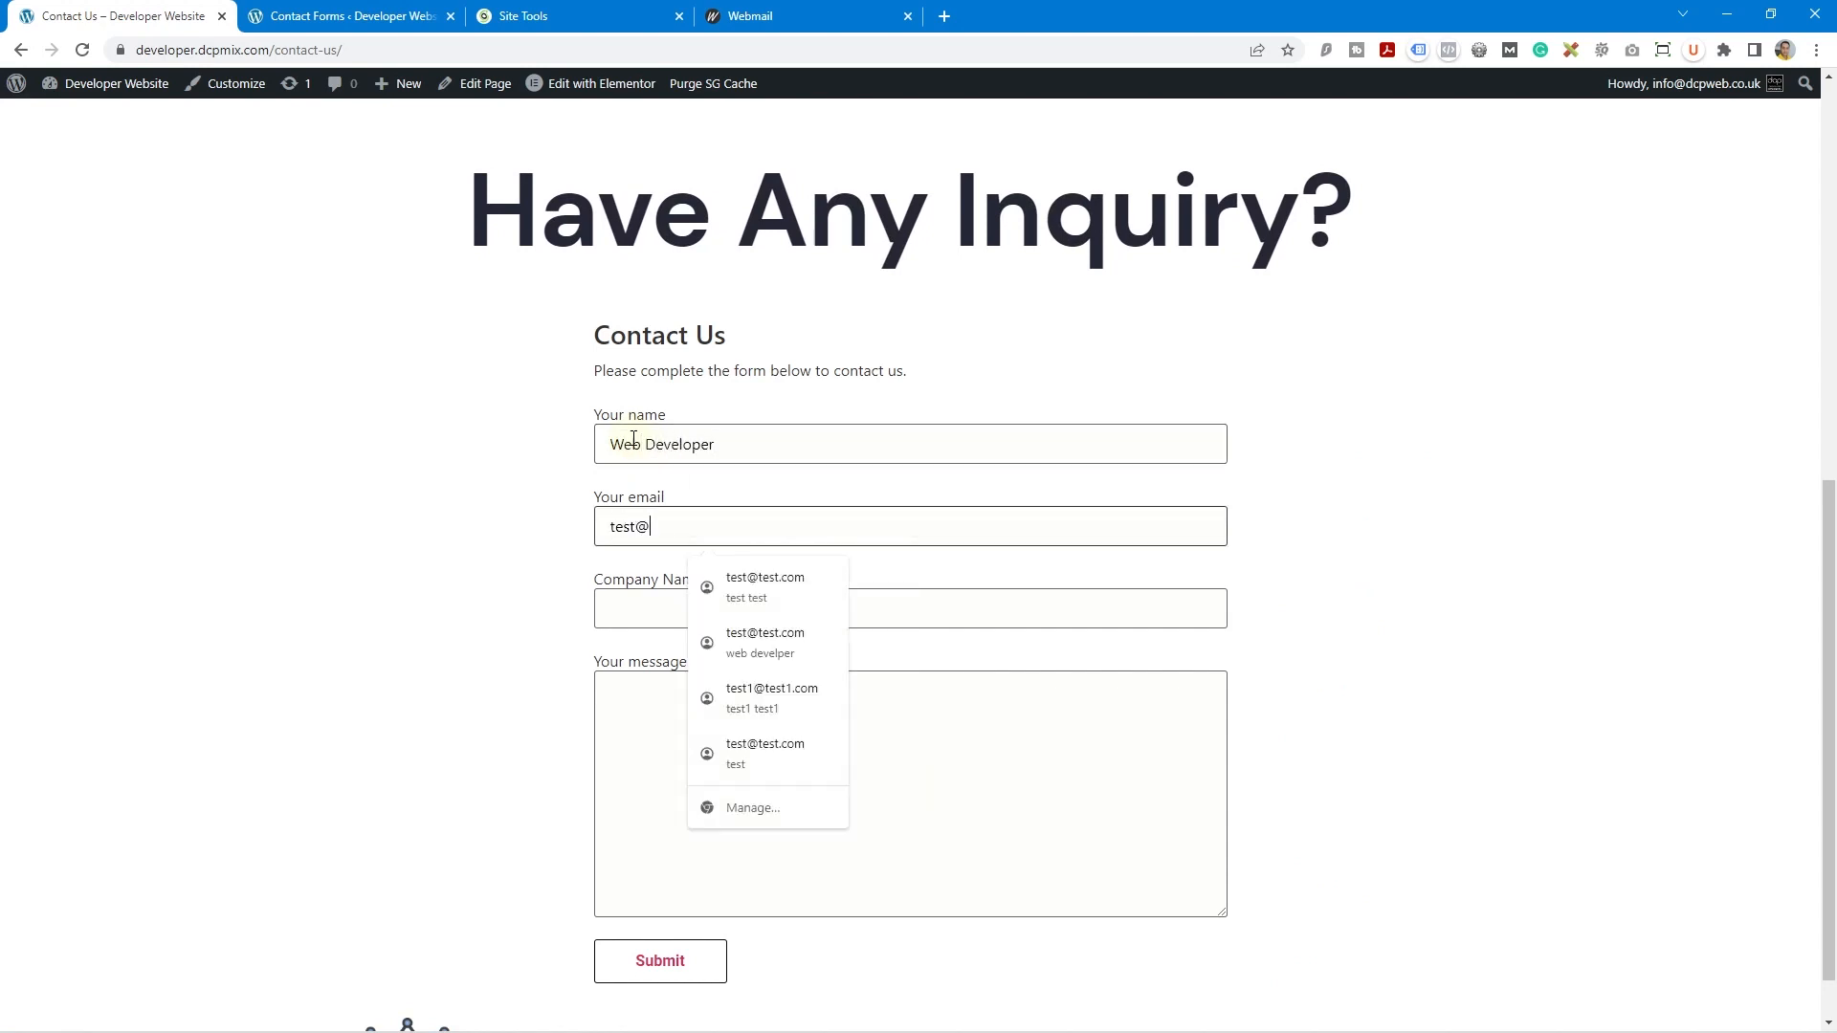
left_click(763, 586)
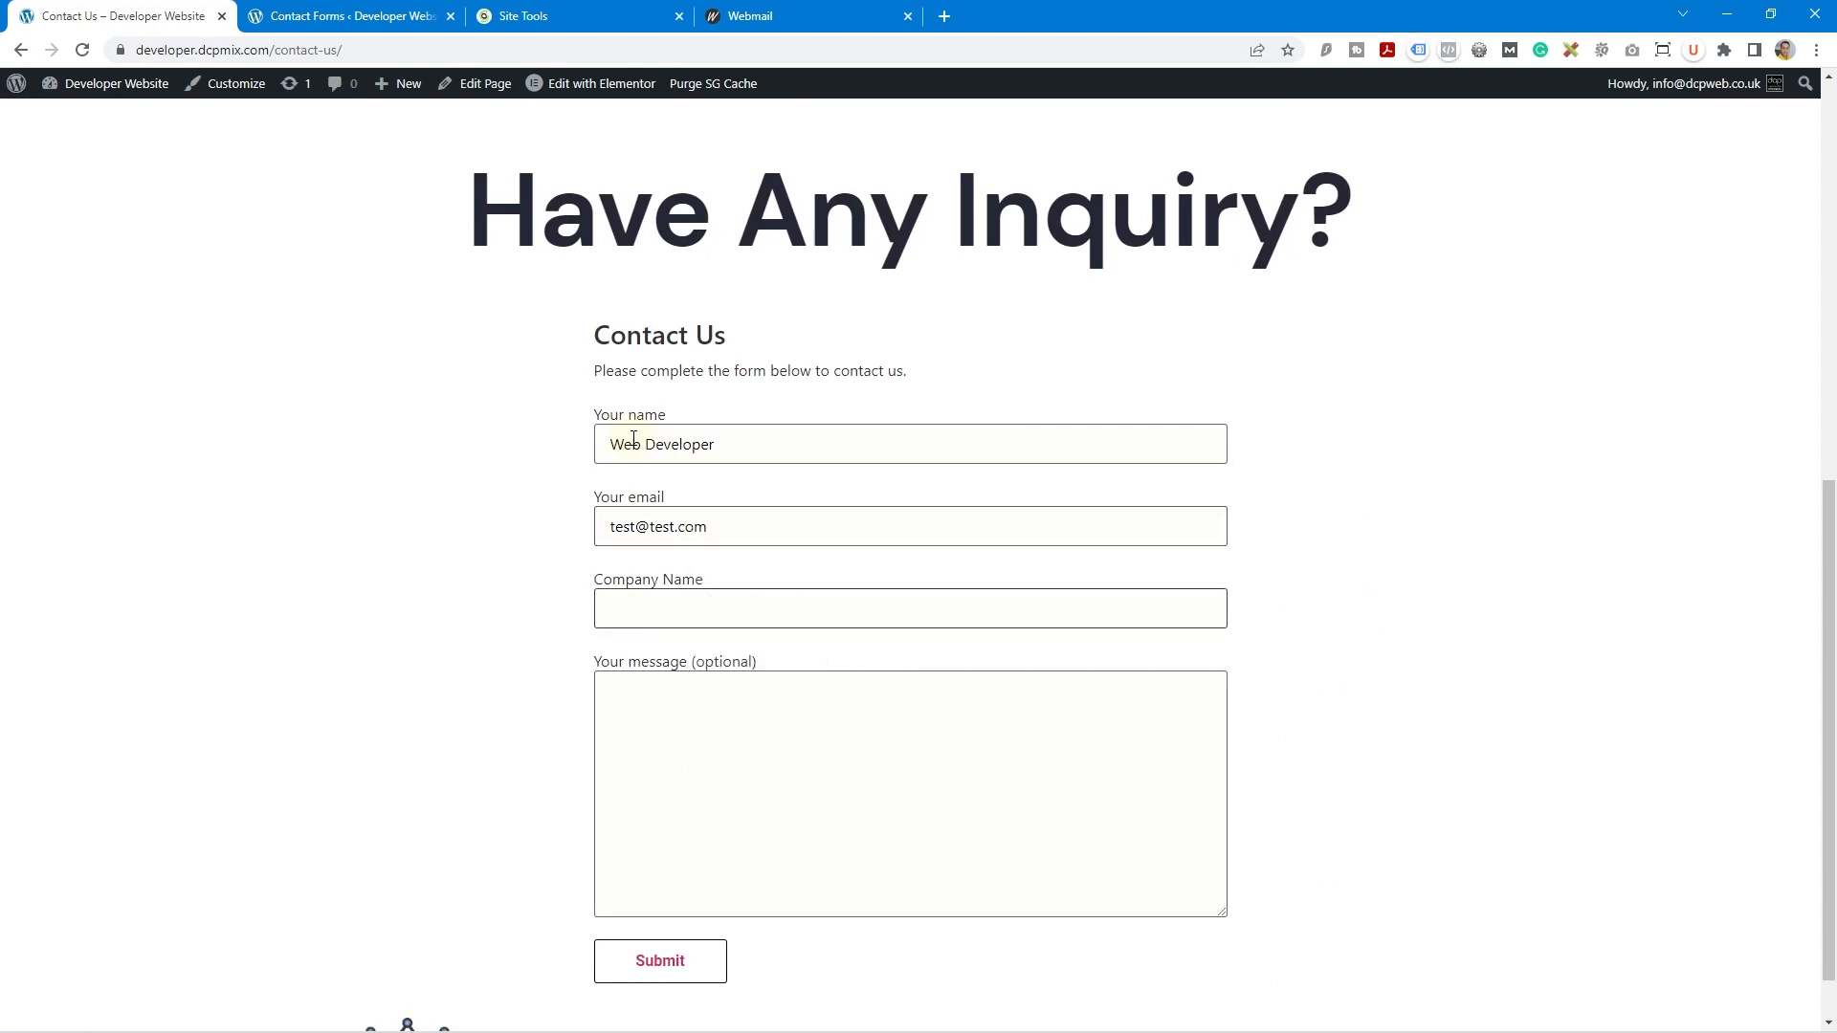
type("DCP Web Designer")
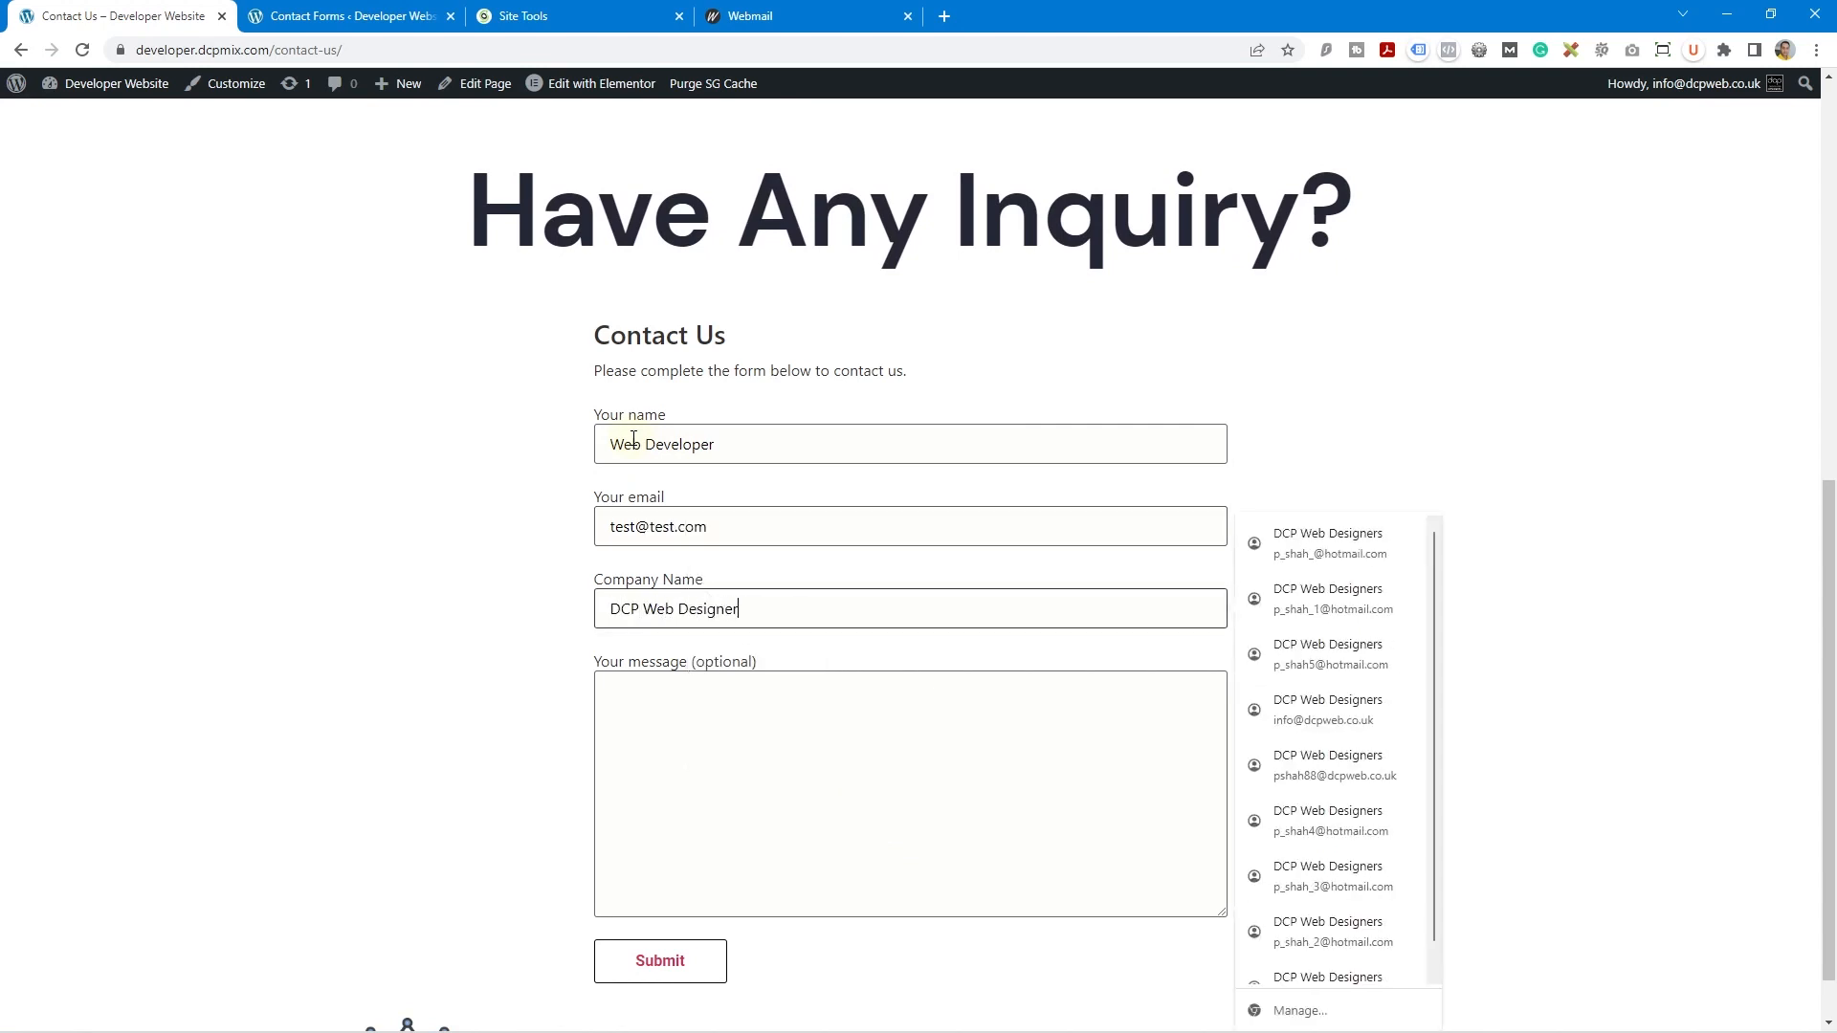
type("thi si")
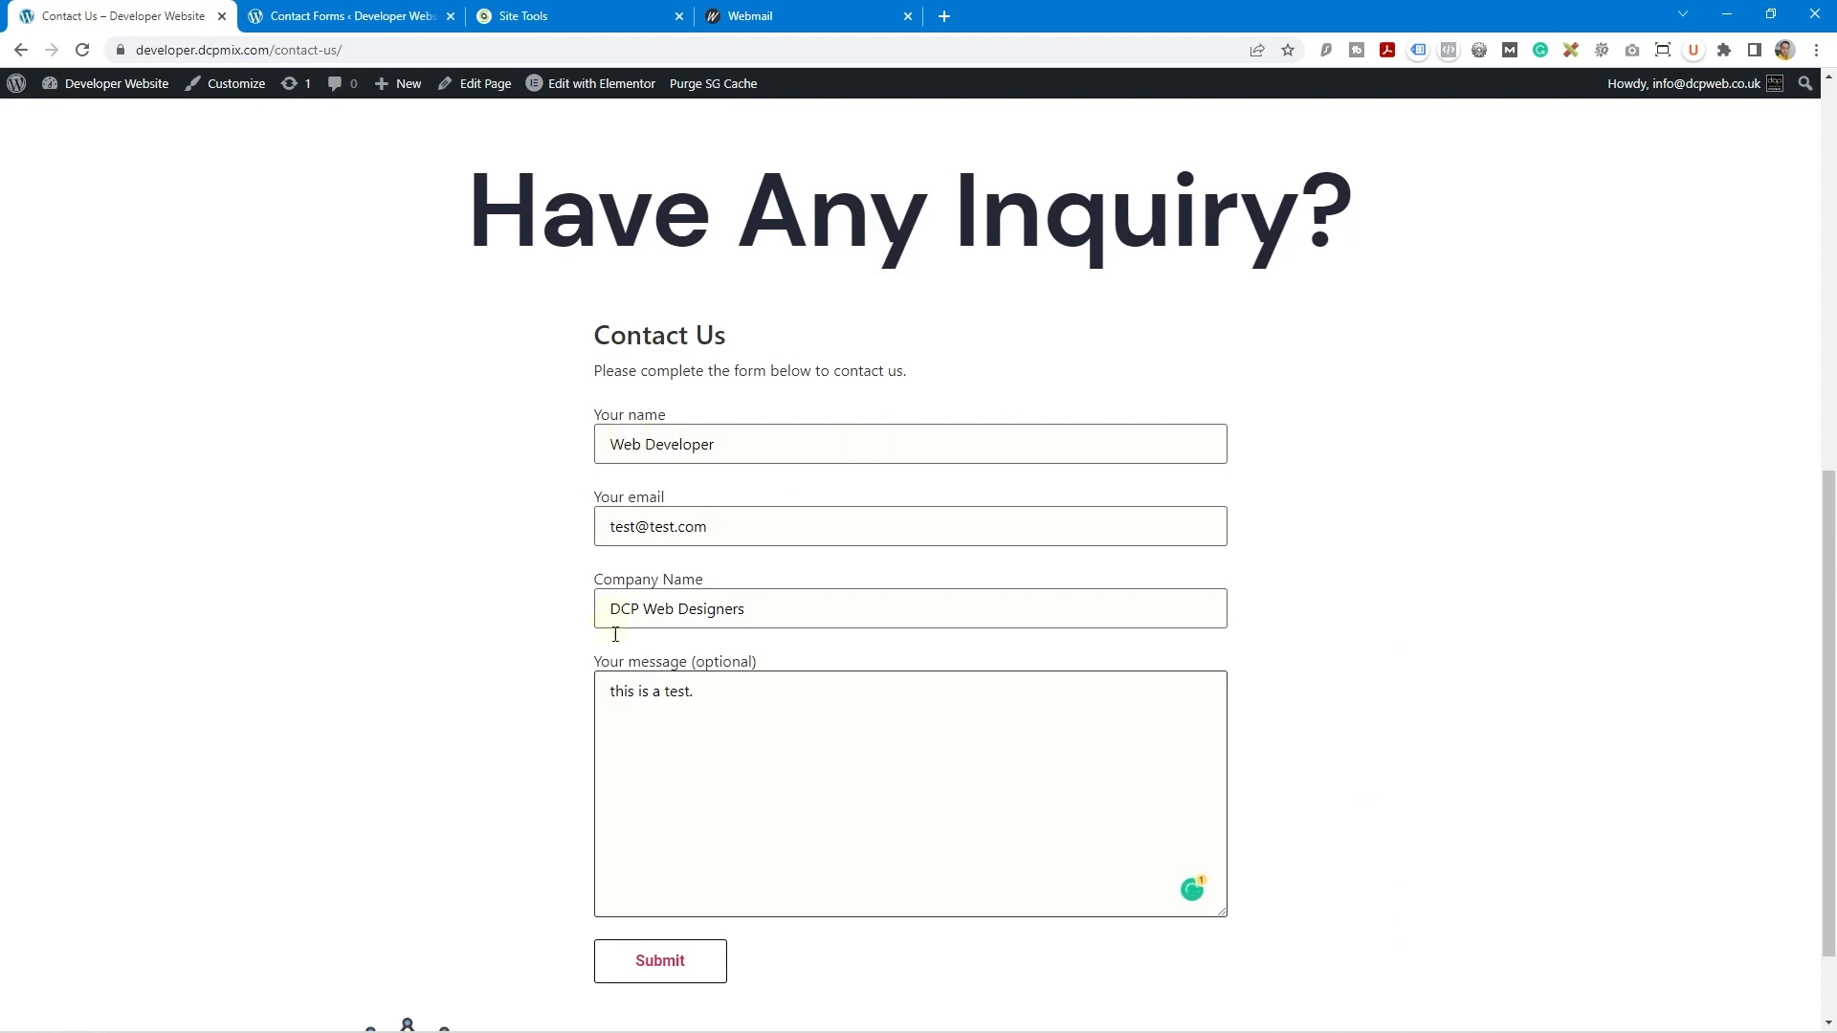
left_click(659, 961)
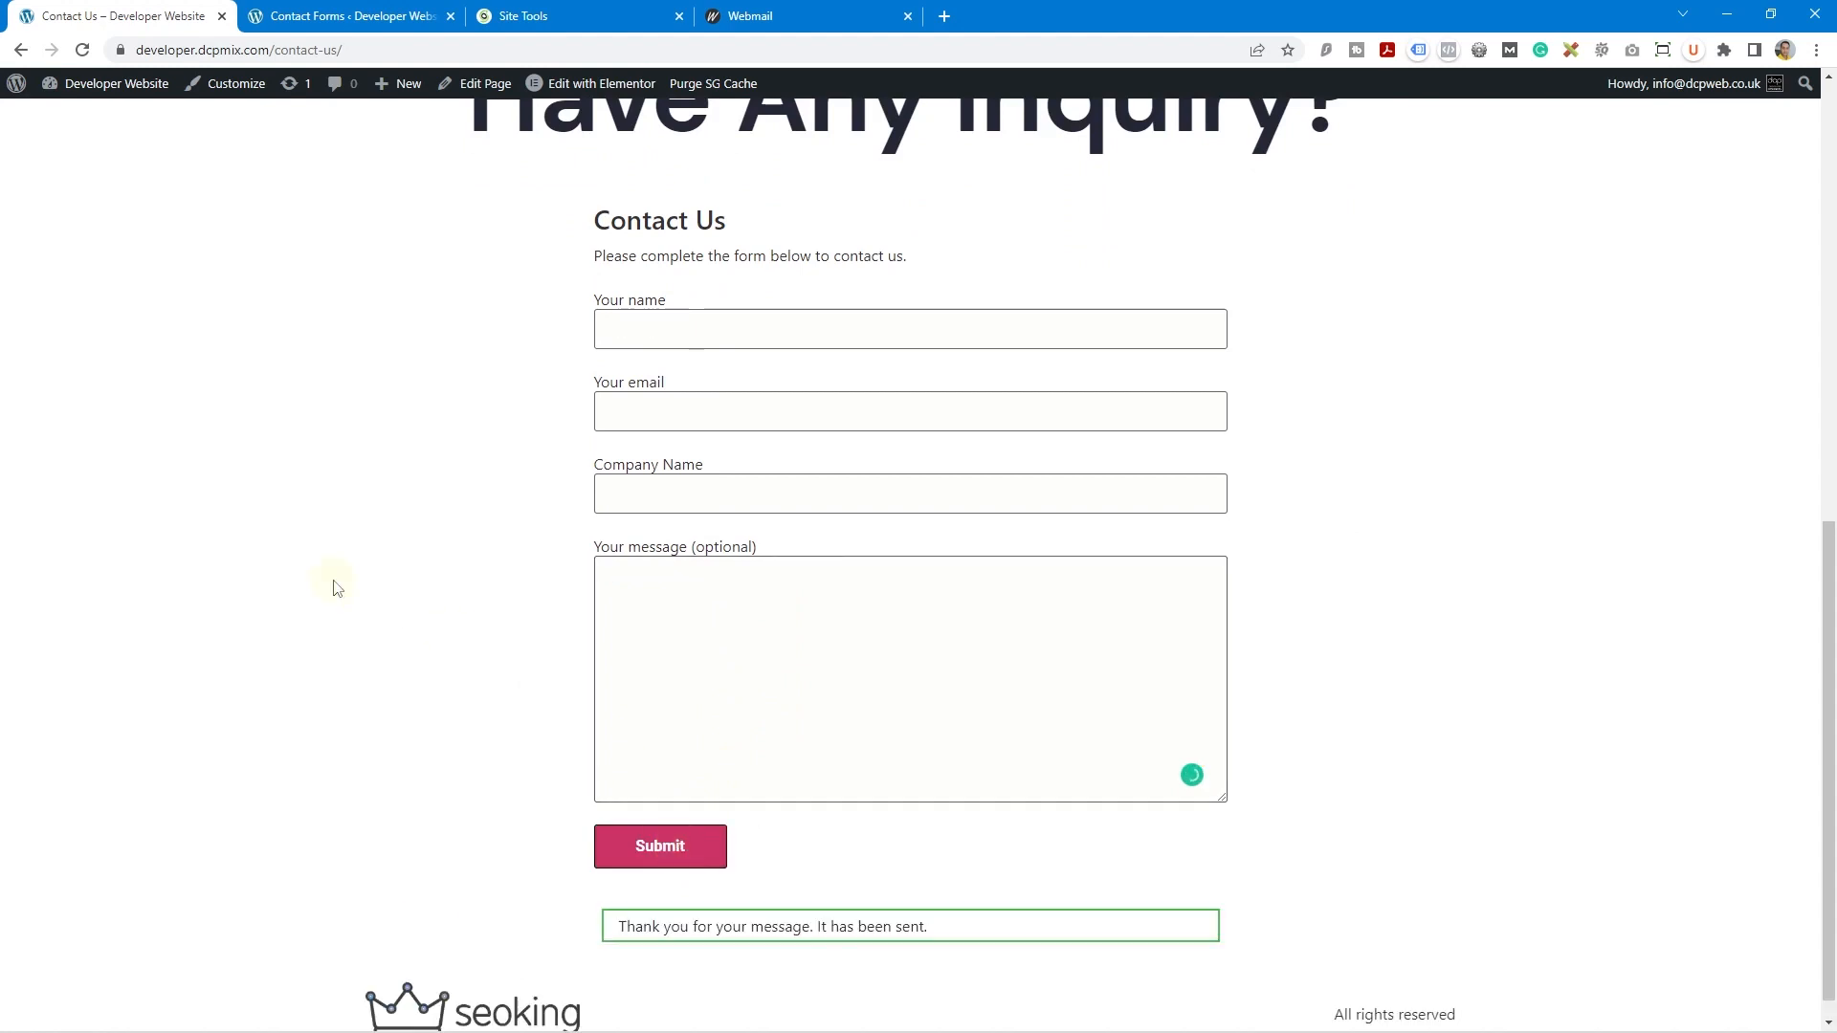
Fill a second test enquiry with the Web Designers name, test email and a message
left_click(348, 15)
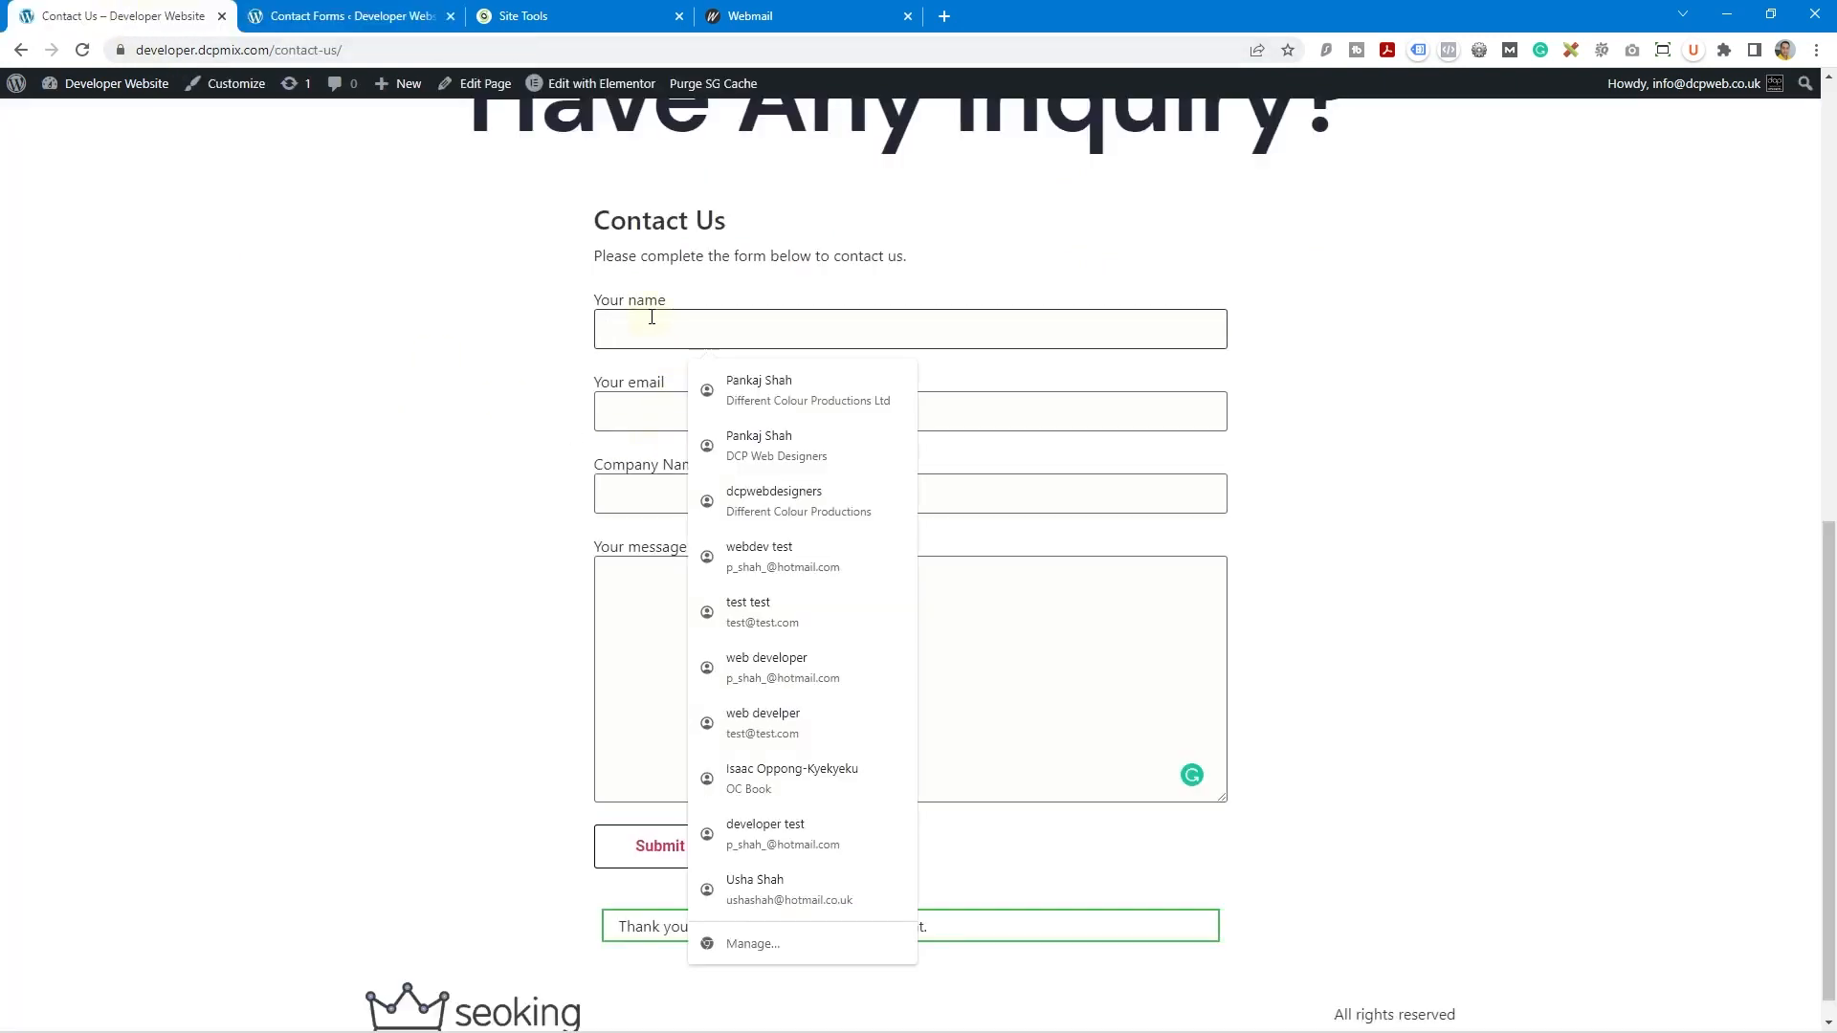
type("Web Dewve")
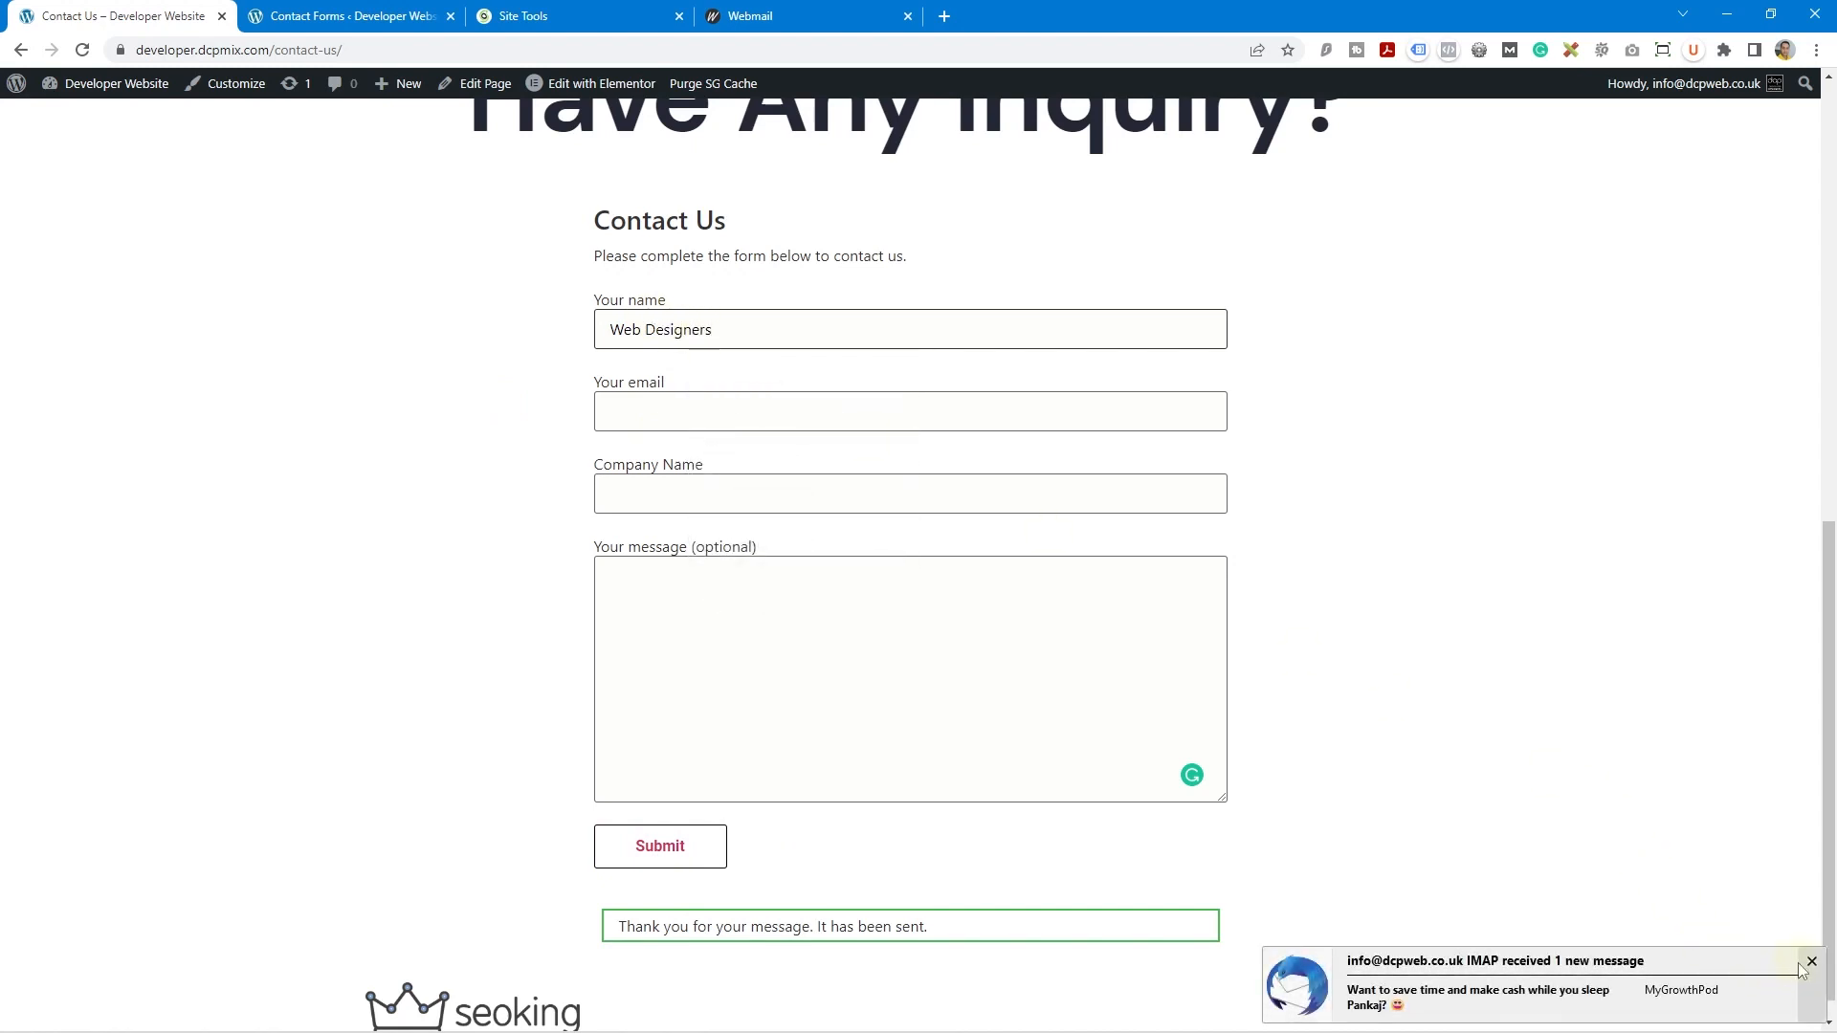
left_click(911, 409)
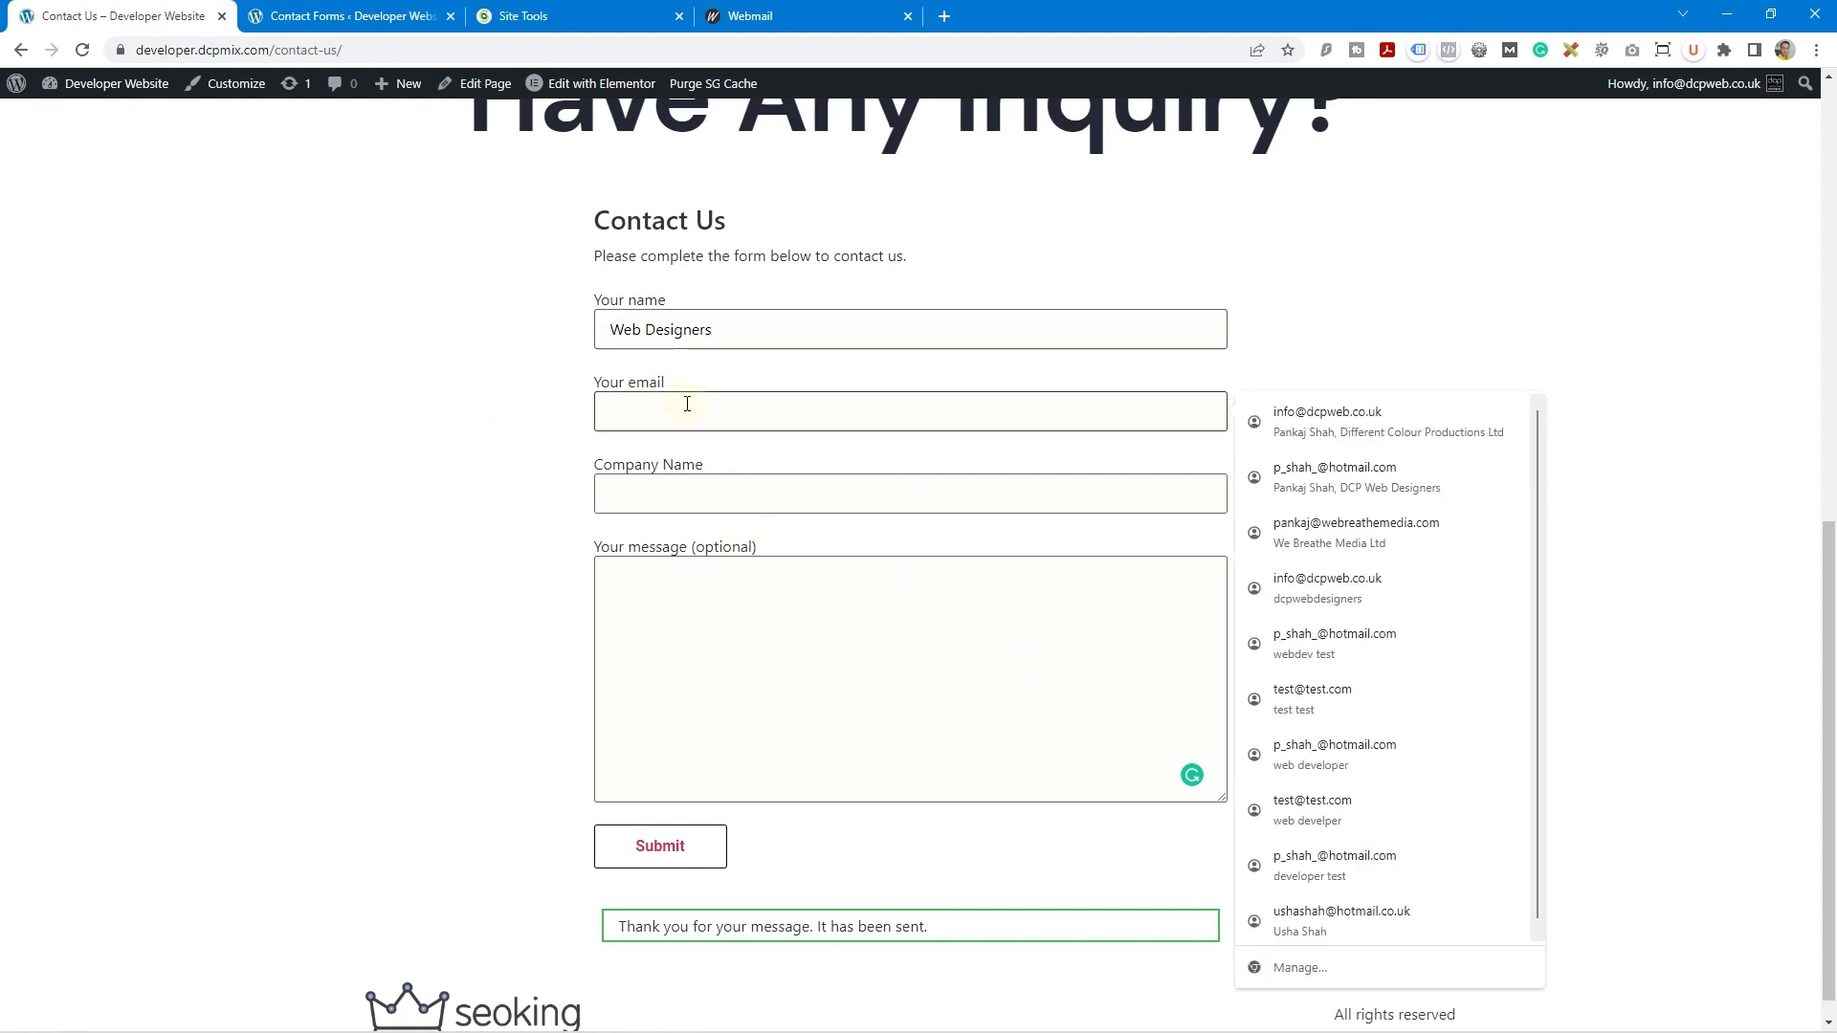
type("test@test.com")
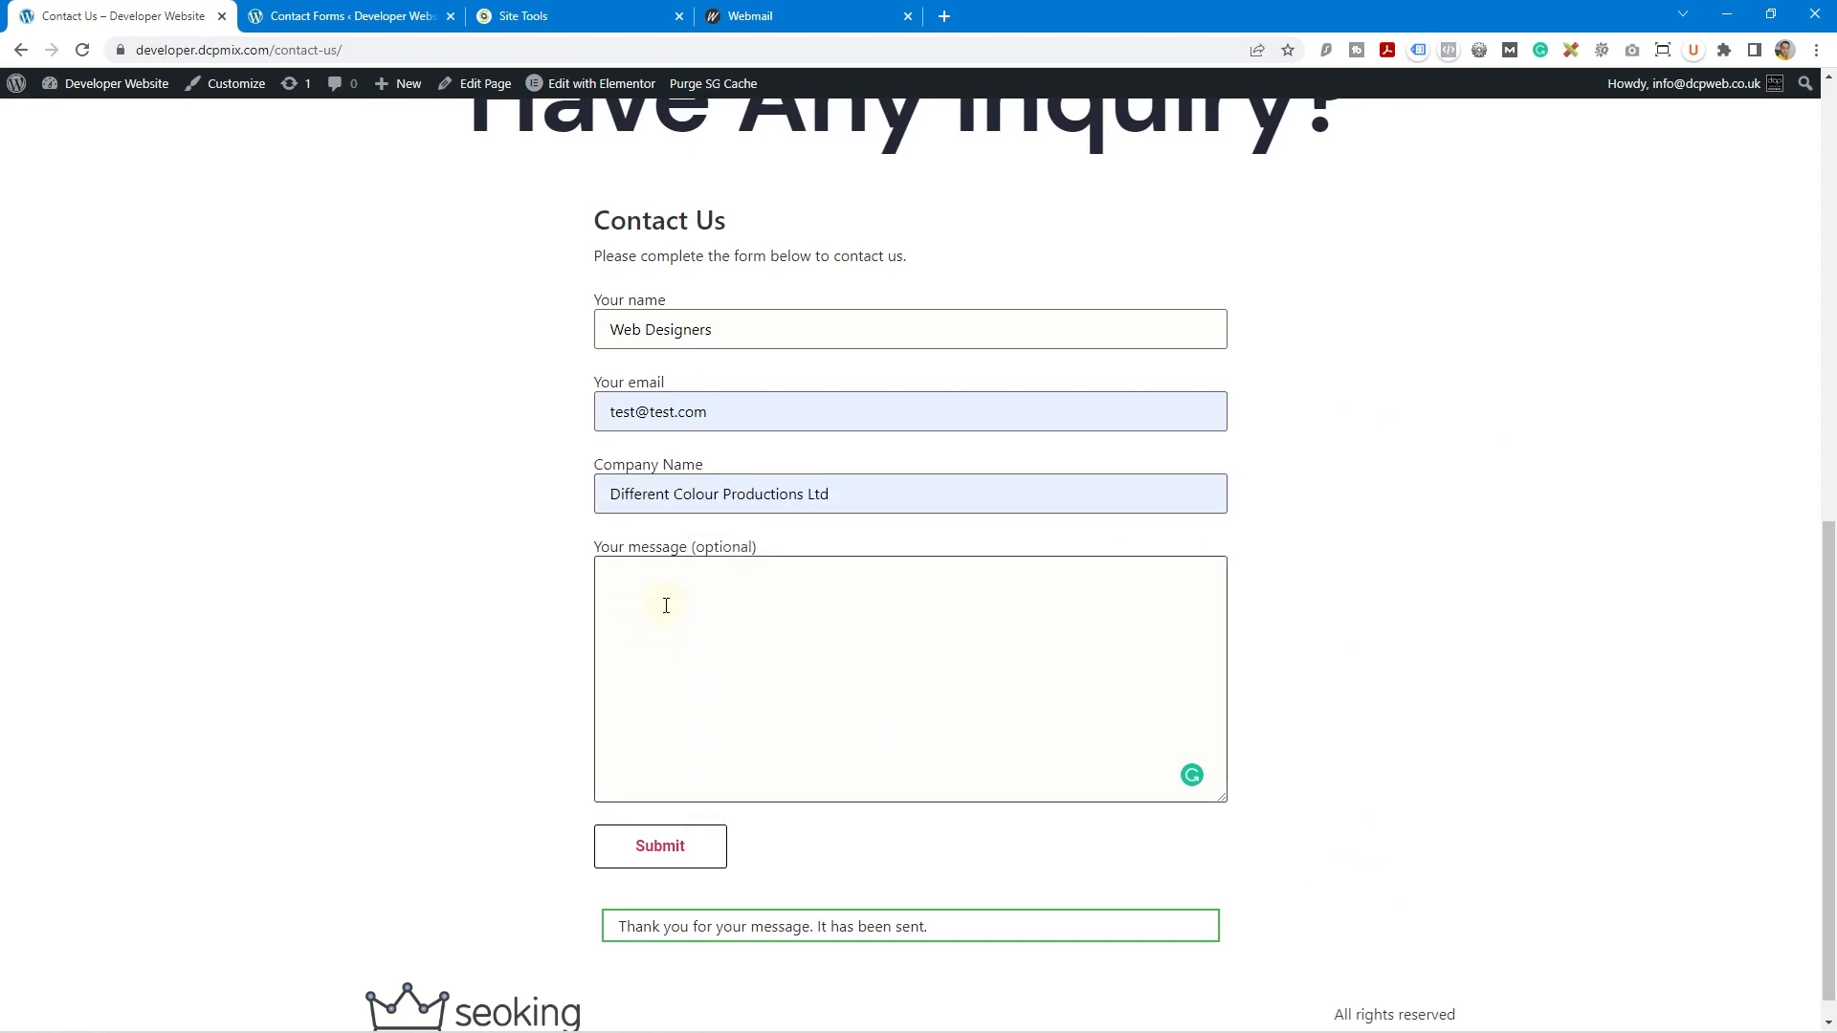
left_click(660, 846)
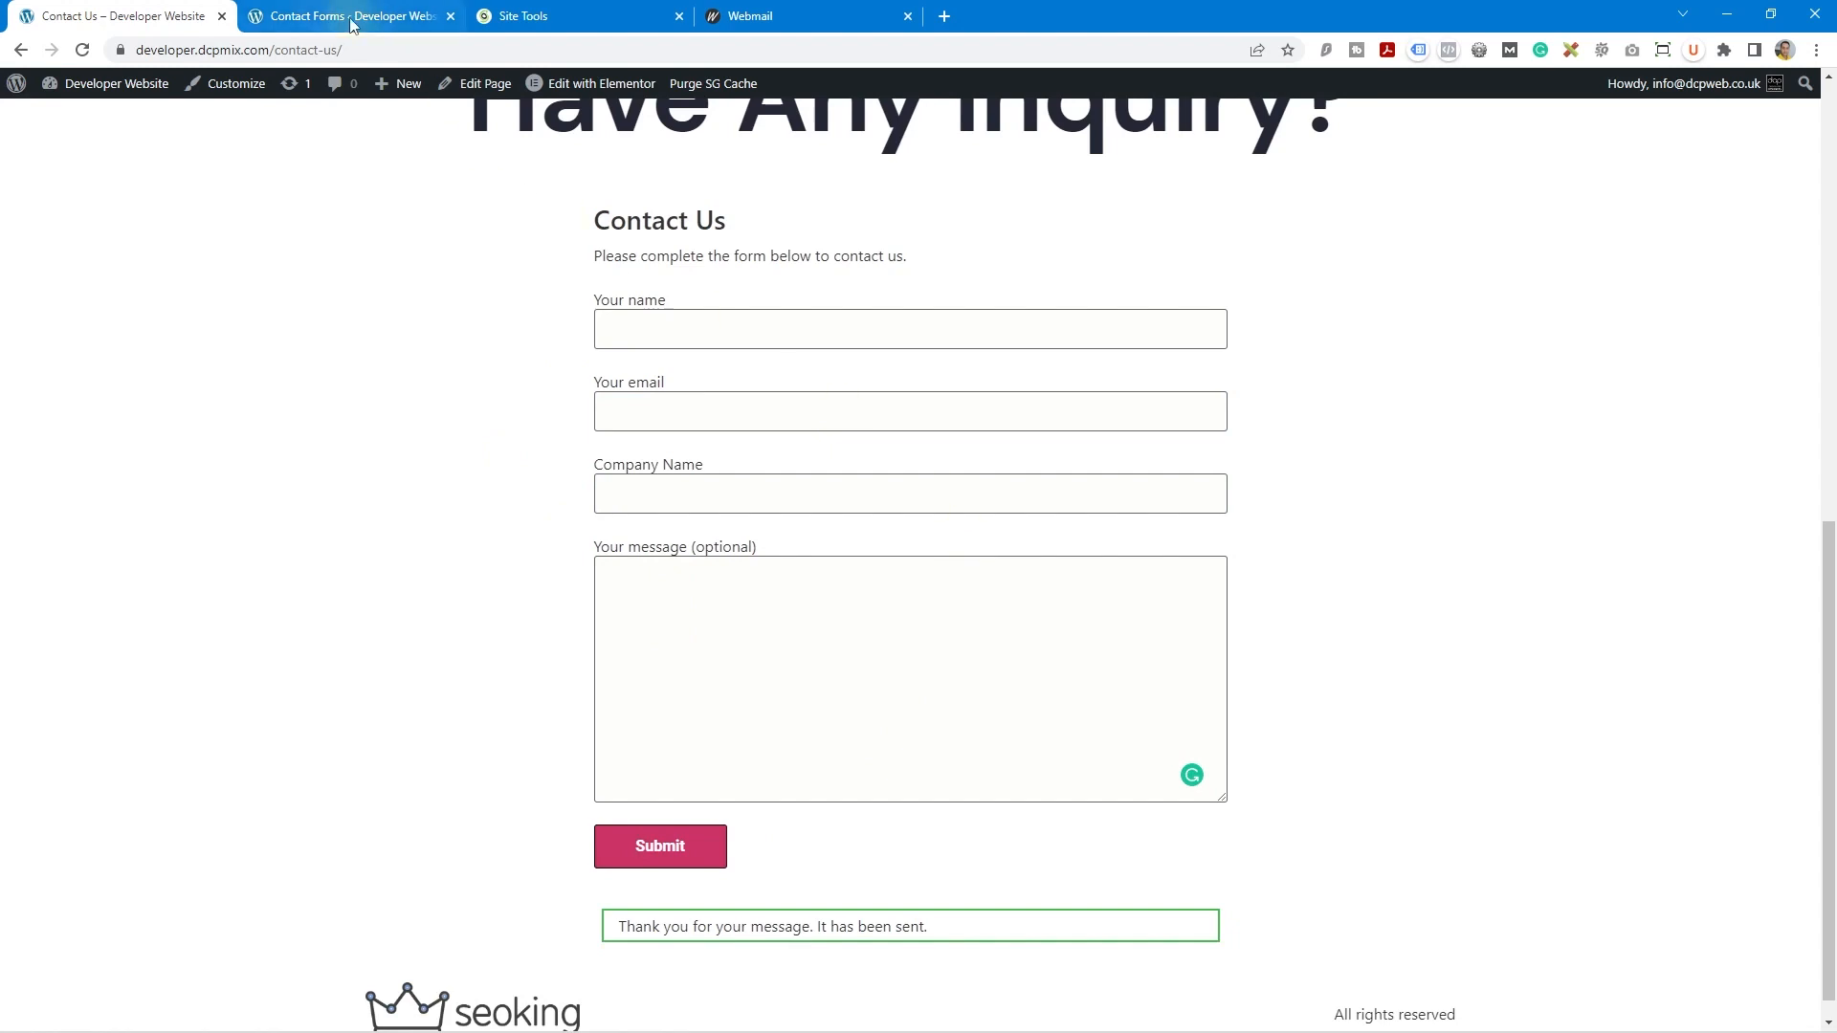
mouse_move(348, 15)
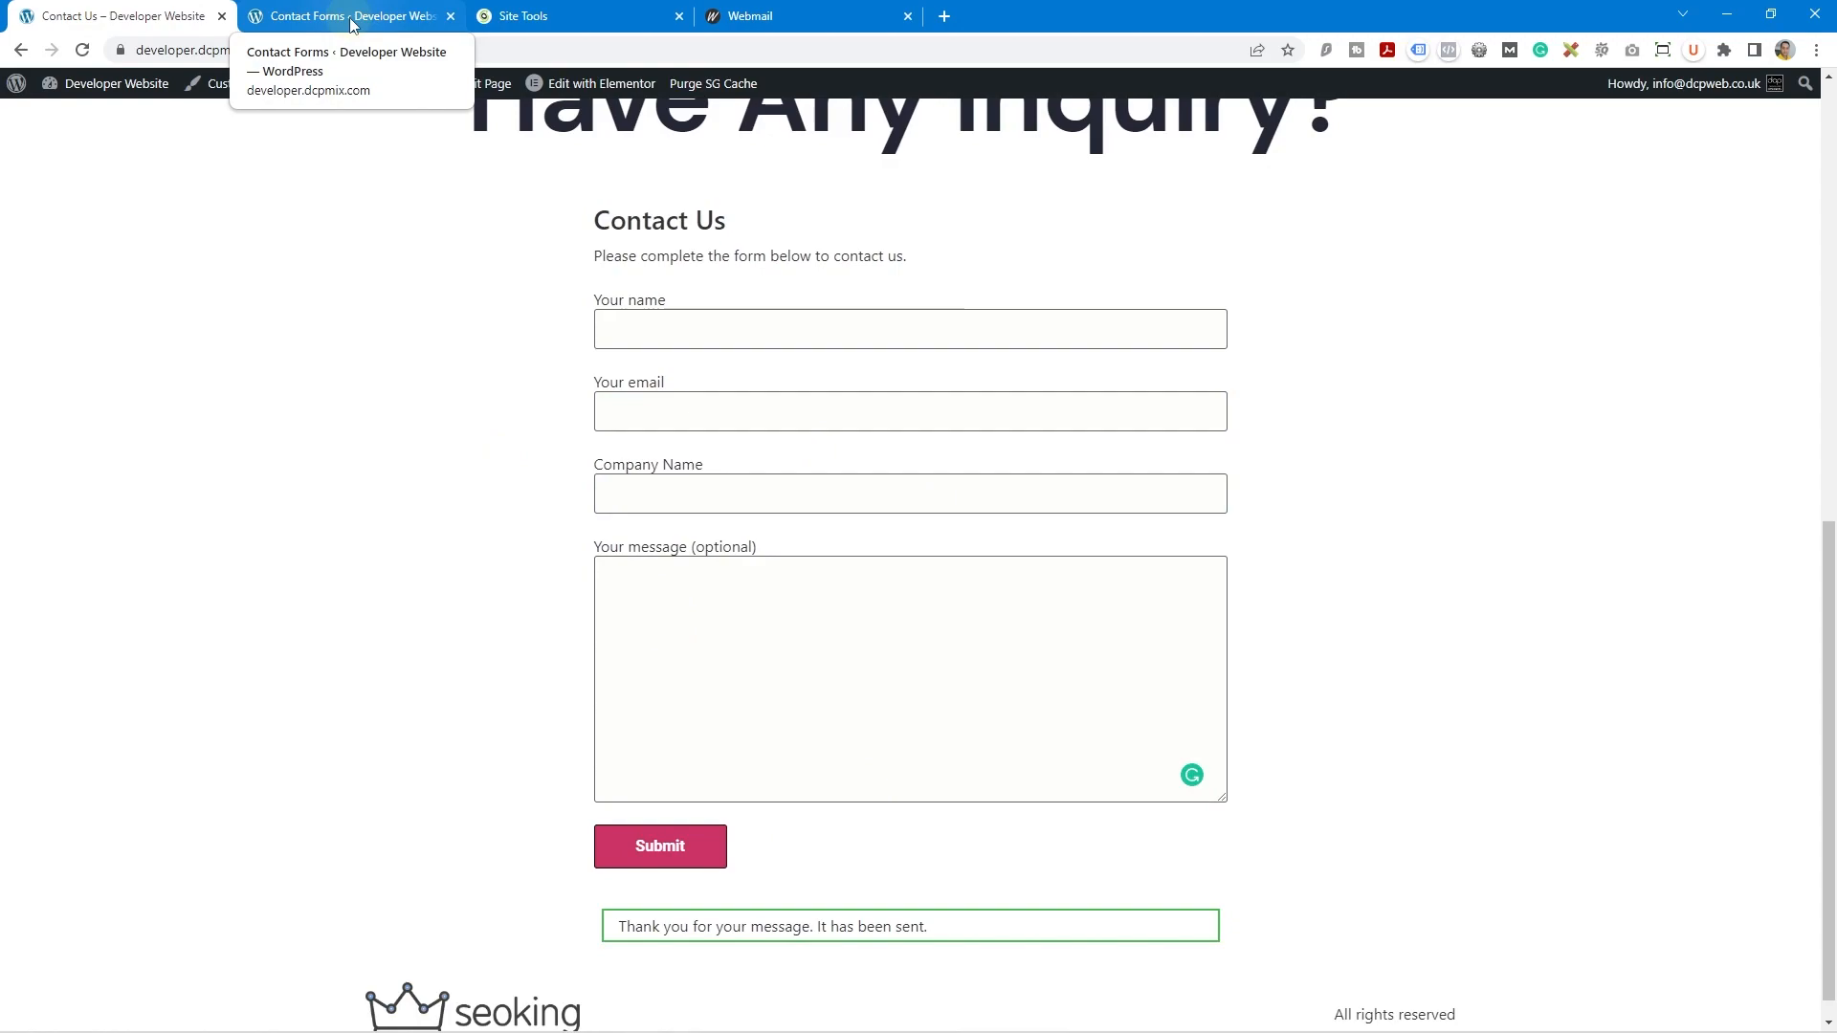
Log in to SiteGround Webmail for the site's info email account, replacing the stale tab
left_click(806, 15)
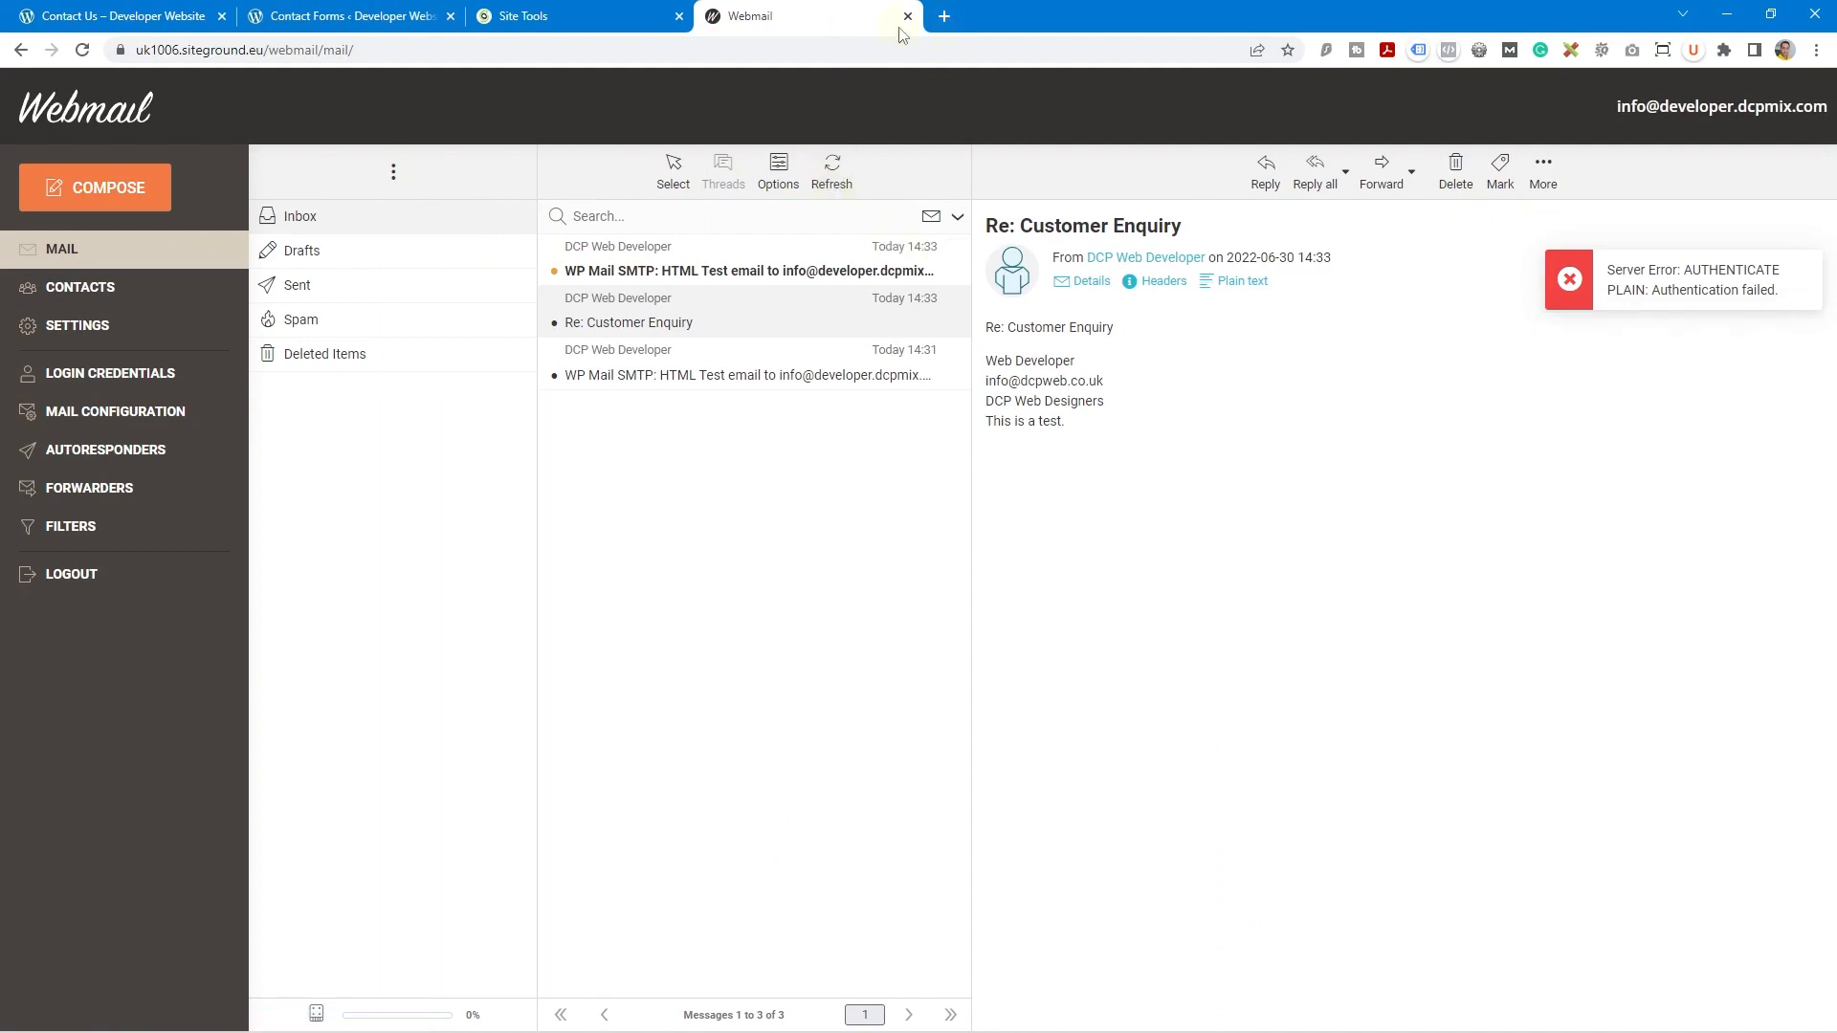
left_click(907, 15)
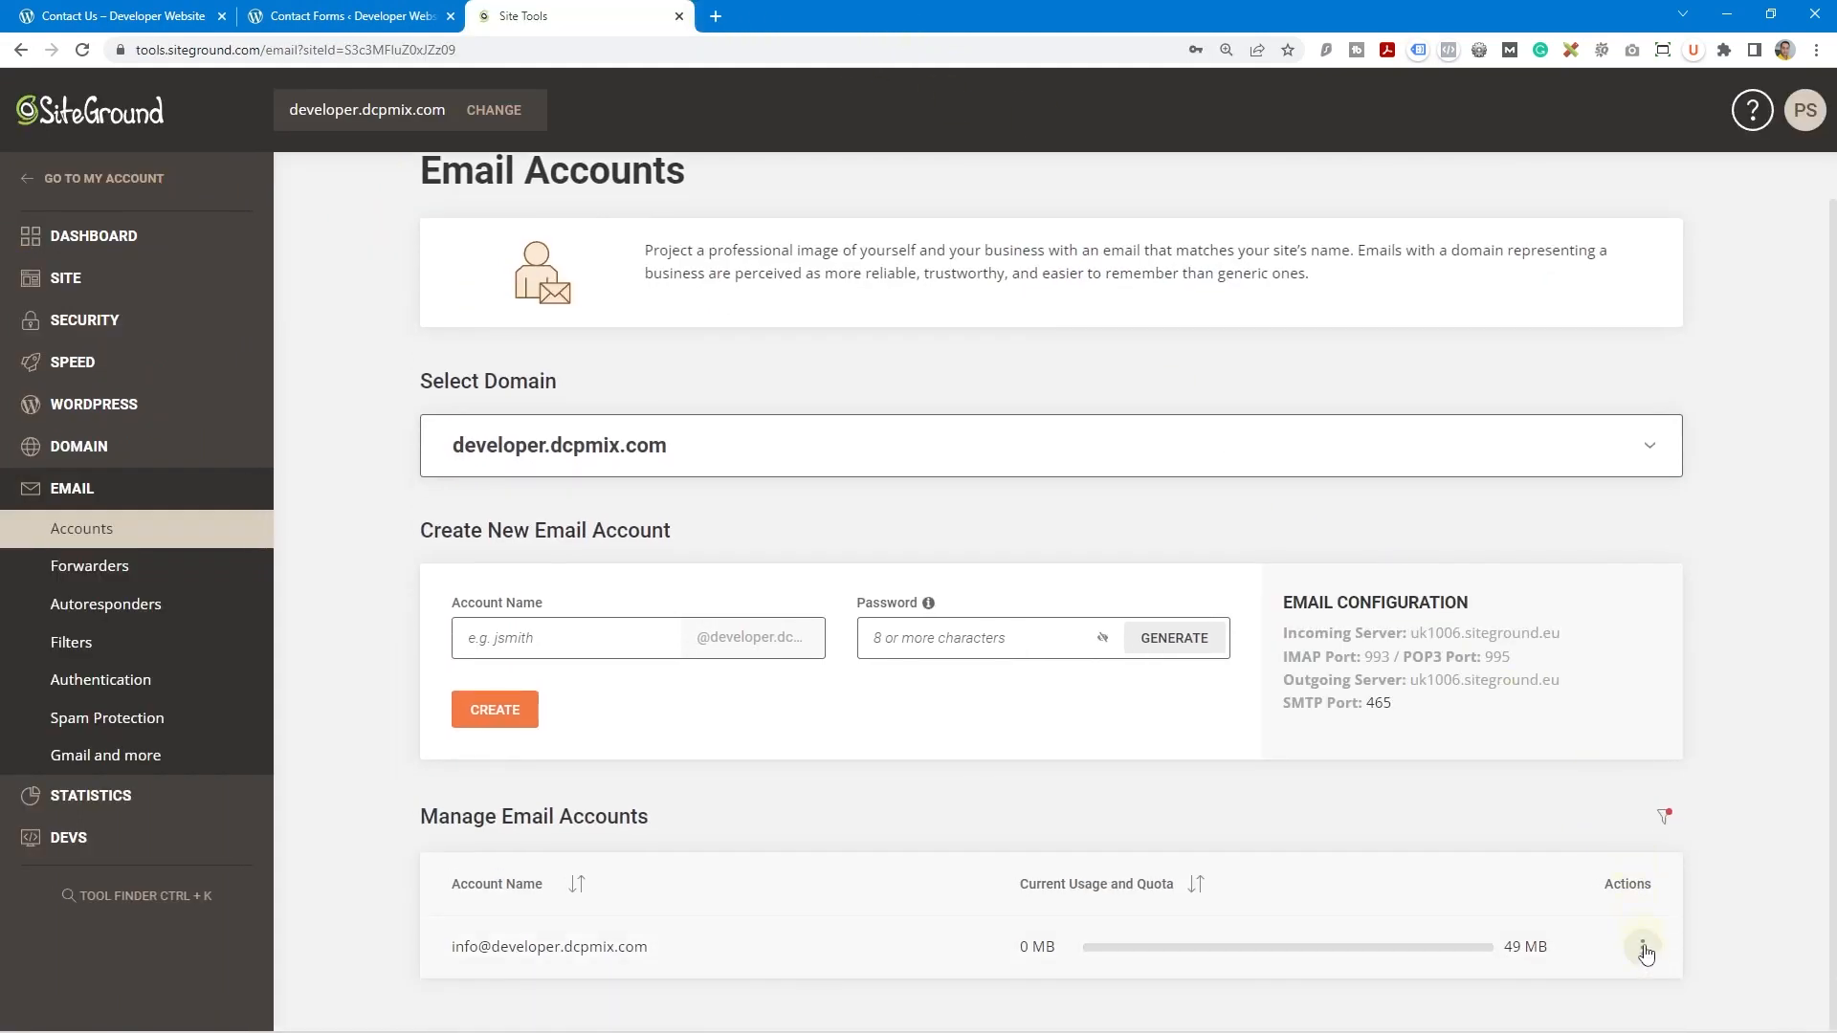
left_click(1642, 947)
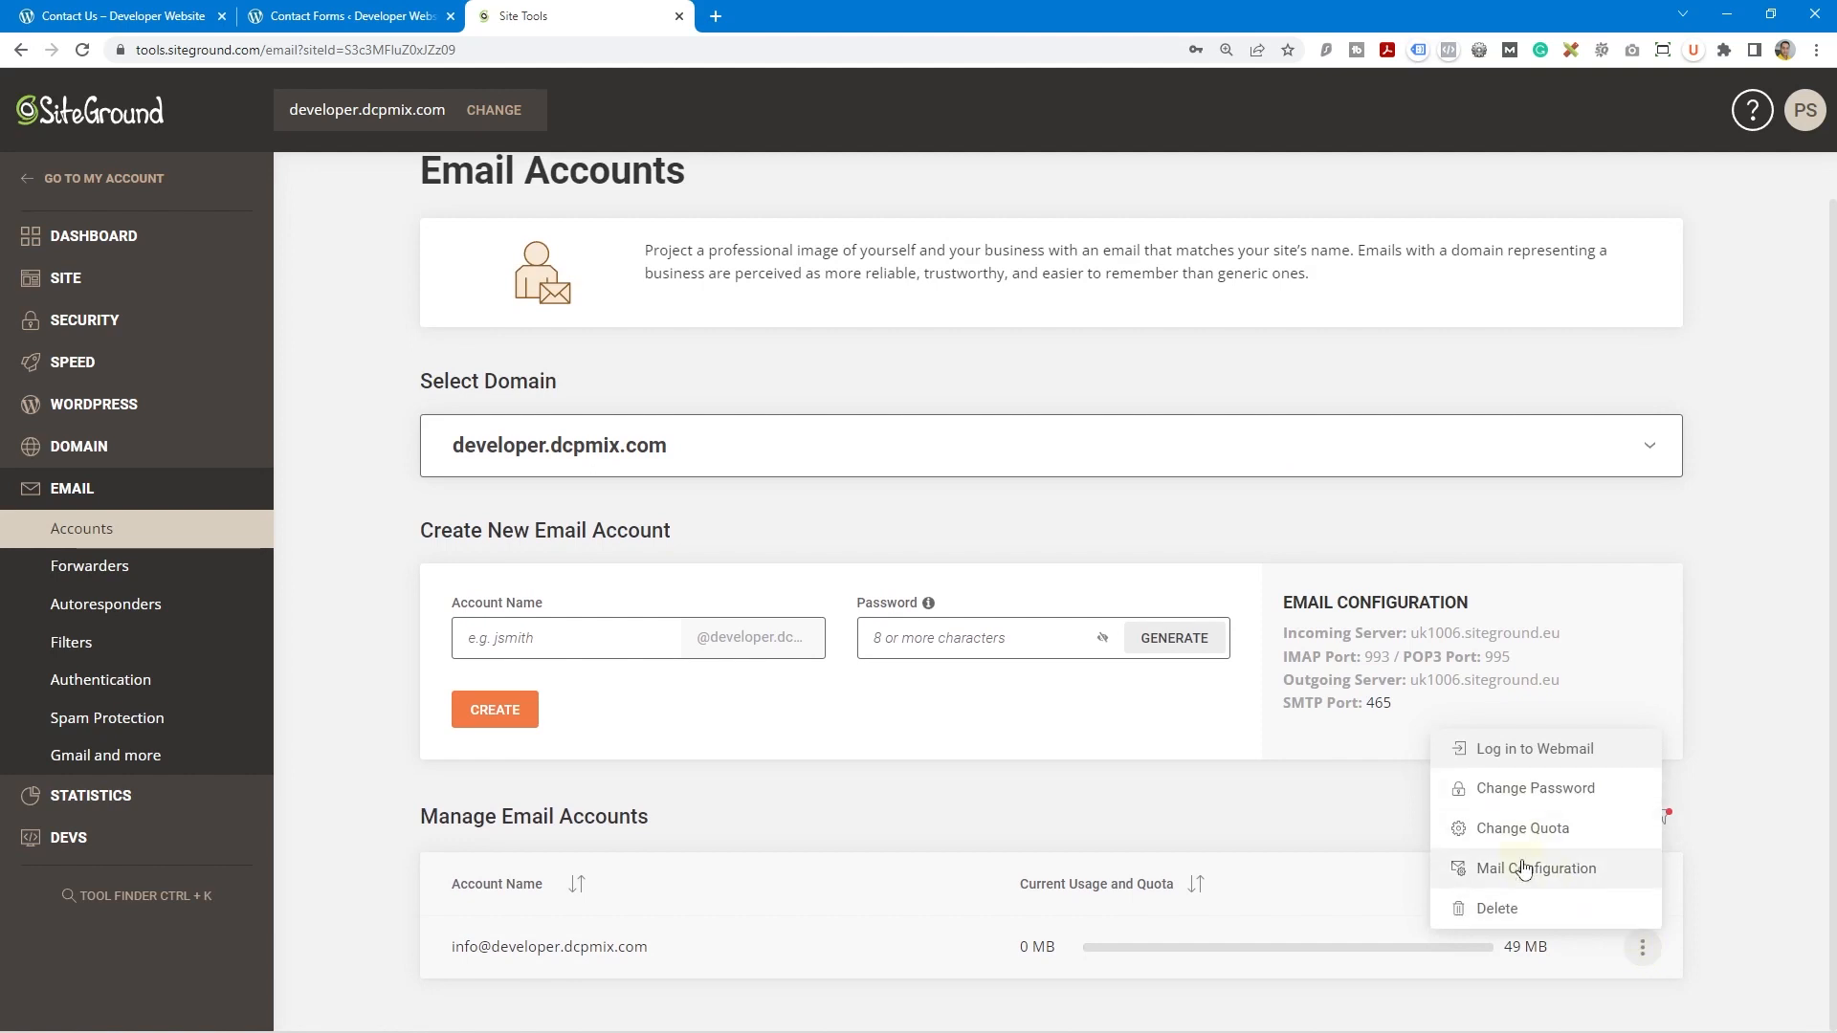
left_click(677, 395)
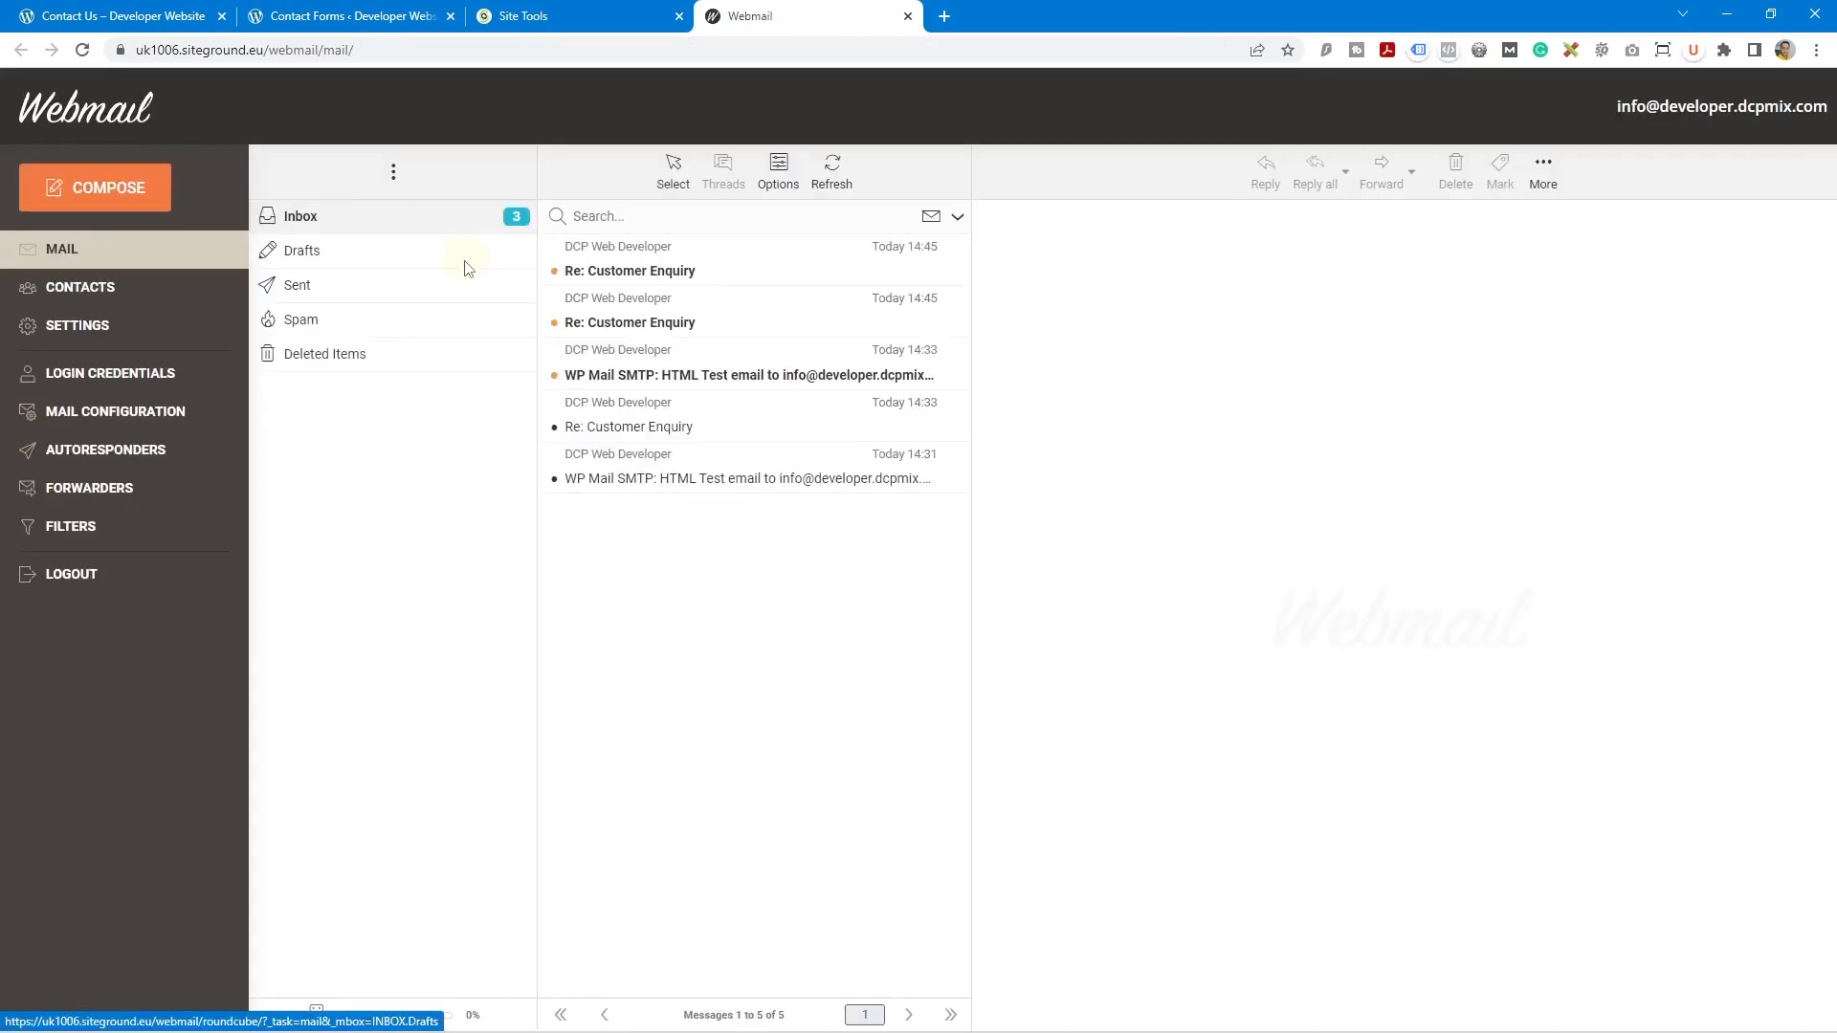
Read both new 'Re: Customer Enquiry' emails in the webmail inbox
left_click(629, 321)
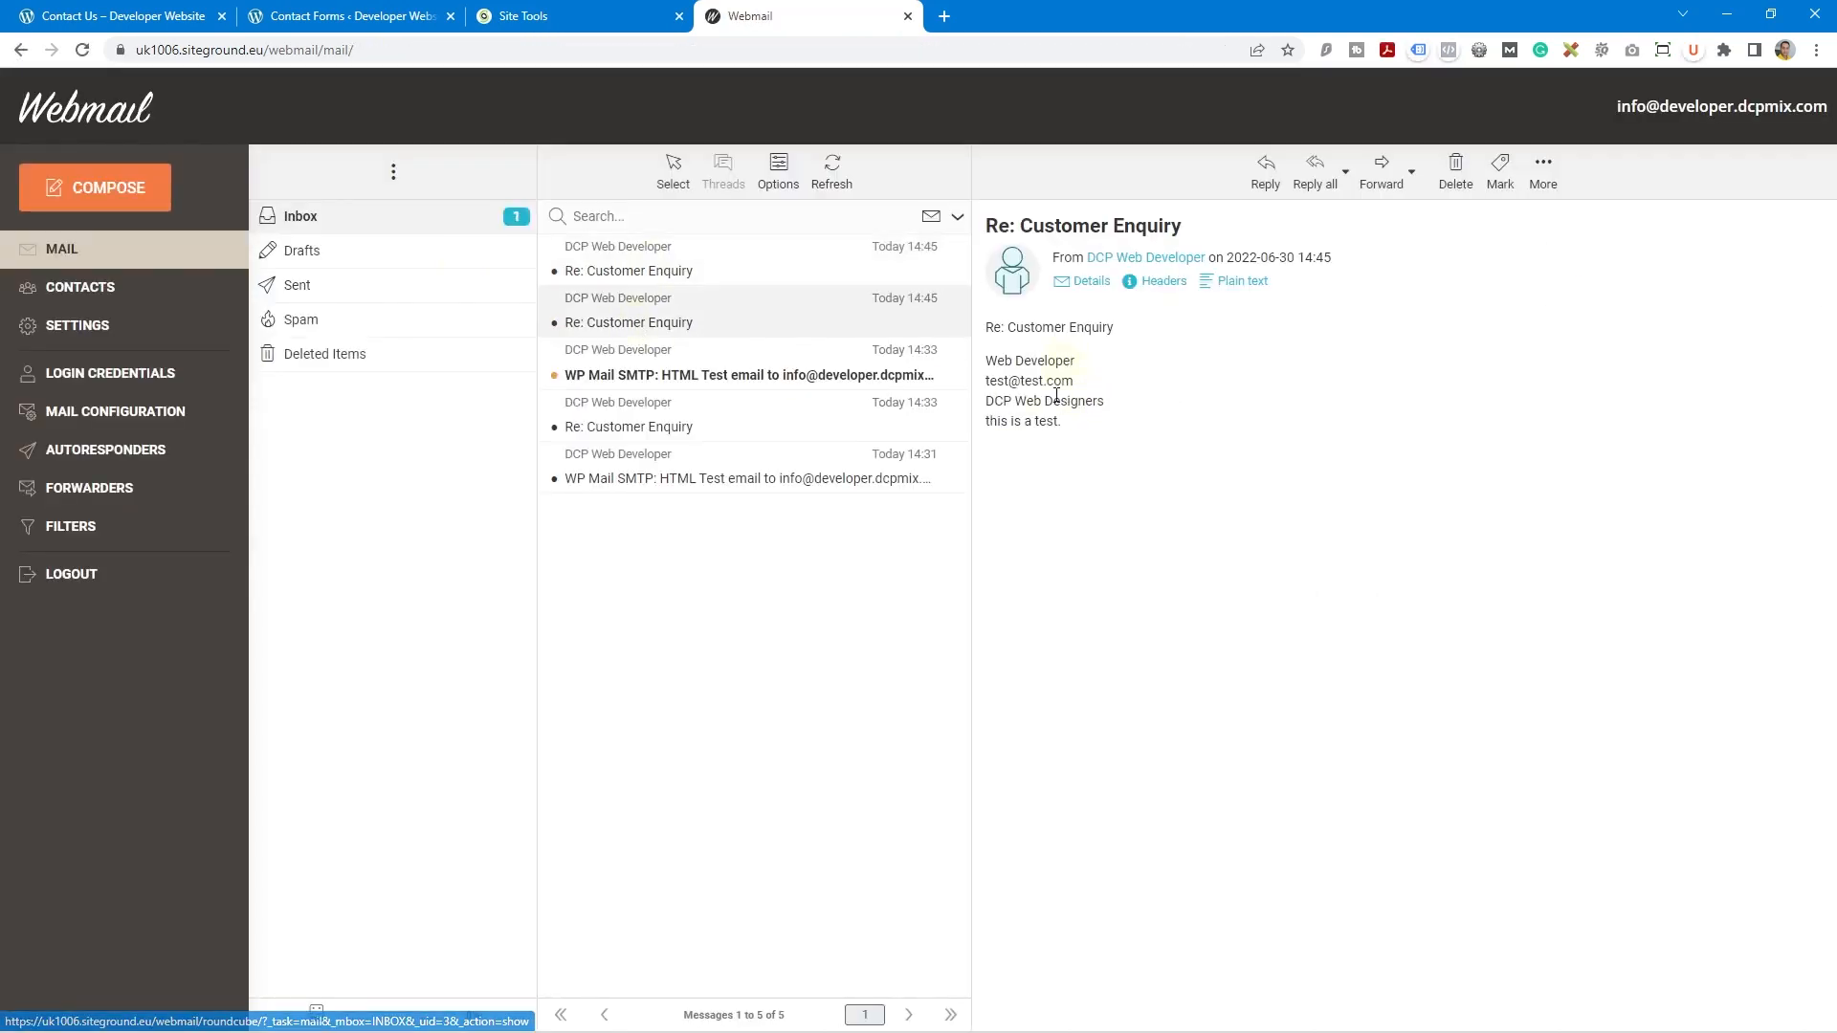
left_click(750, 367)
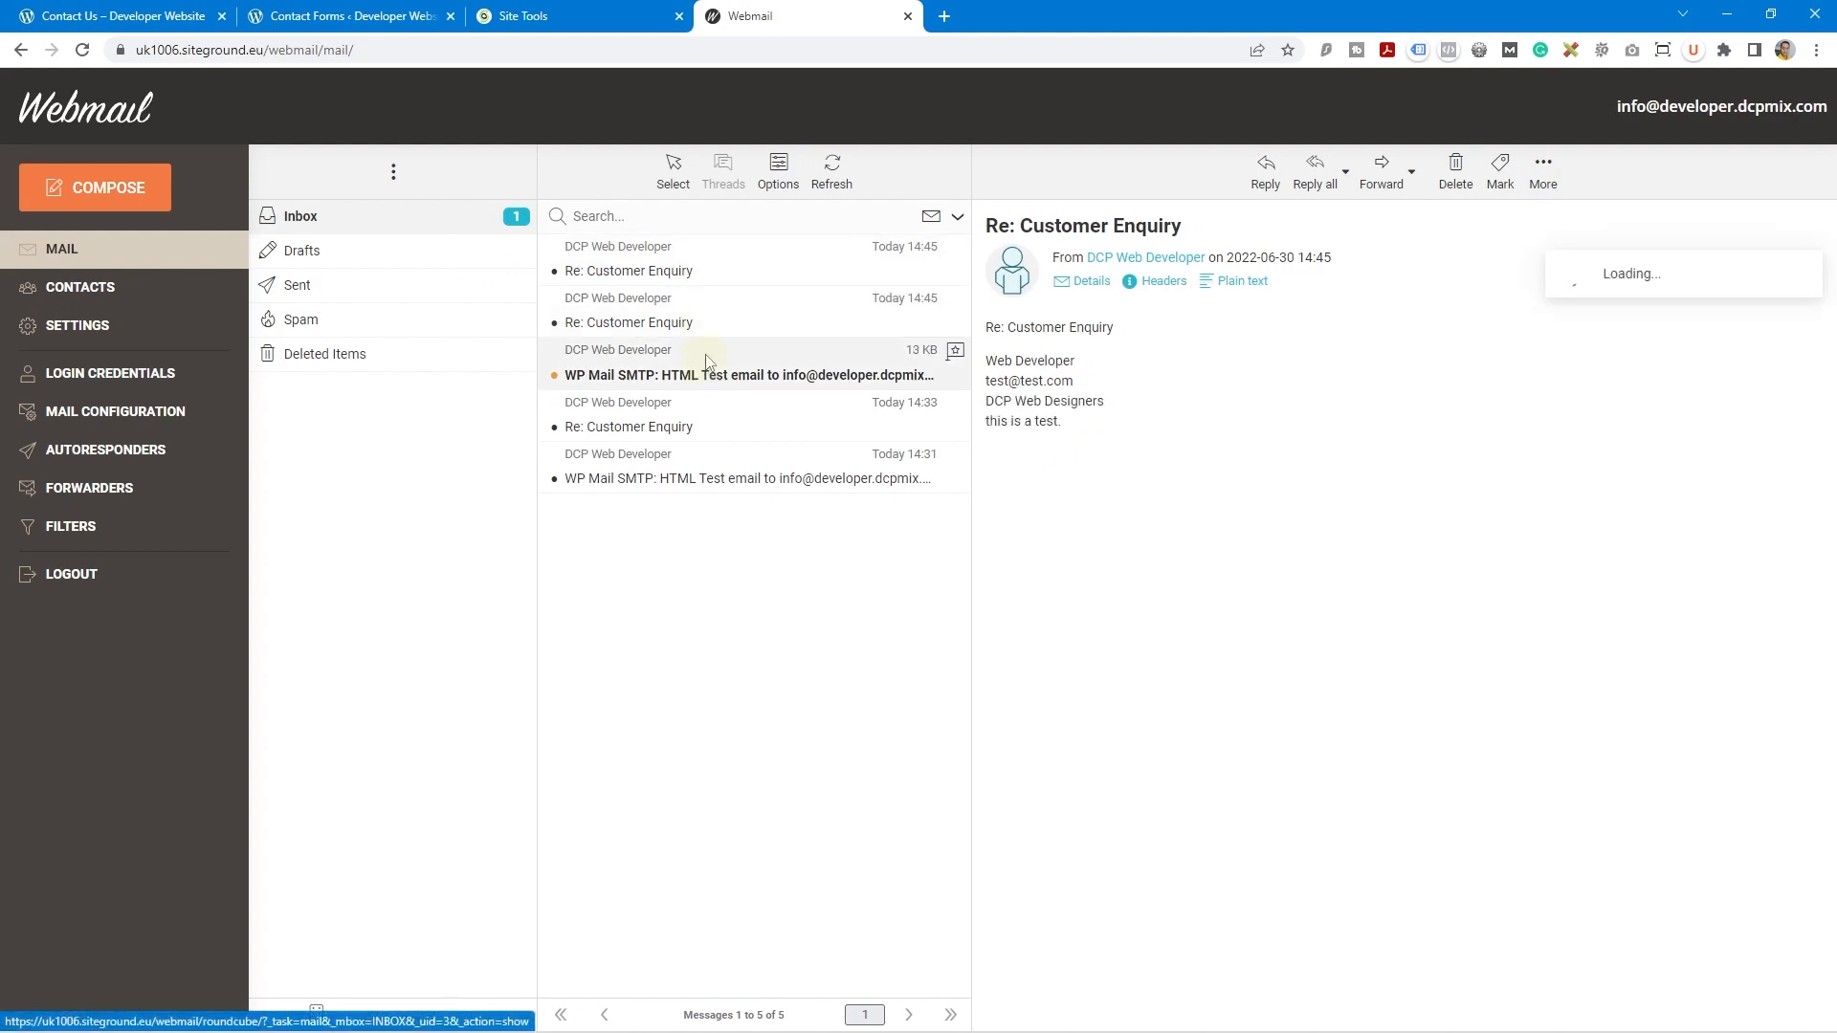
left_click(627, 321)
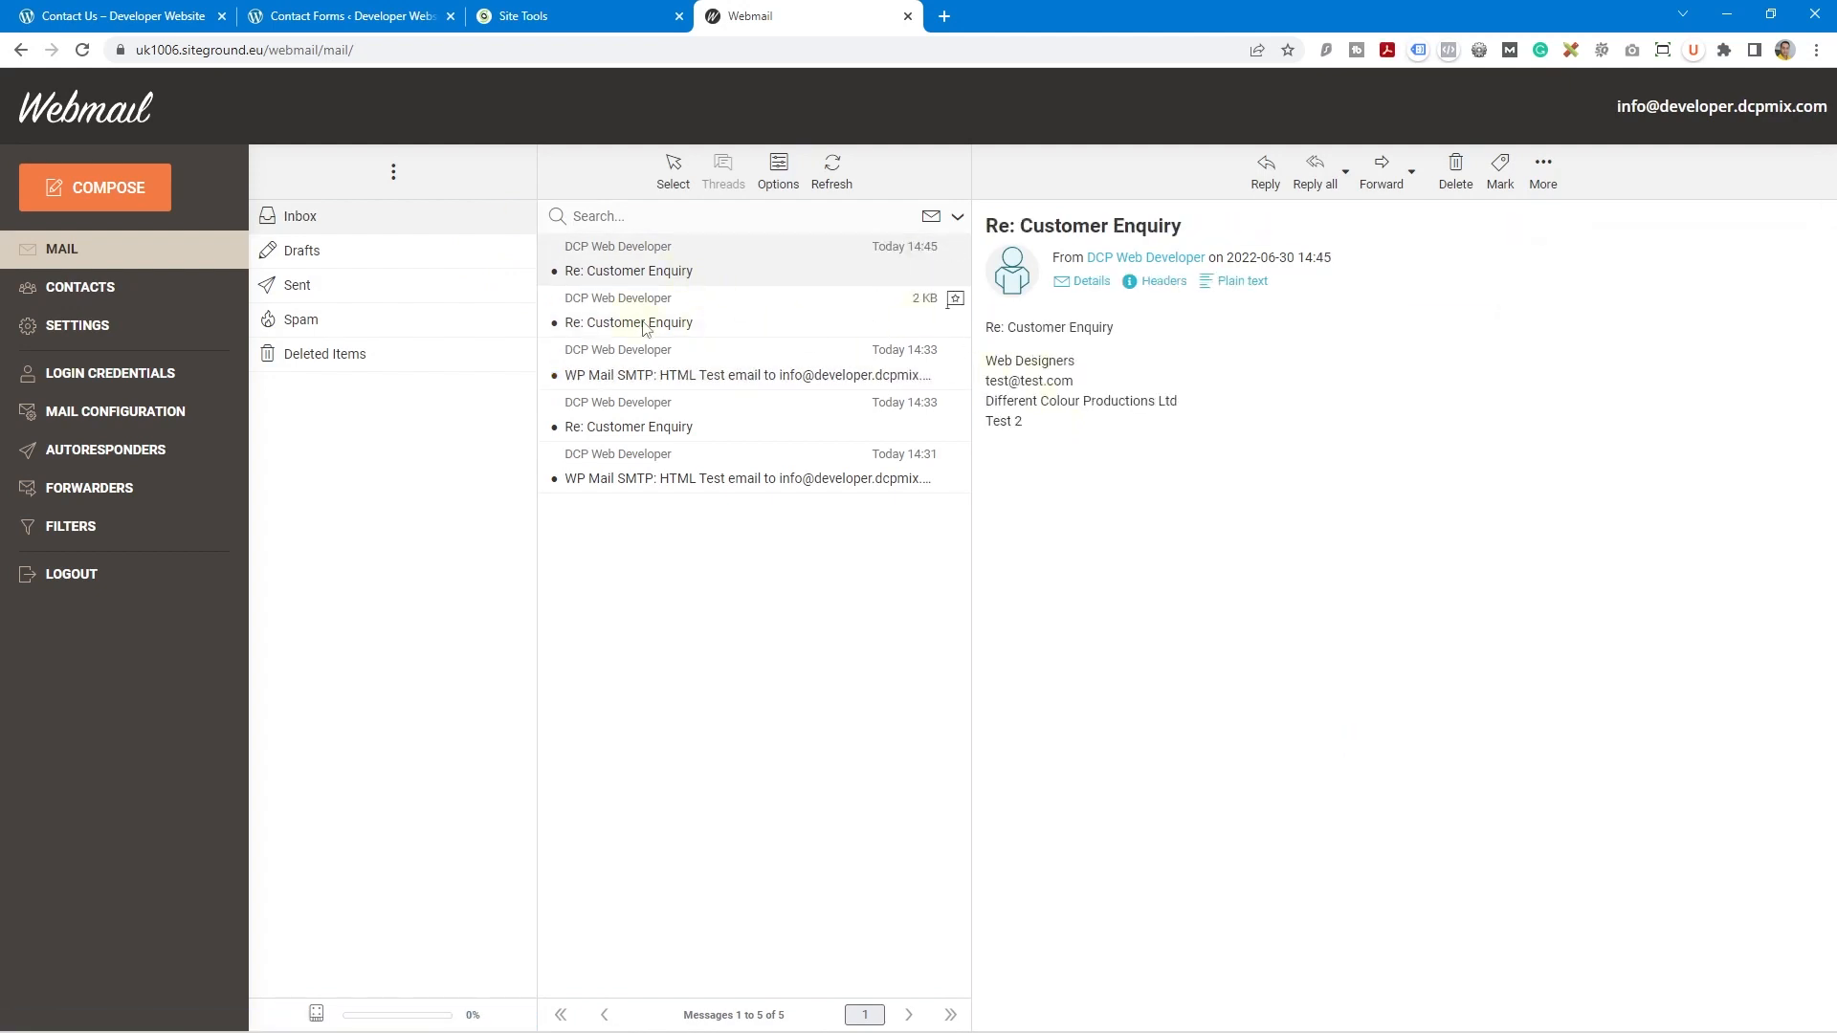
left_click(627, 322)
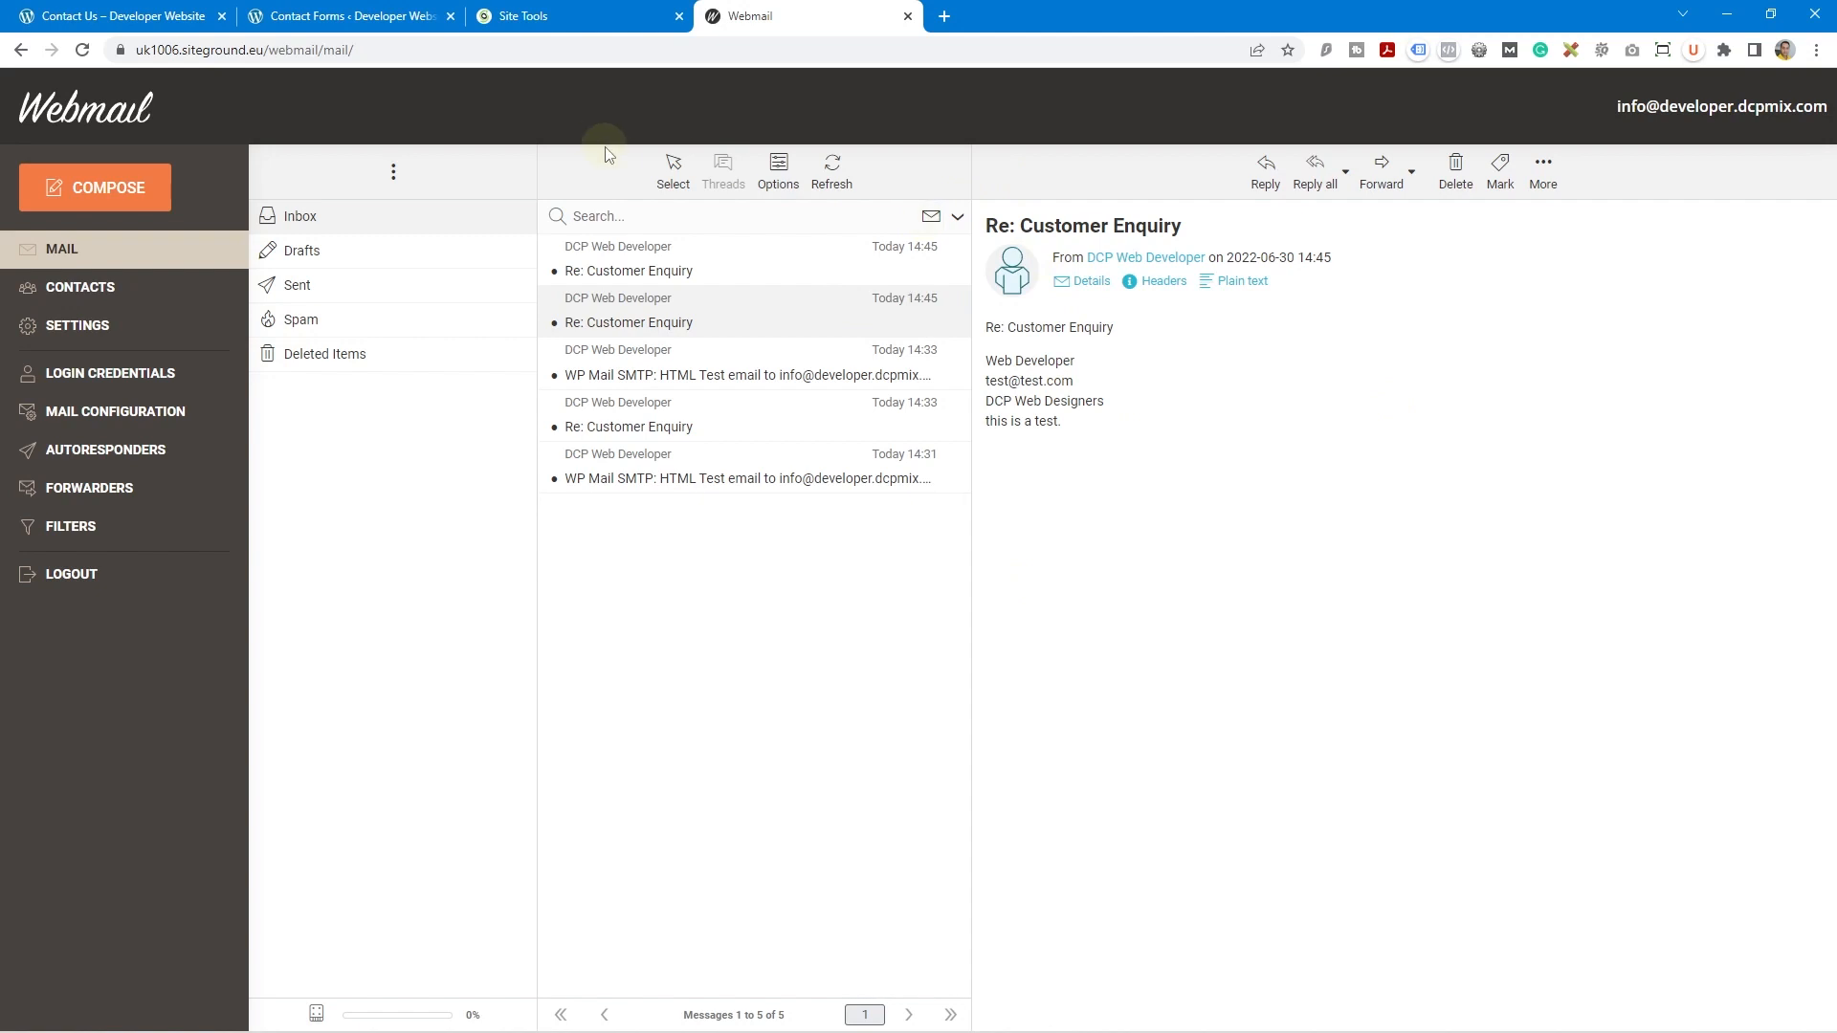
mouse_move(491, 114)
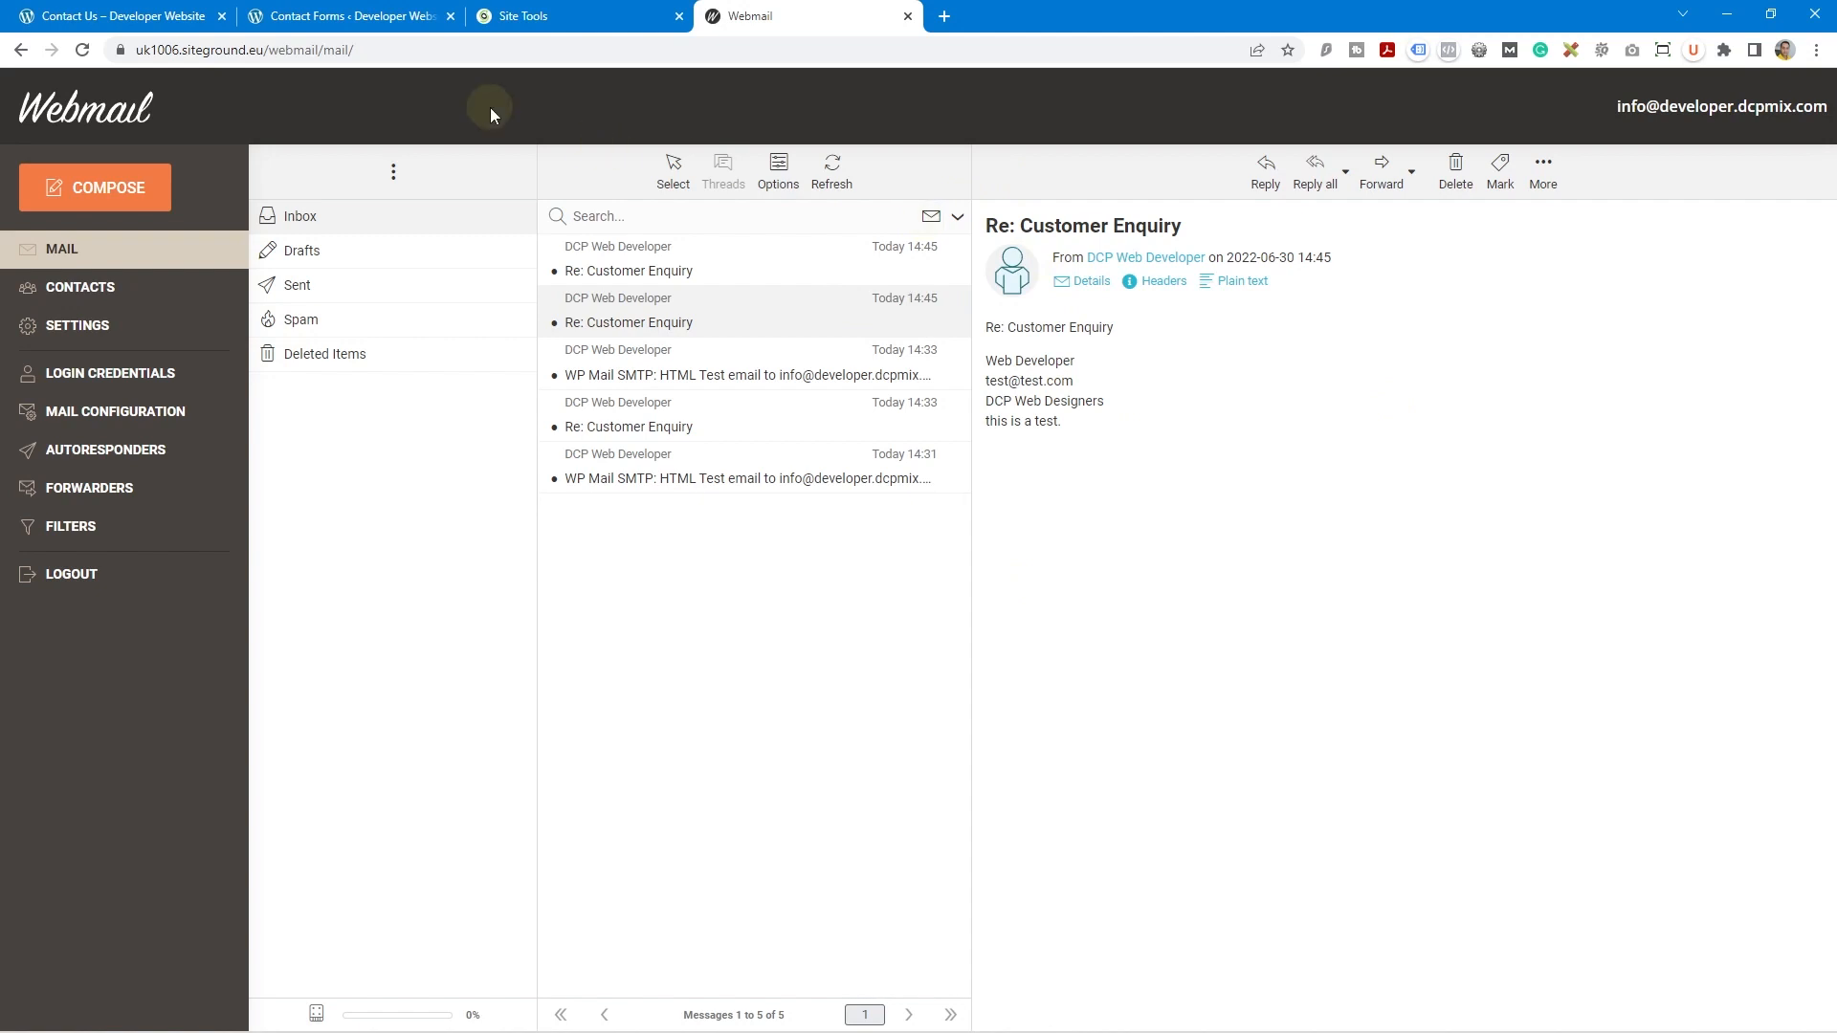
Open the CFDB7 entries table for Contact form 1 listing the Web Designers and Web Developer submissions
left_click(346, 15)
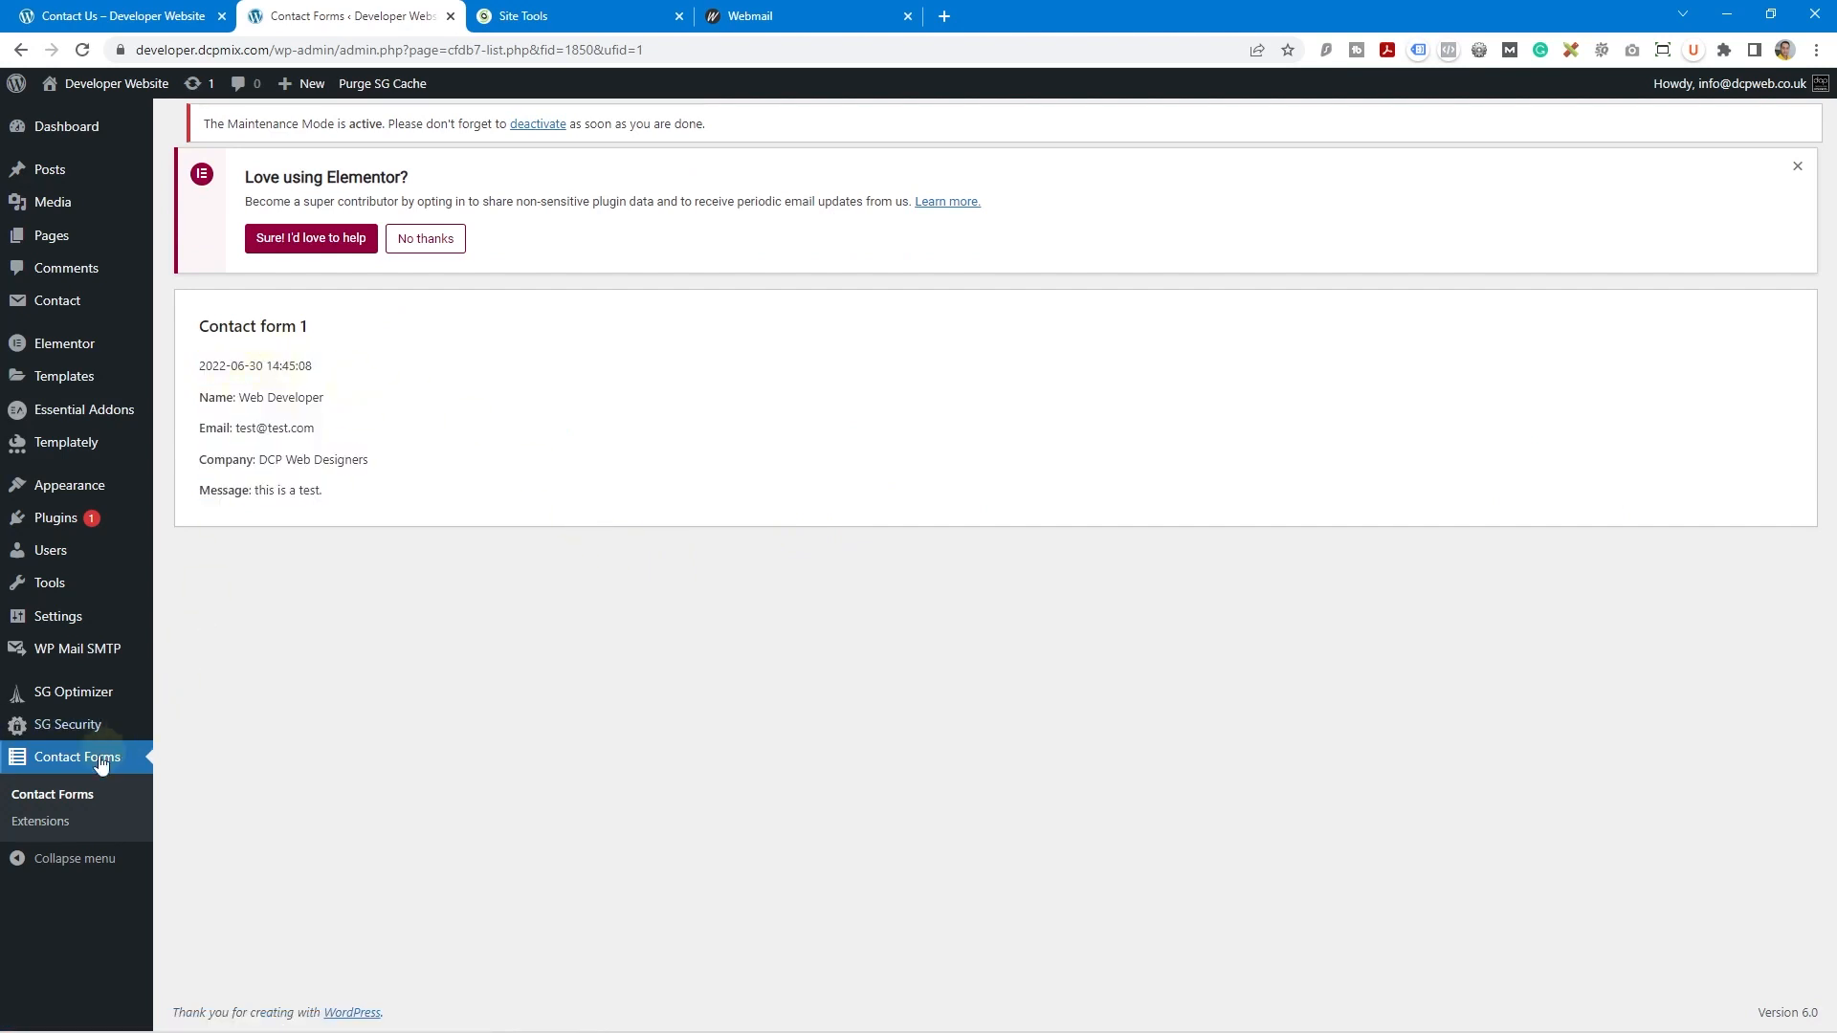
left_click(51, 794)
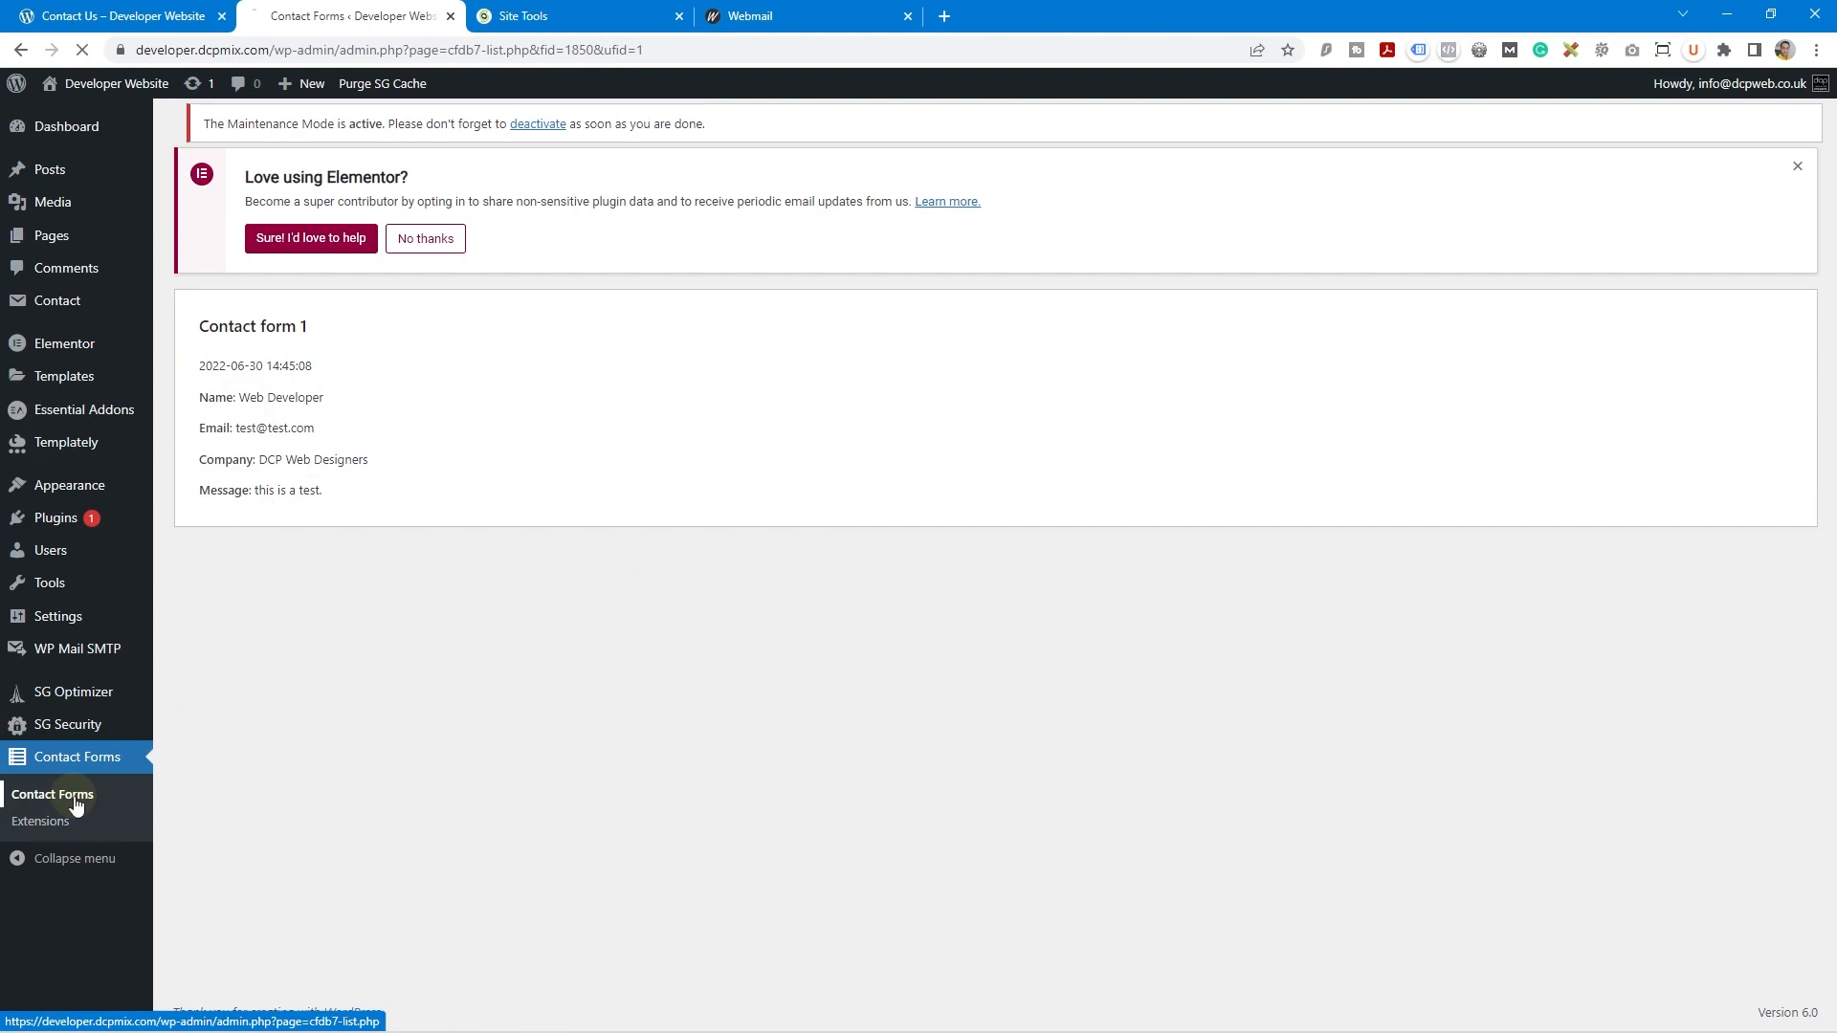
left_click(52, 794)
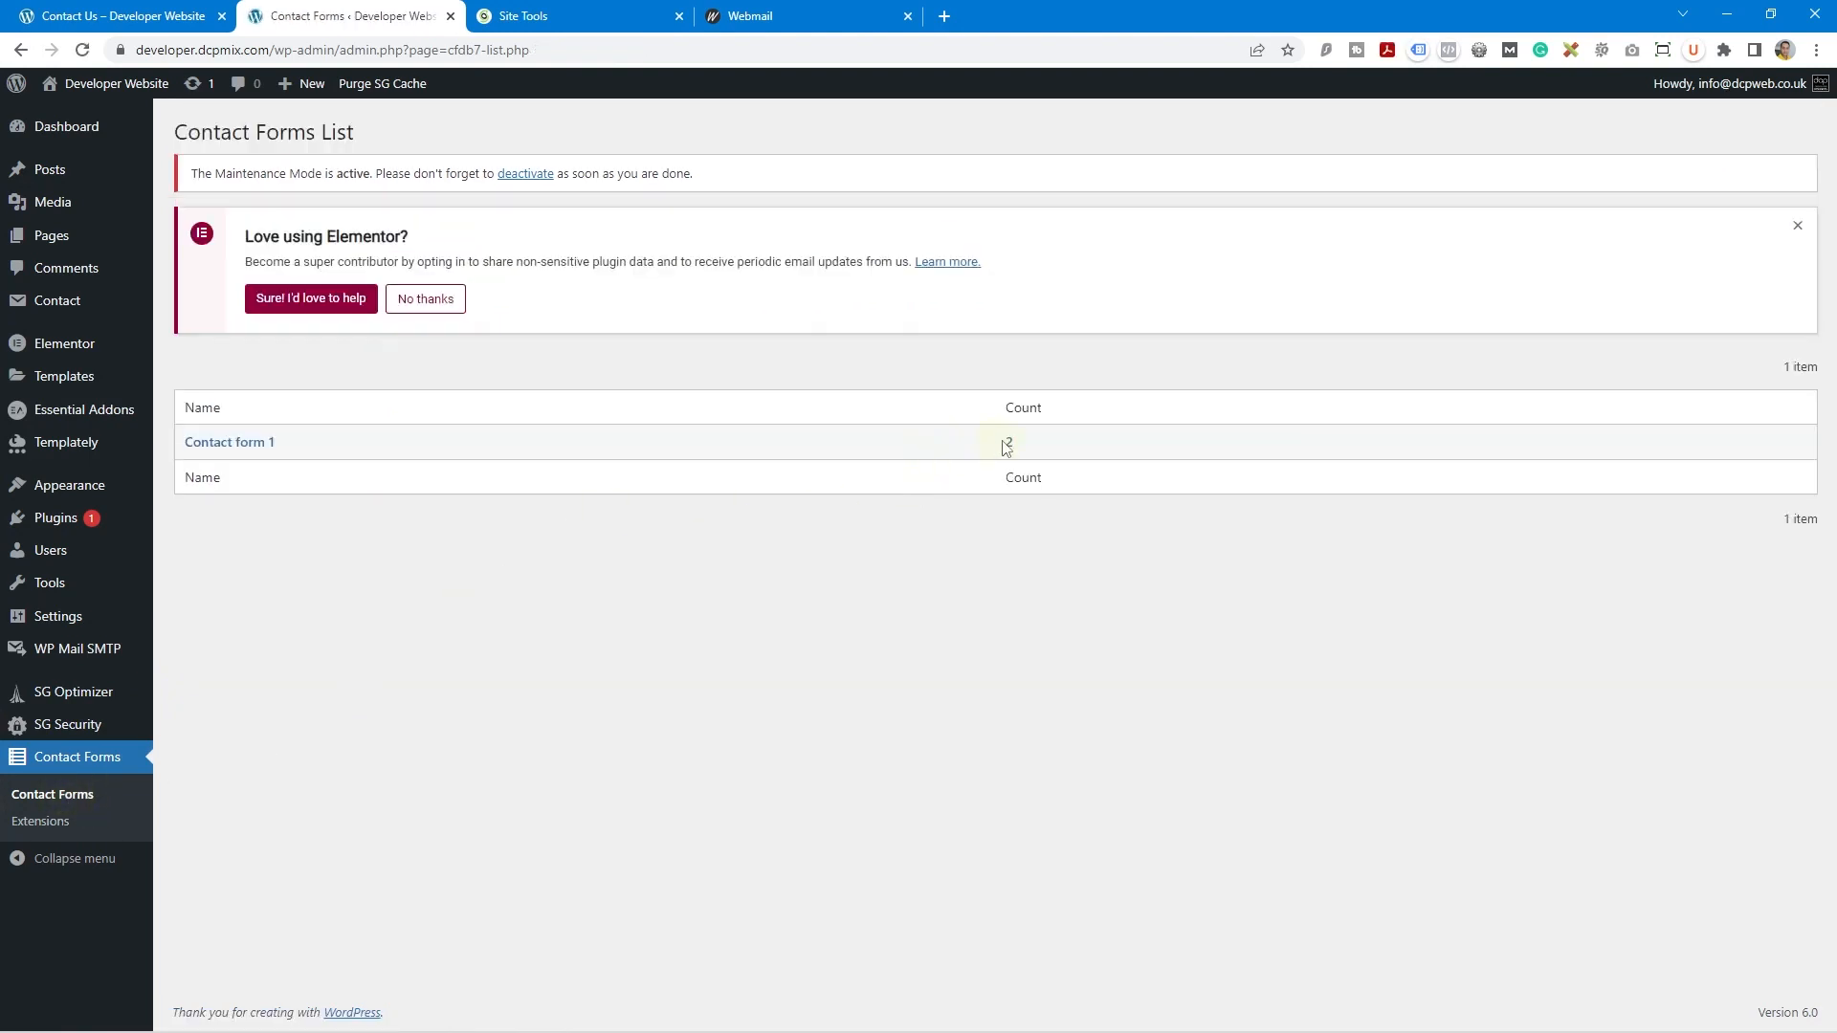
left_click(227, 442)
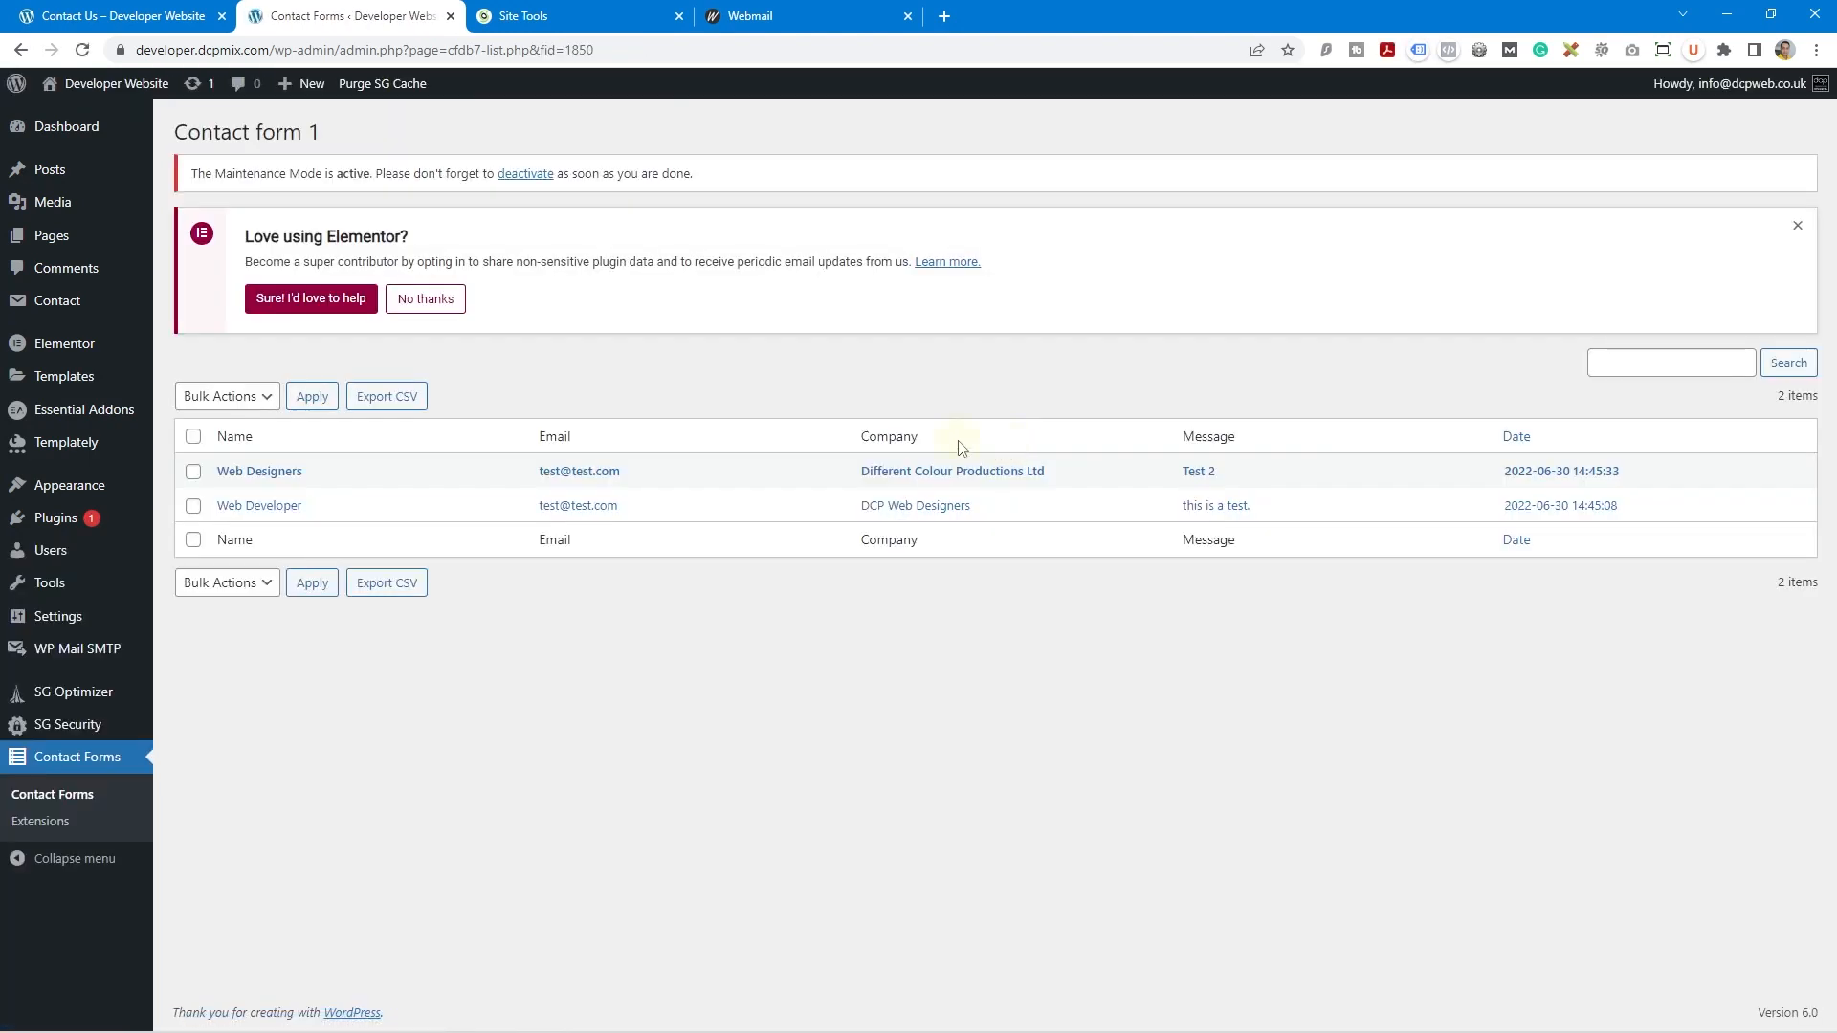
mouse_move(387, 396)
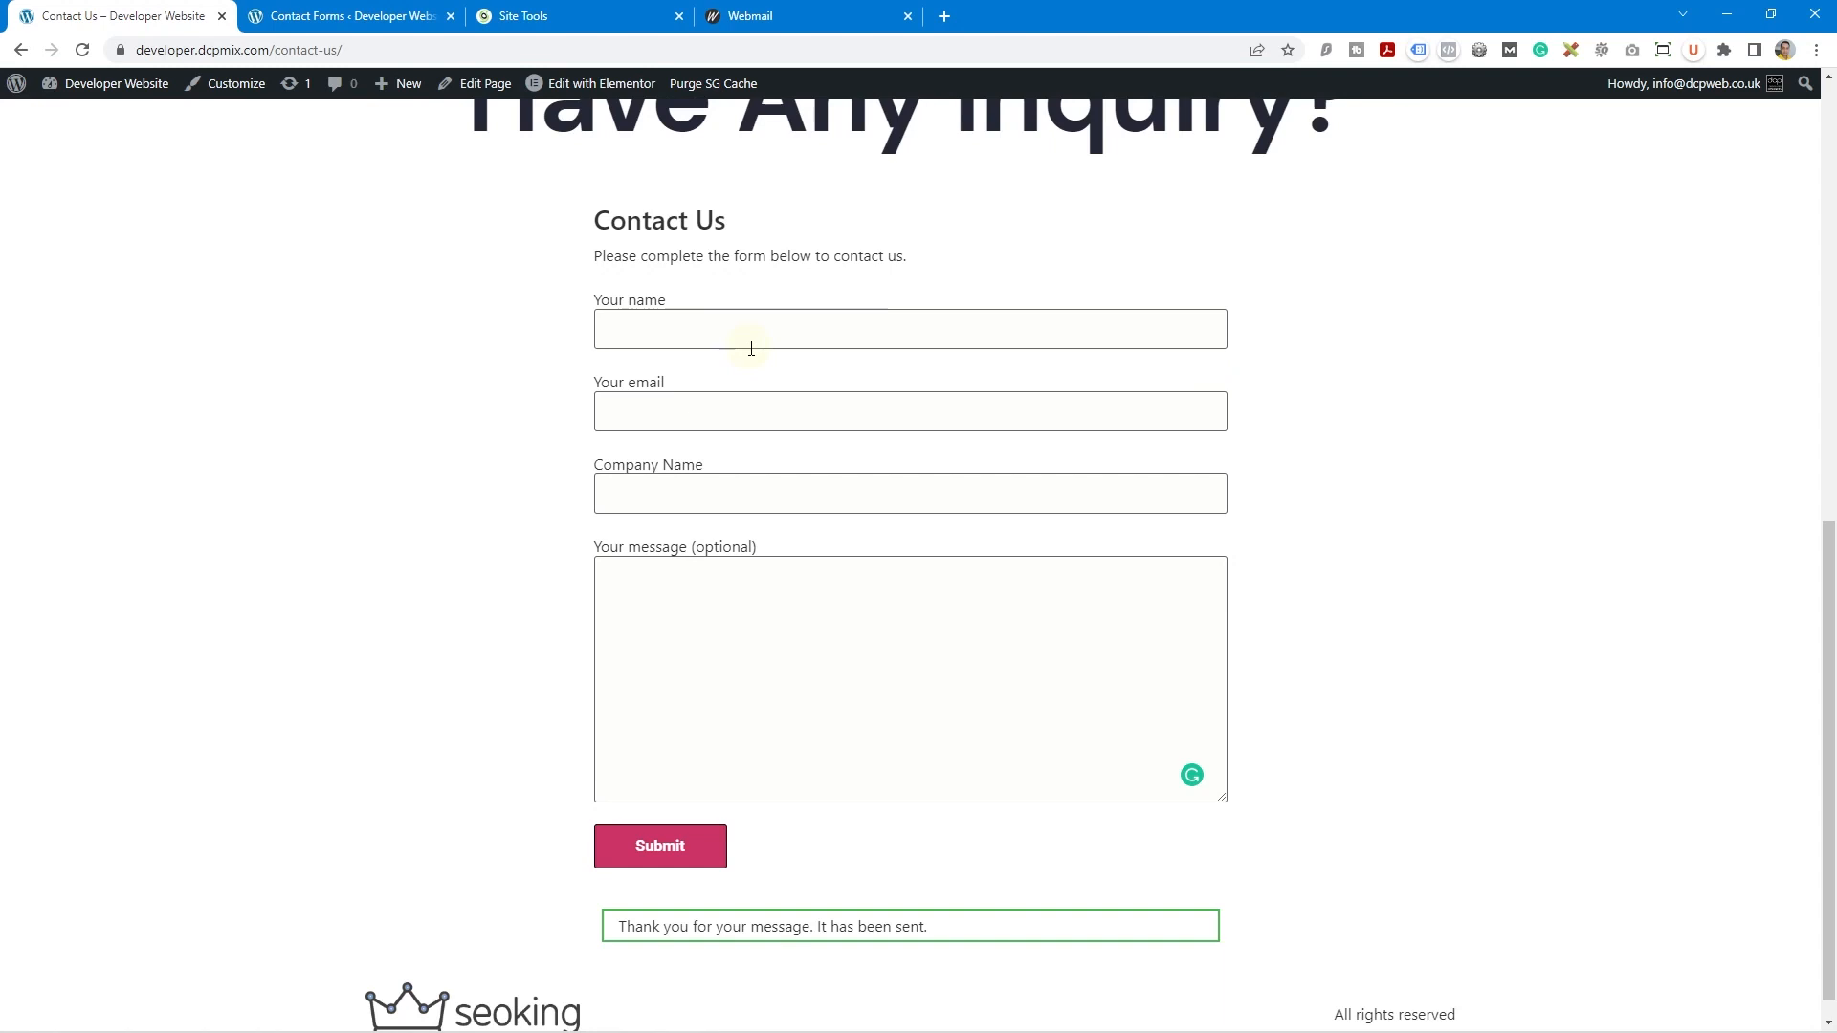
left_click(349, 15)
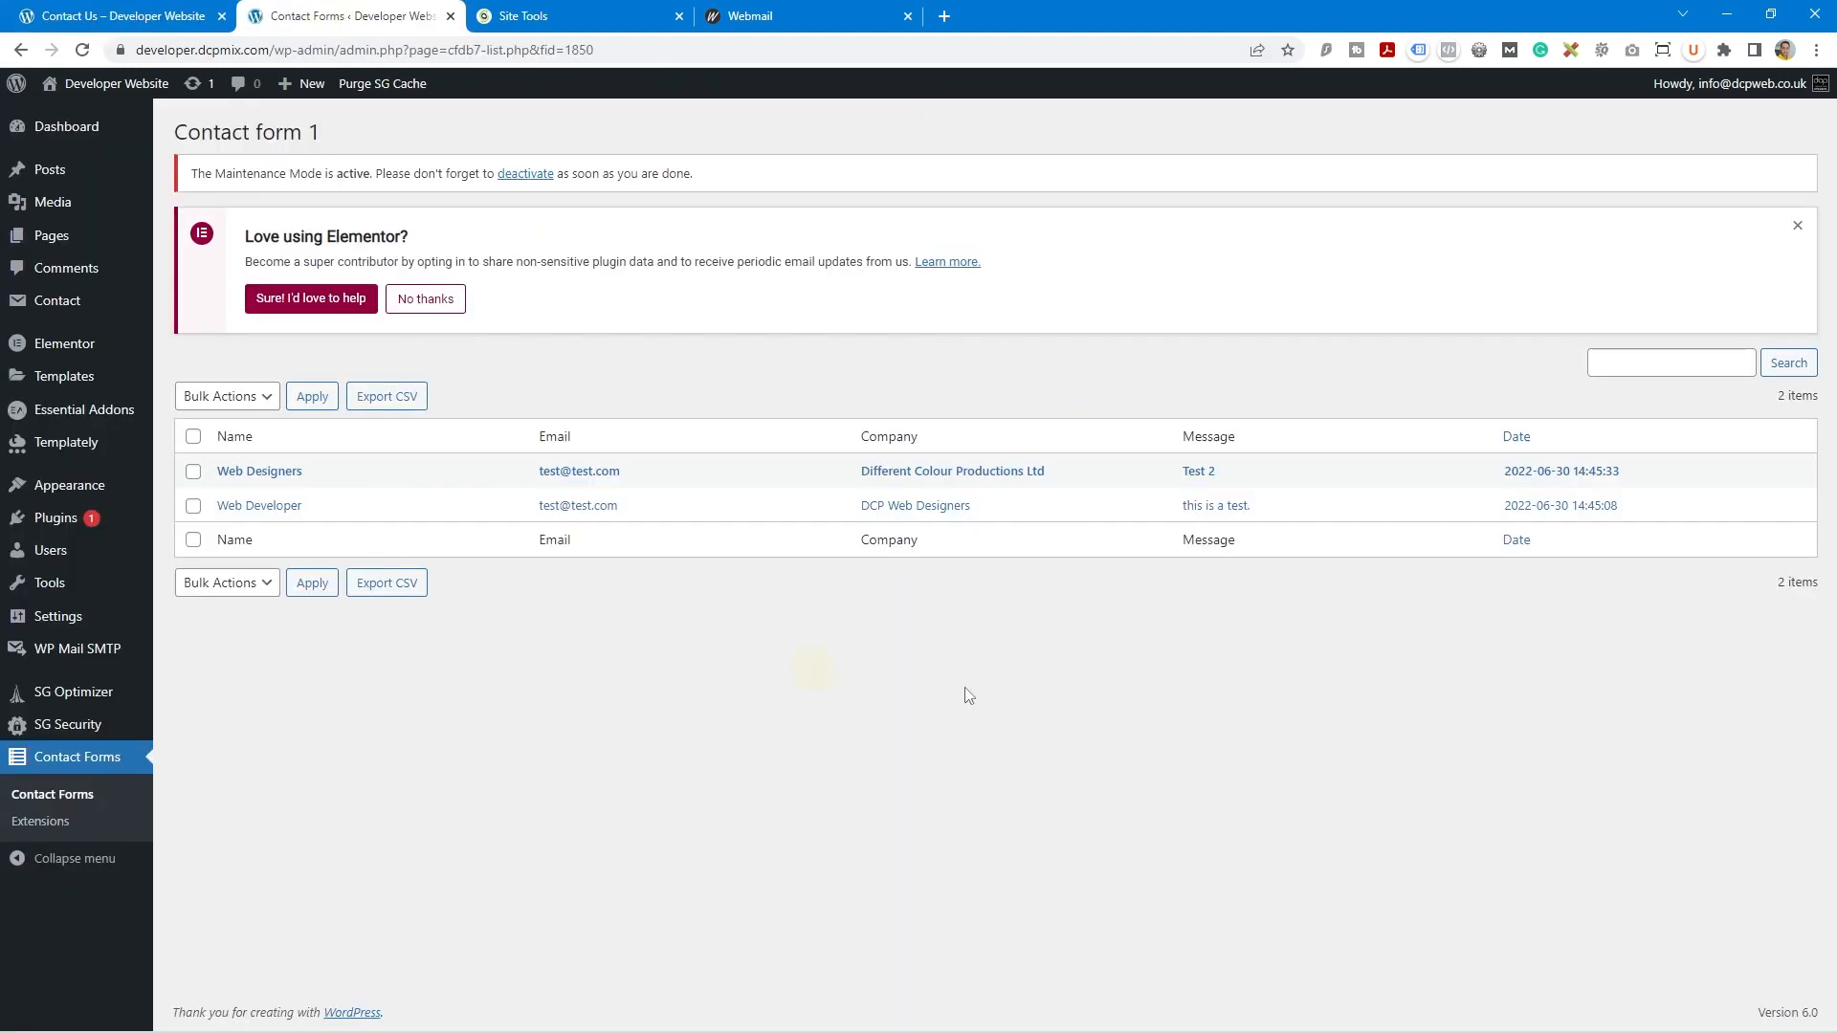
mouse_move(1015, 474)
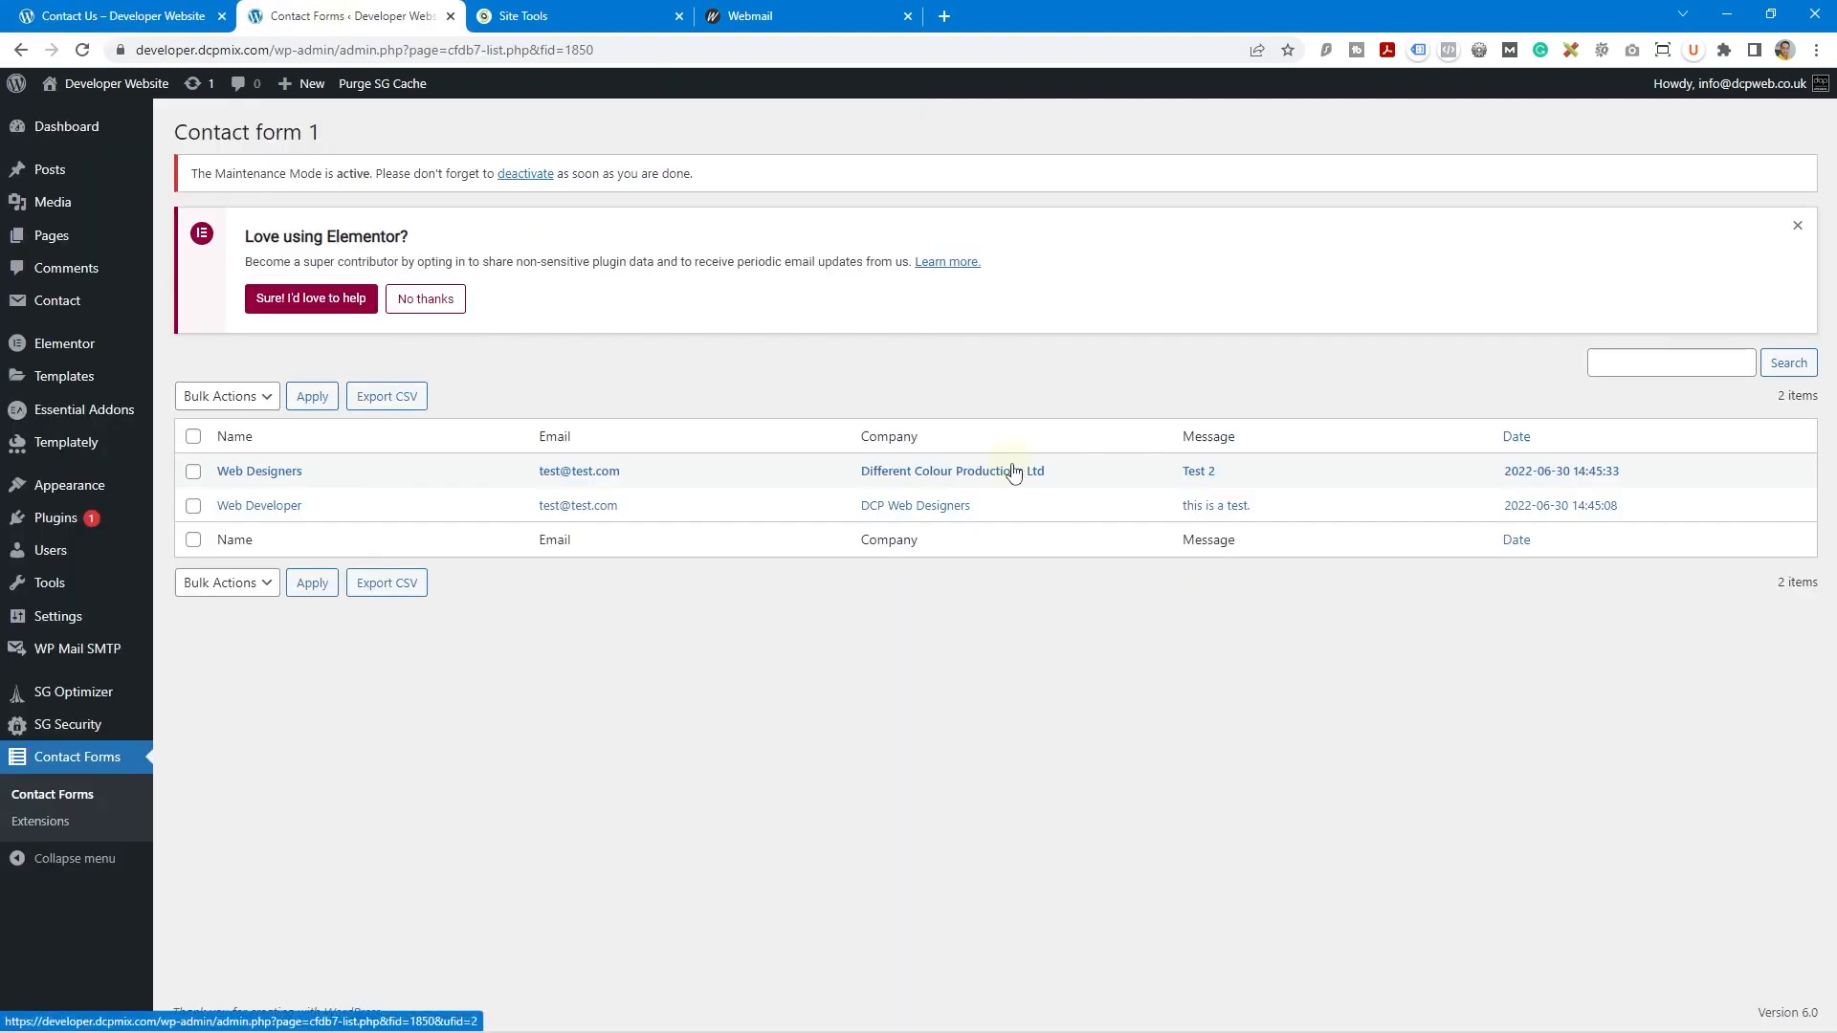
mouse_move(701, 601)
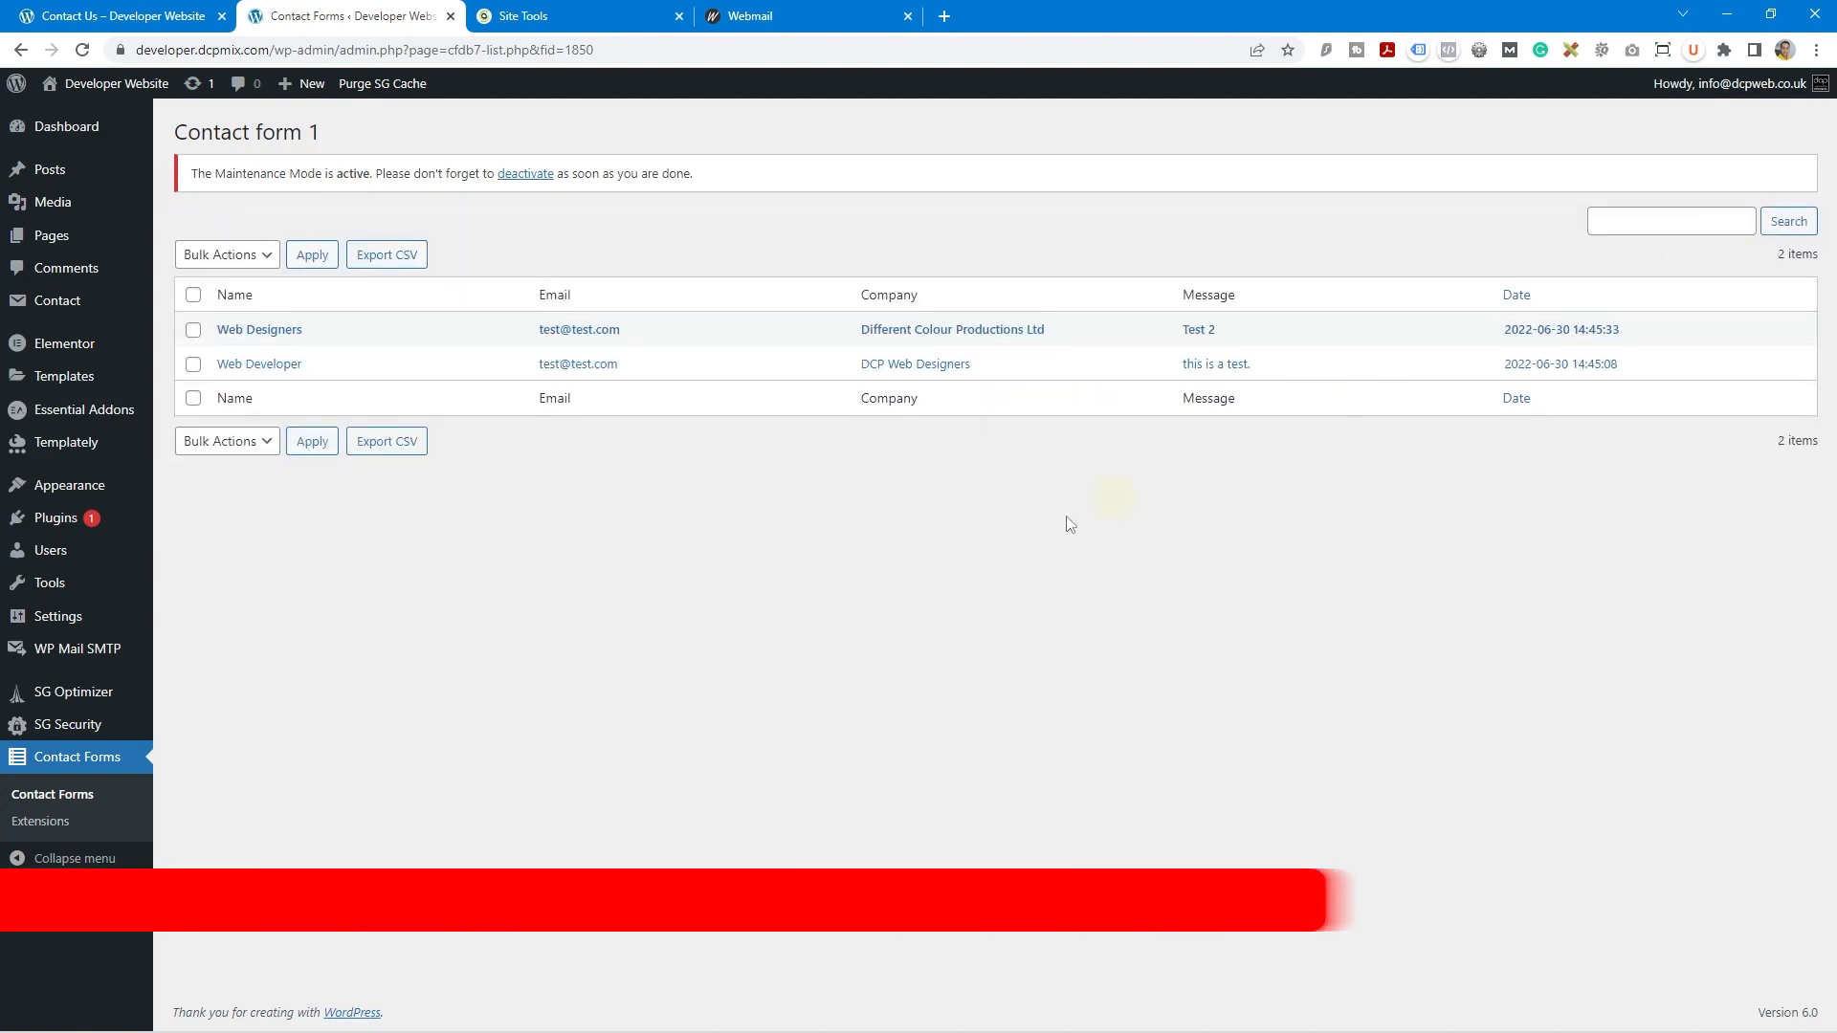
mouse_move(833, 546)
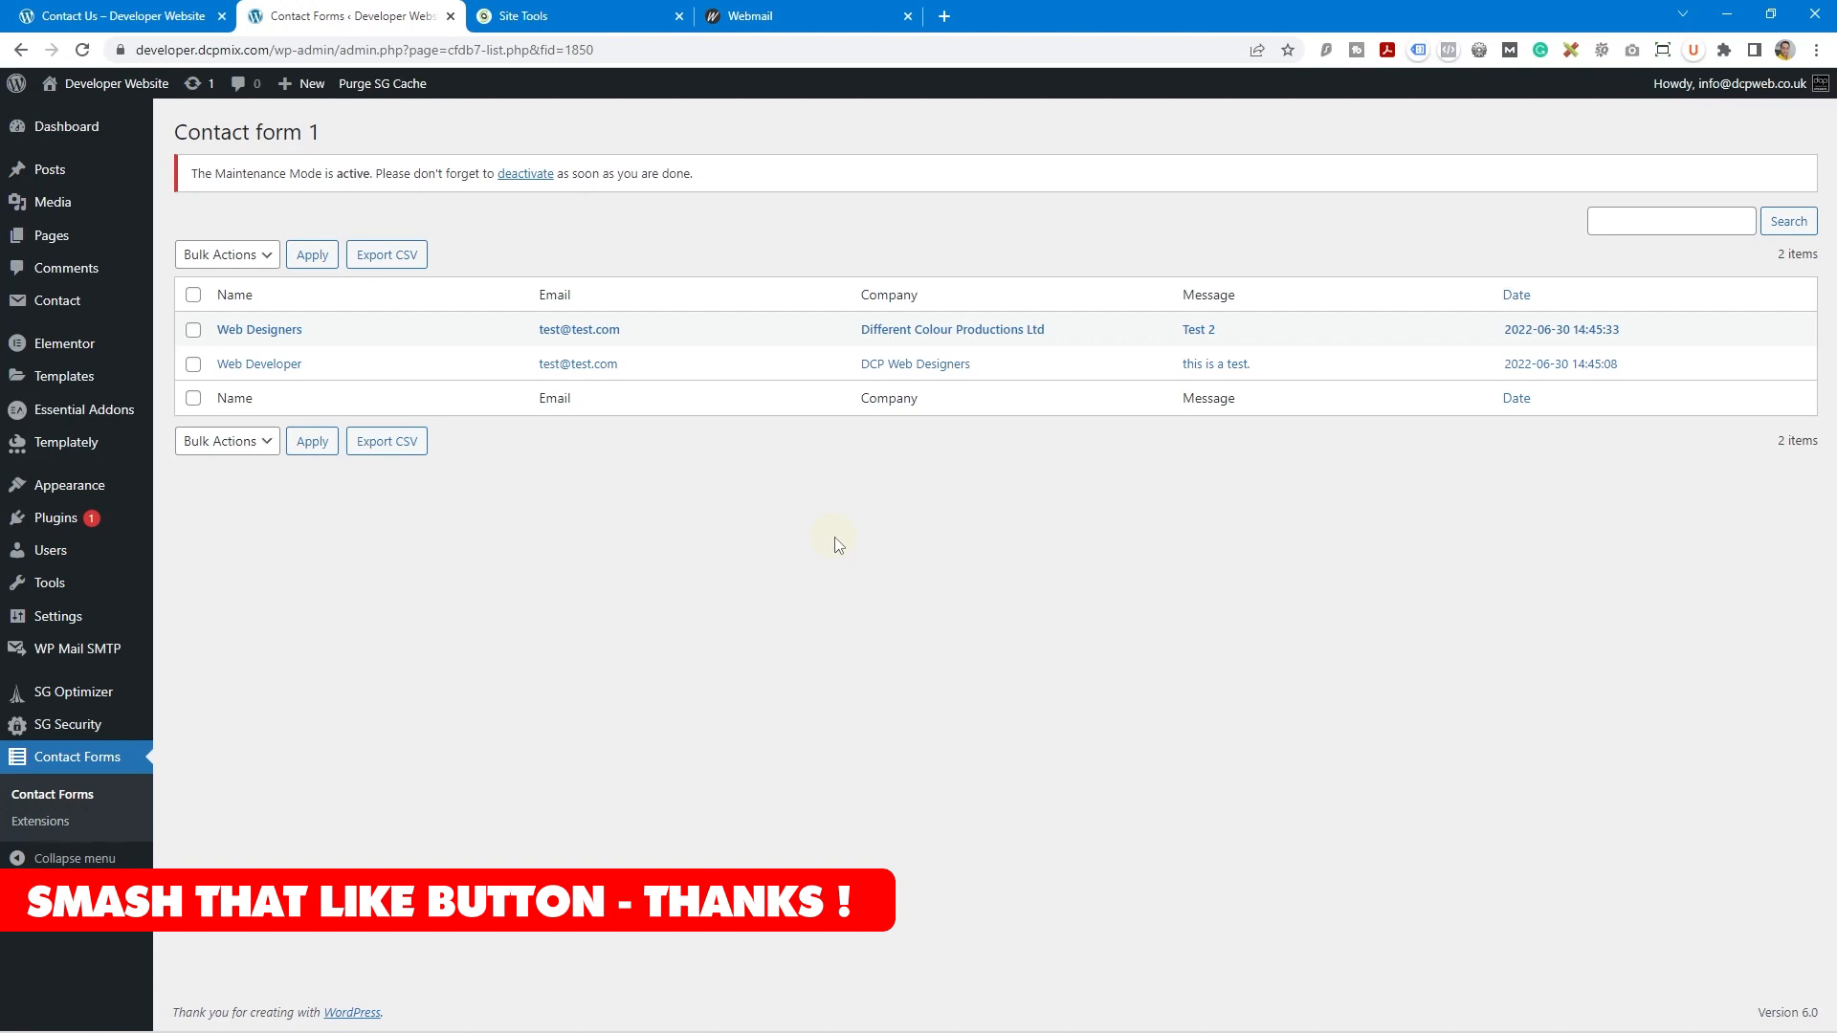
mouse_move(54, 519)
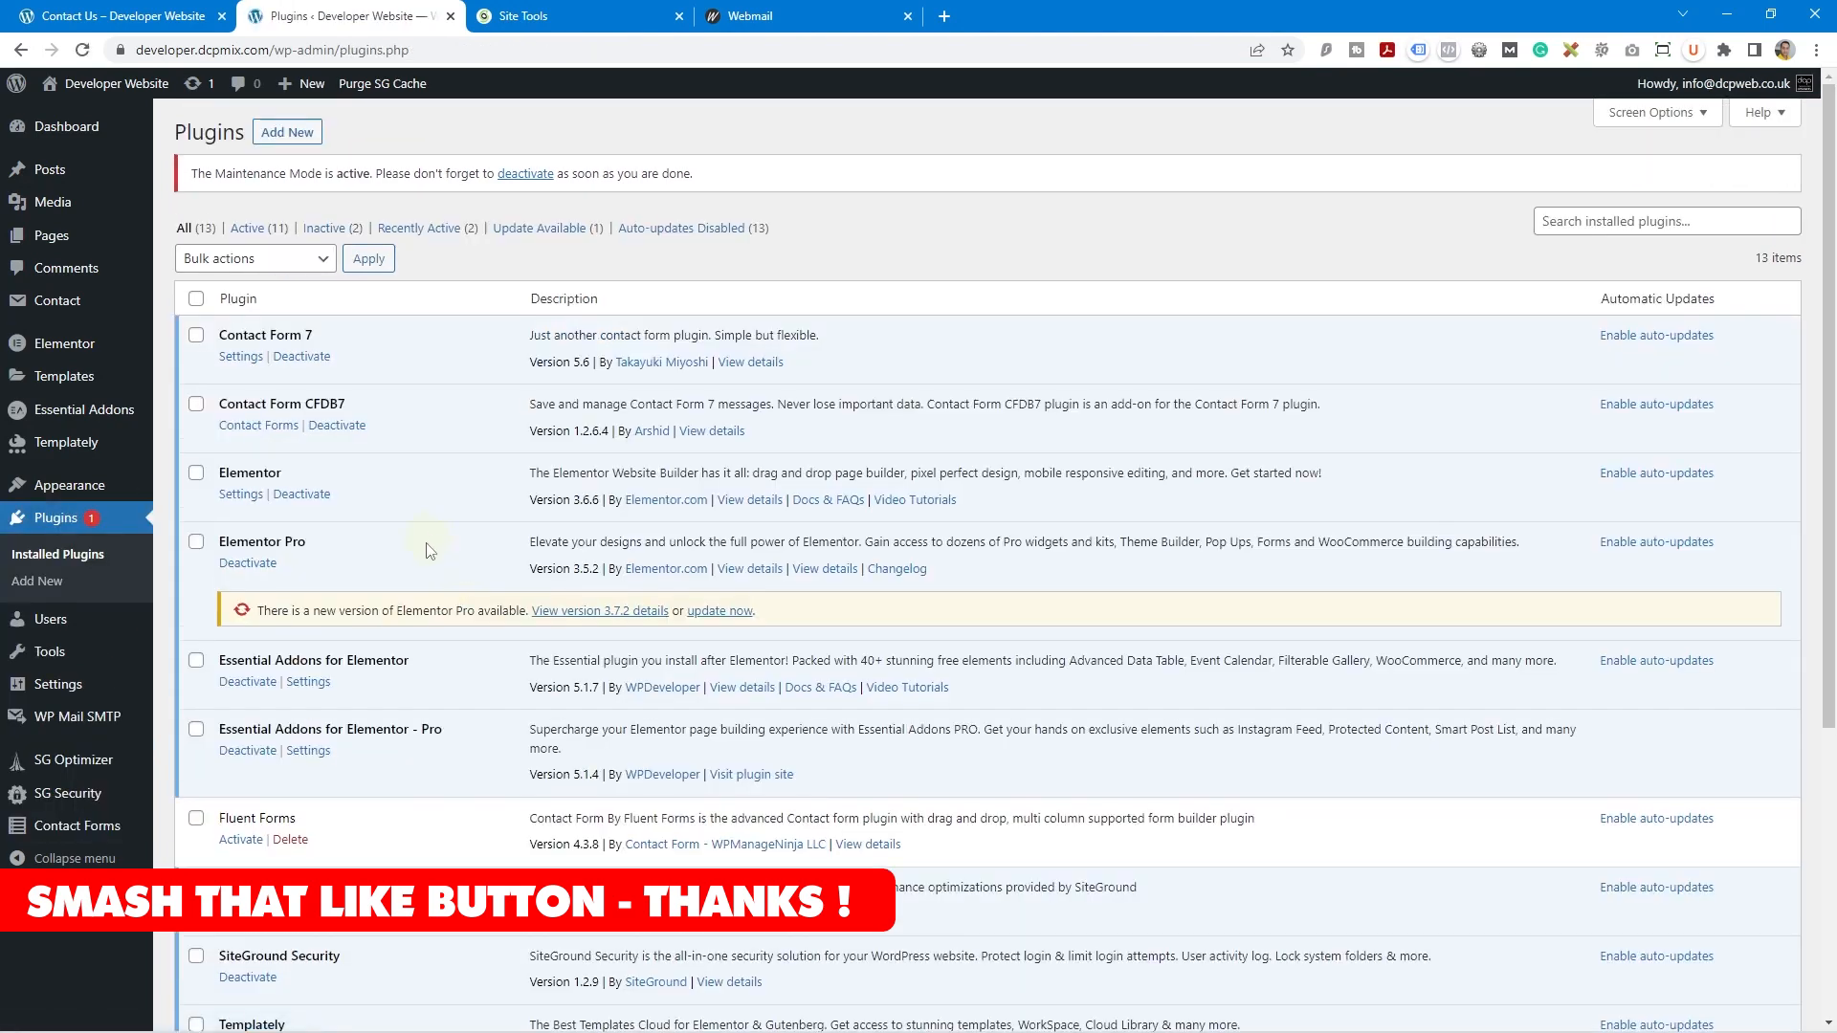
Scroll the installed plugins list to the active Contact Form 7 and Contact Form CFDB7 rows
scroll("down", 3)
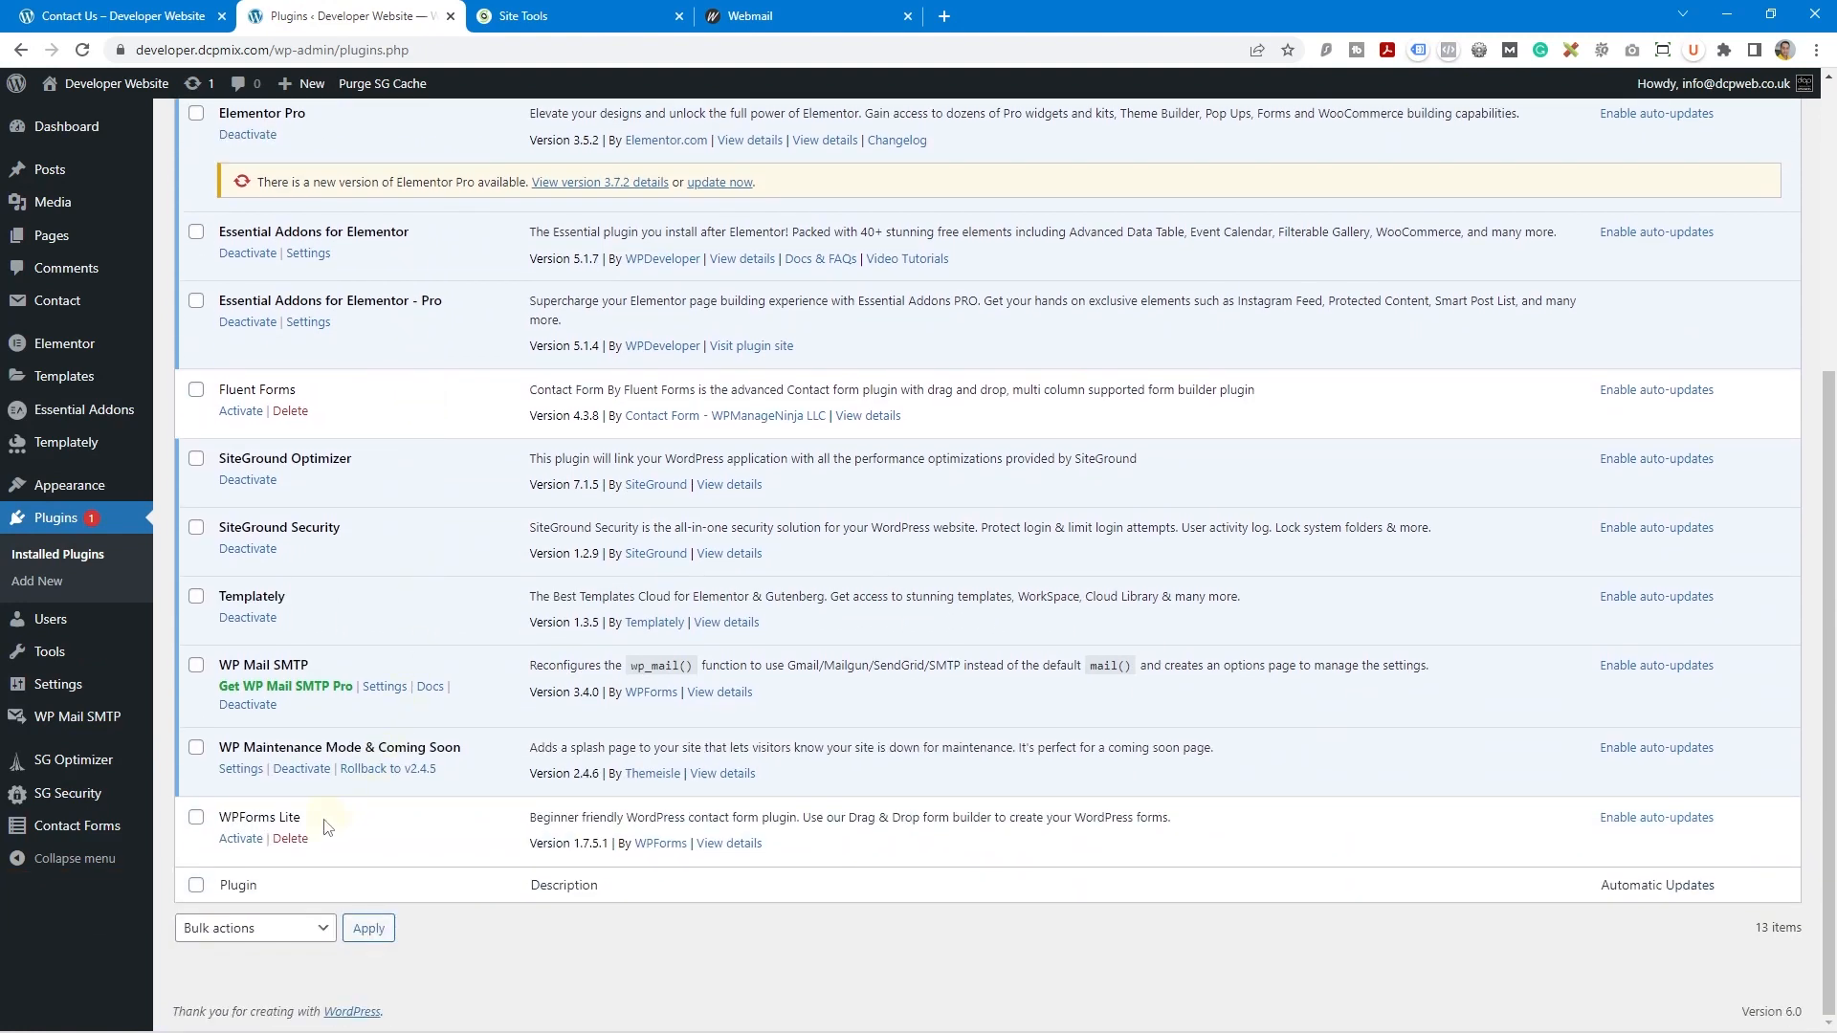
mouse_move(308, 620)
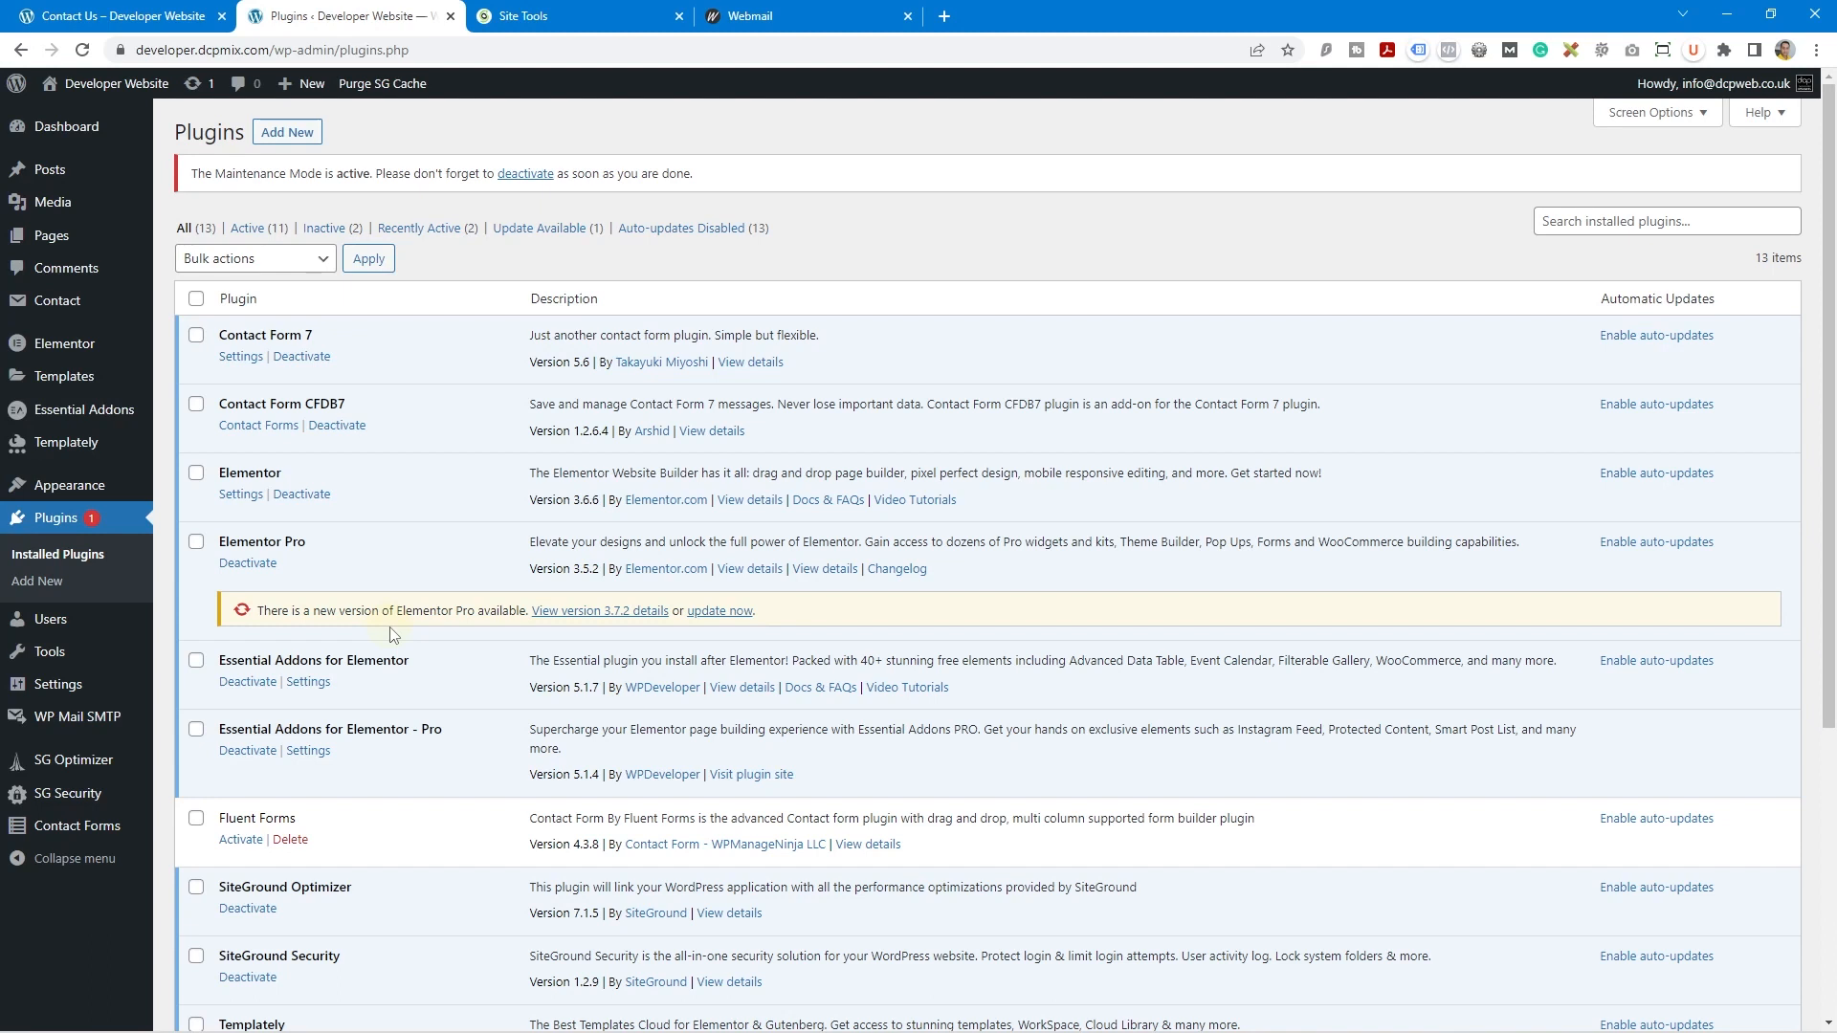
mouse_move(218, 344)
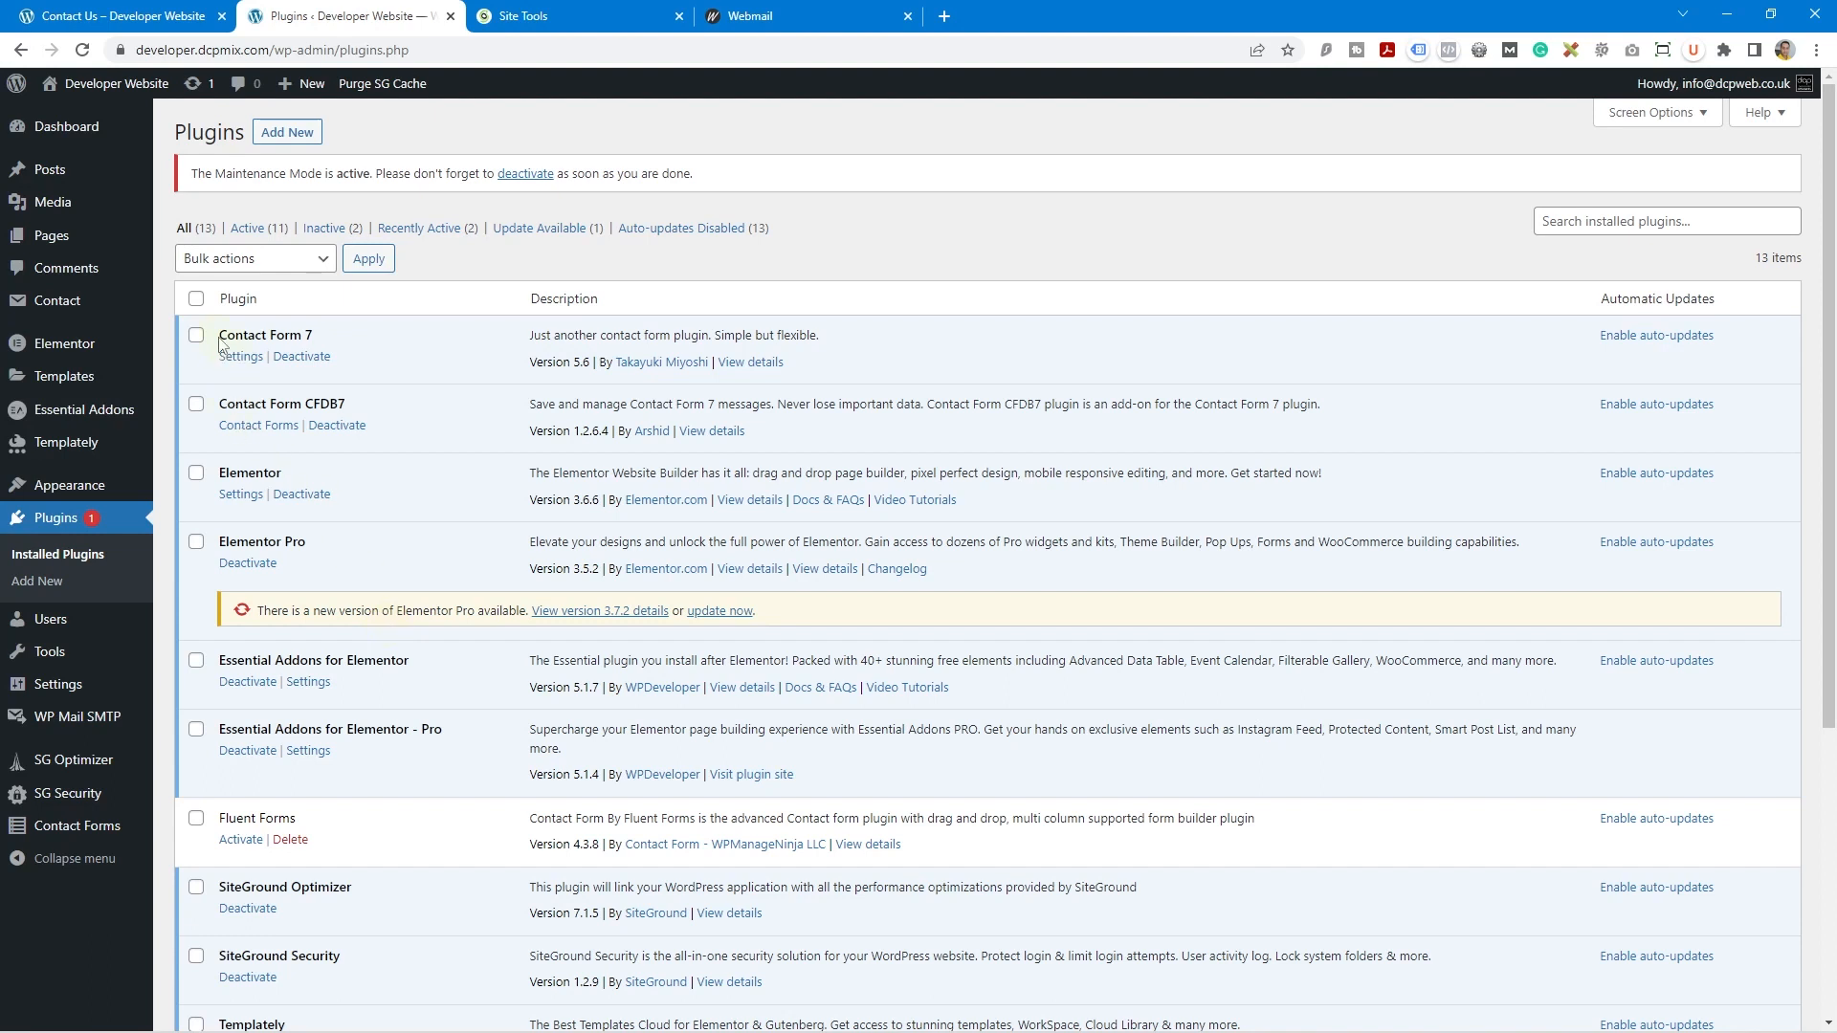
double_click(258, 403)
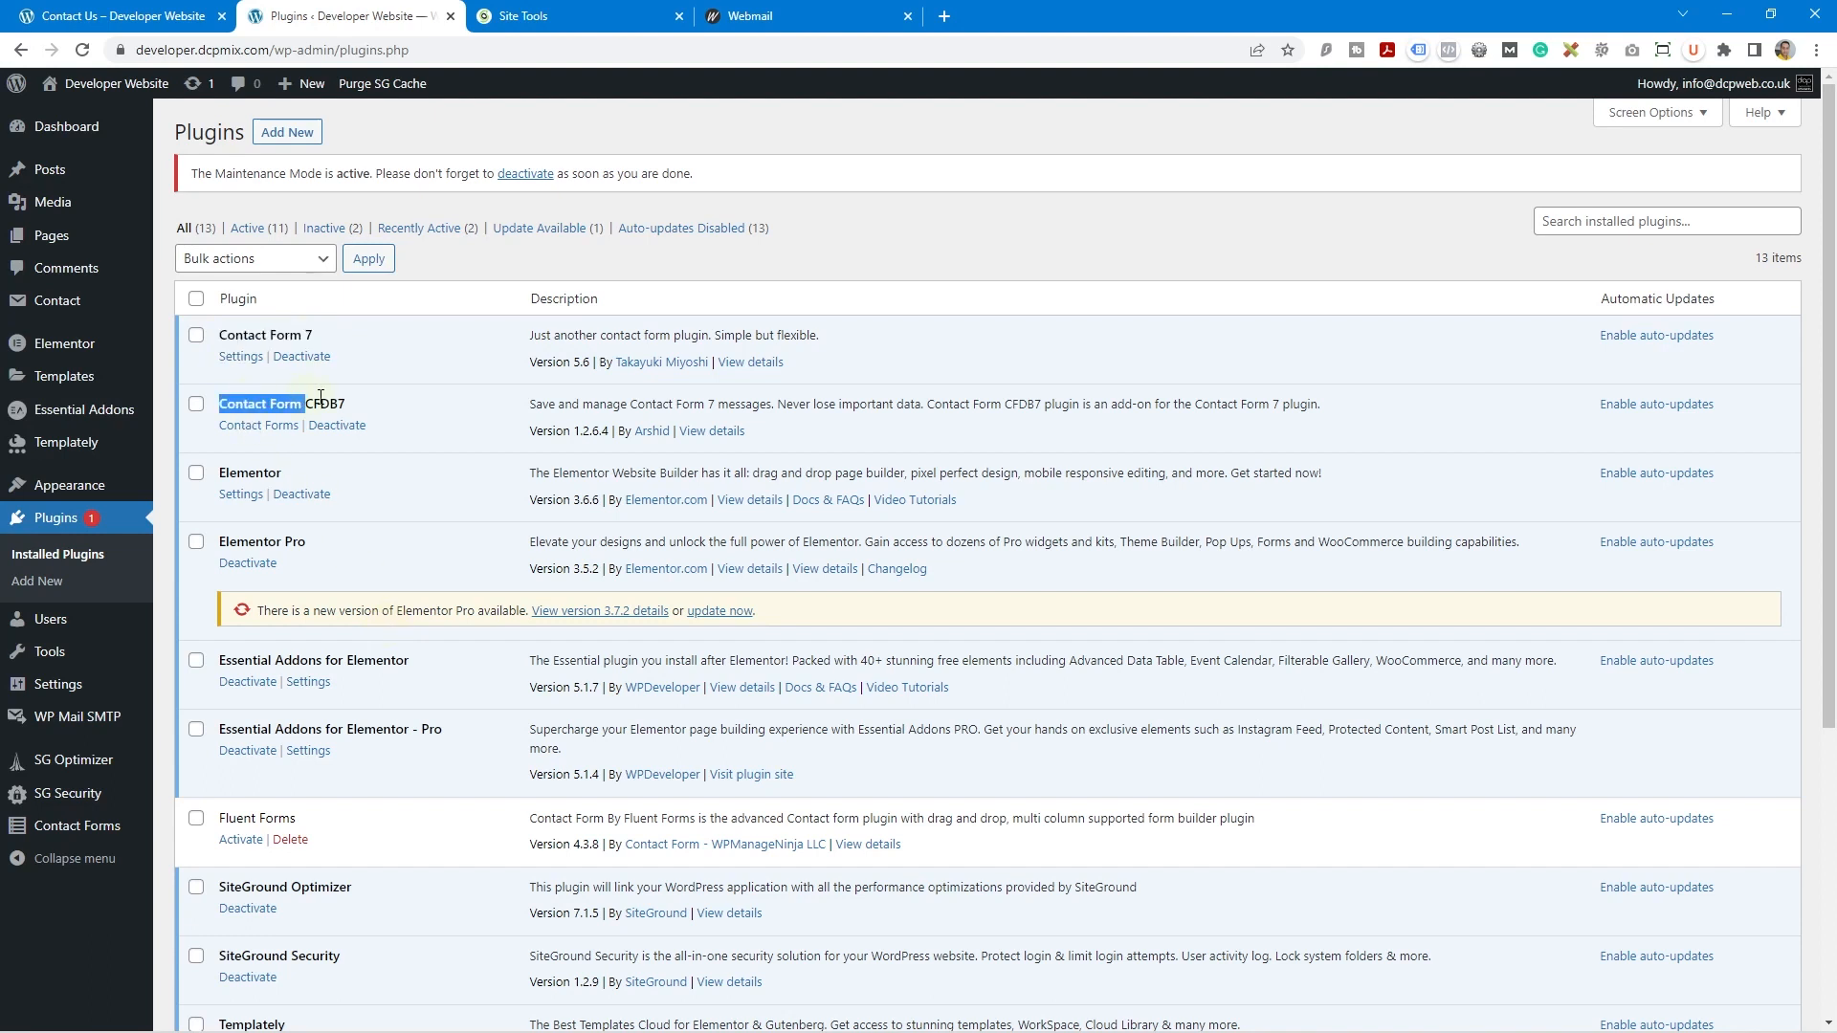